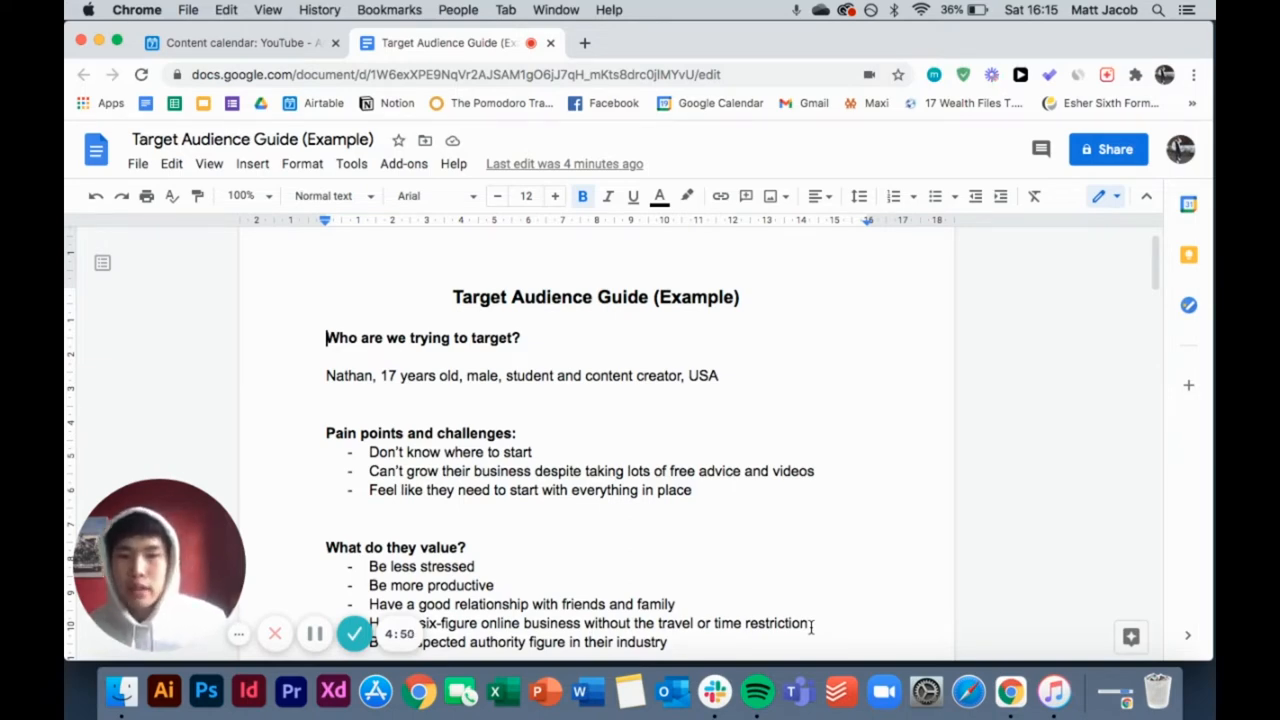
Open a new blank Chrome tab alongside the target audience guide
{"action": "left_click", "coordinate": [585, 42]}
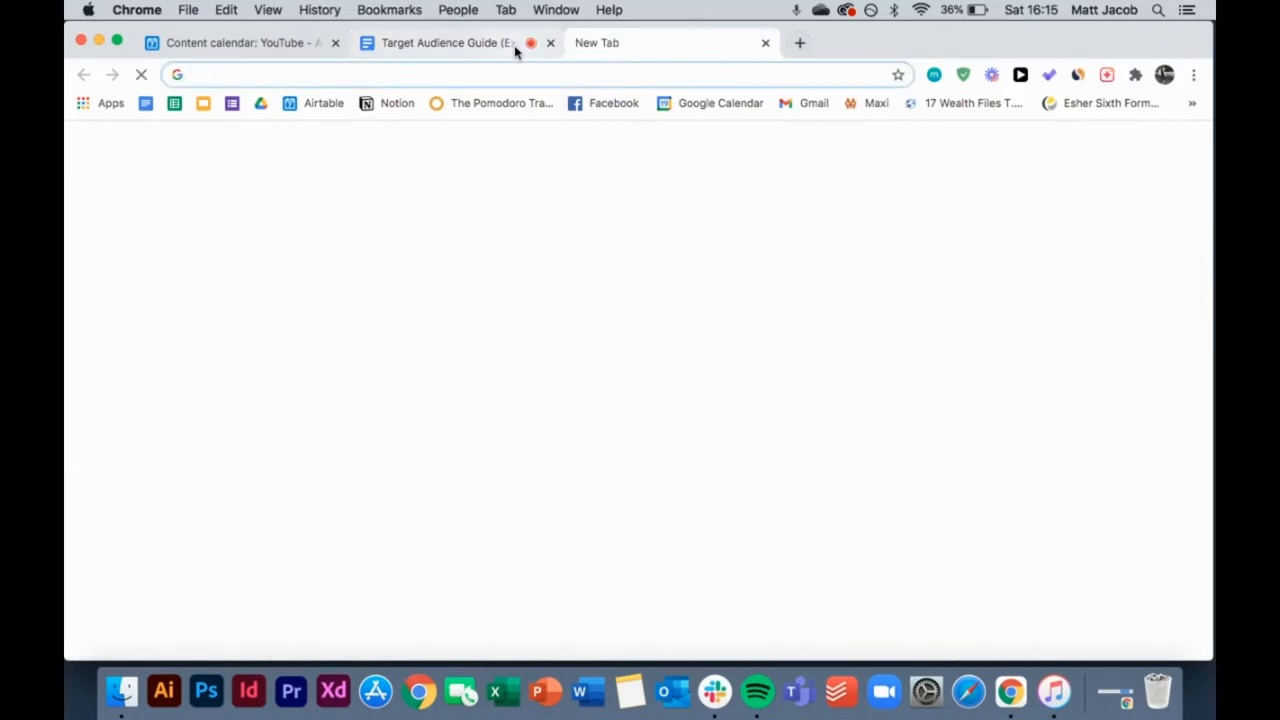
Search Google Images for 'customer avatar', inspect DigitalMarketer's worksheet, then return to the guide
{"action": "left_click", "coordinate": [445, 42]}
{"action": "type", "text": "custom"}
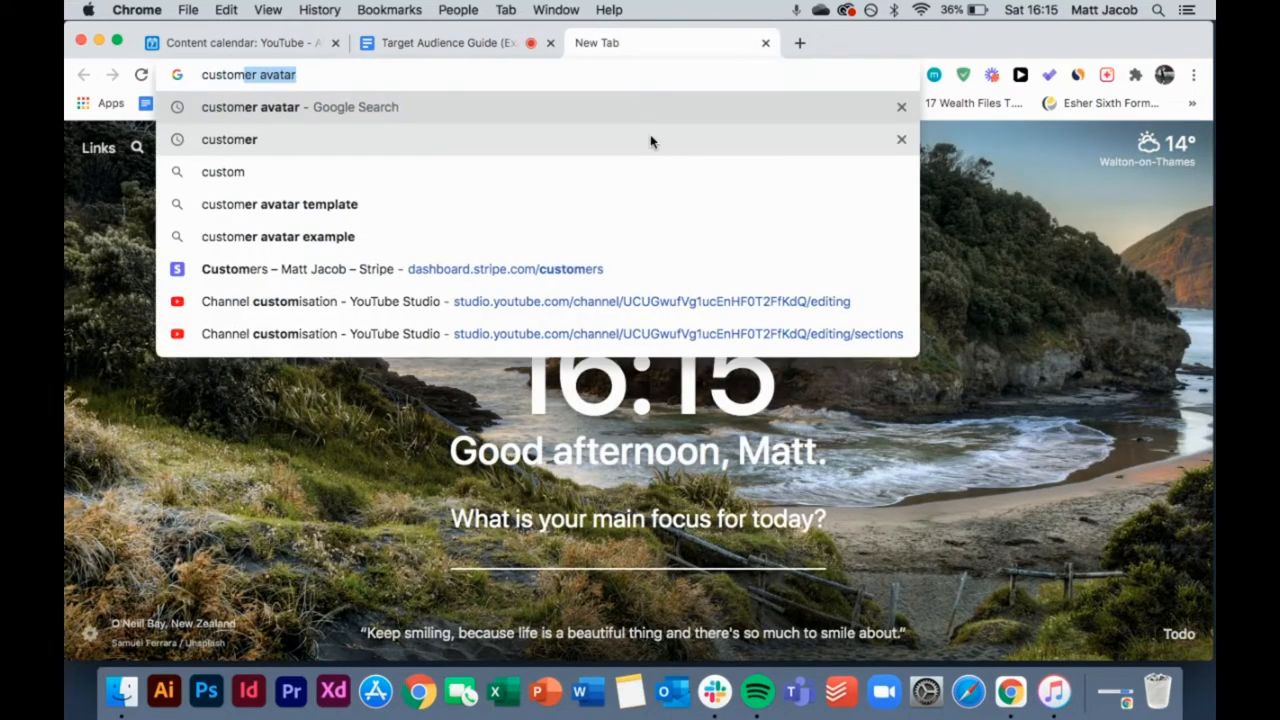
{"action": "key", "text": "Return"}
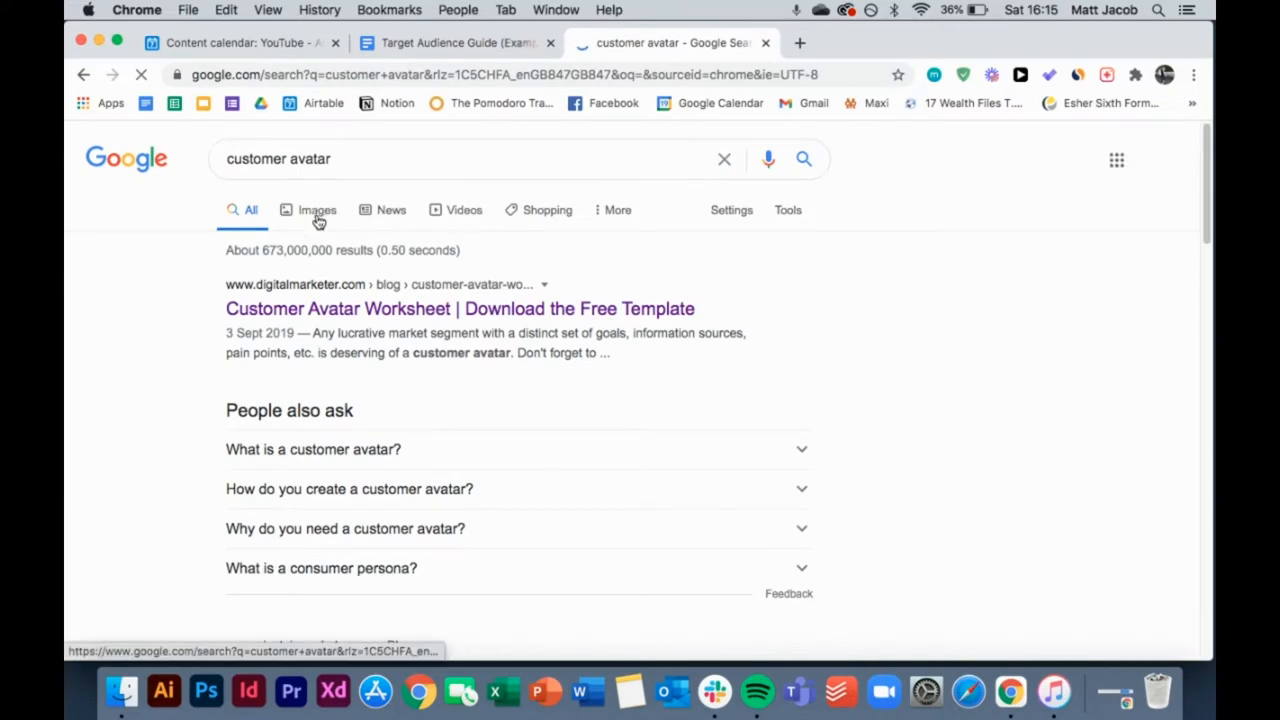
{"action": "left_click", "coordinate": [317, 209]}
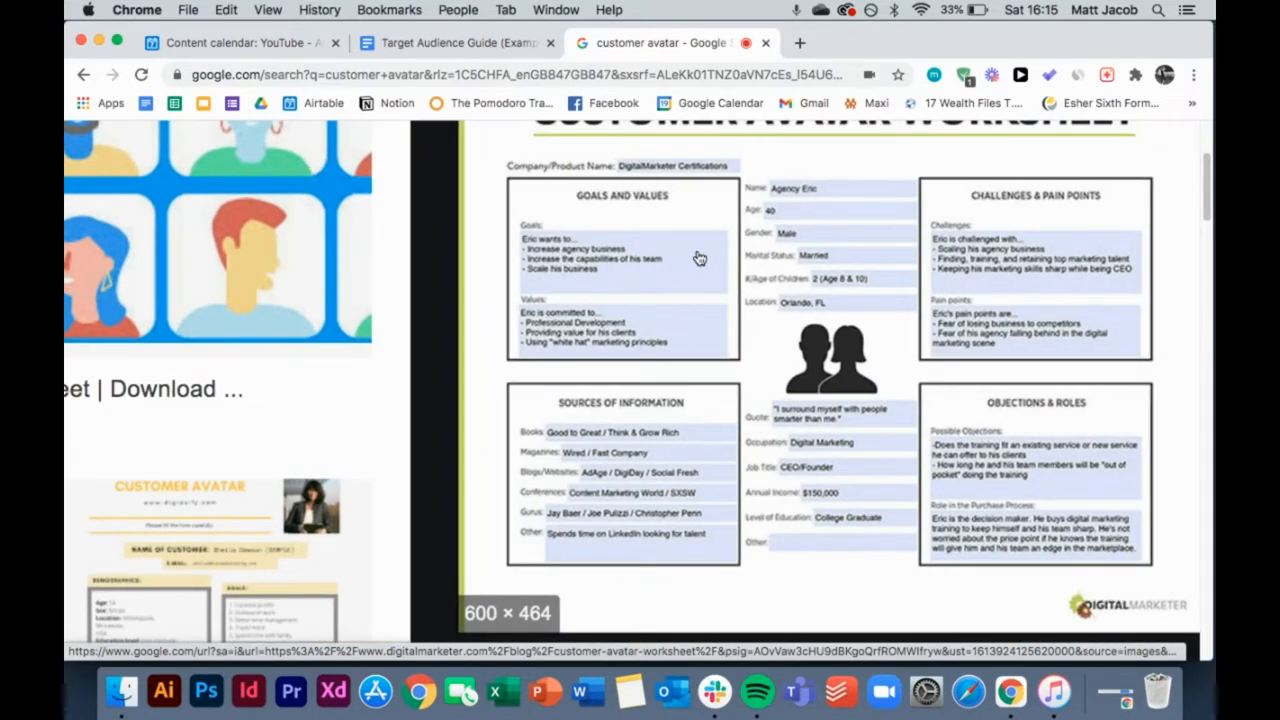
{"action": "mouse_move", "coordinate": [753, 260]}
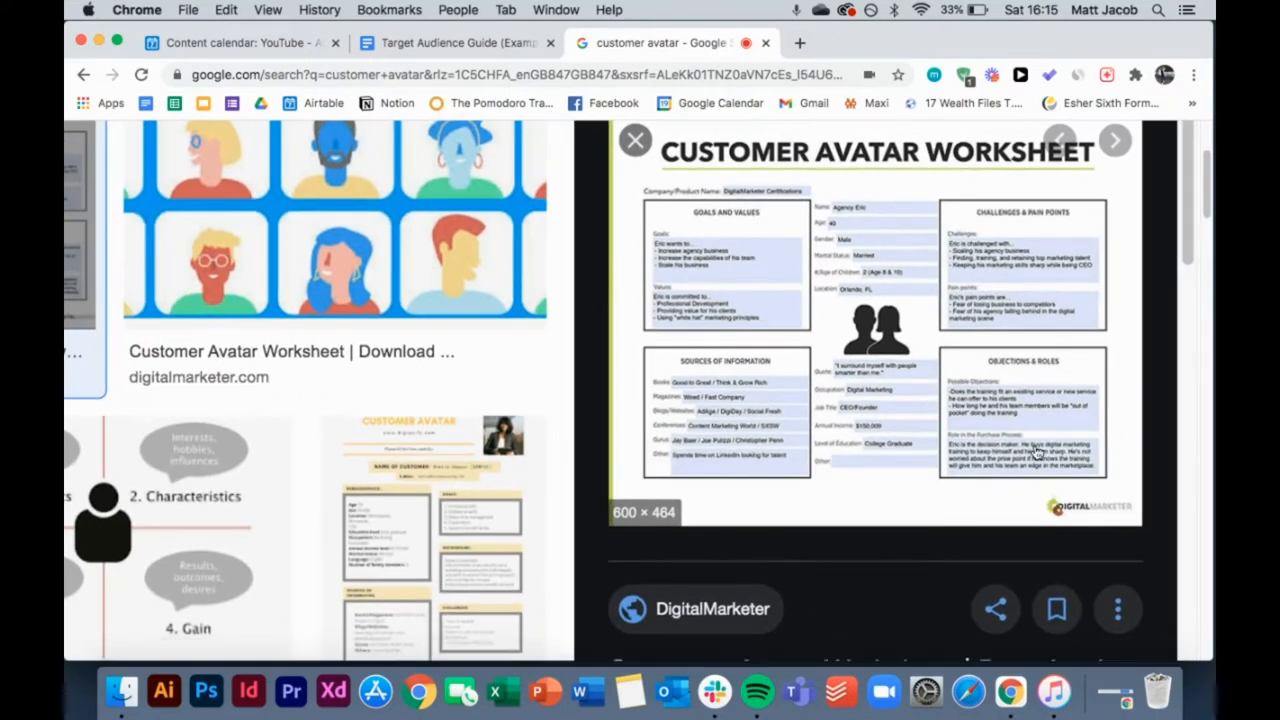
{"action": "left_click", "coordinate": [450, 43]}
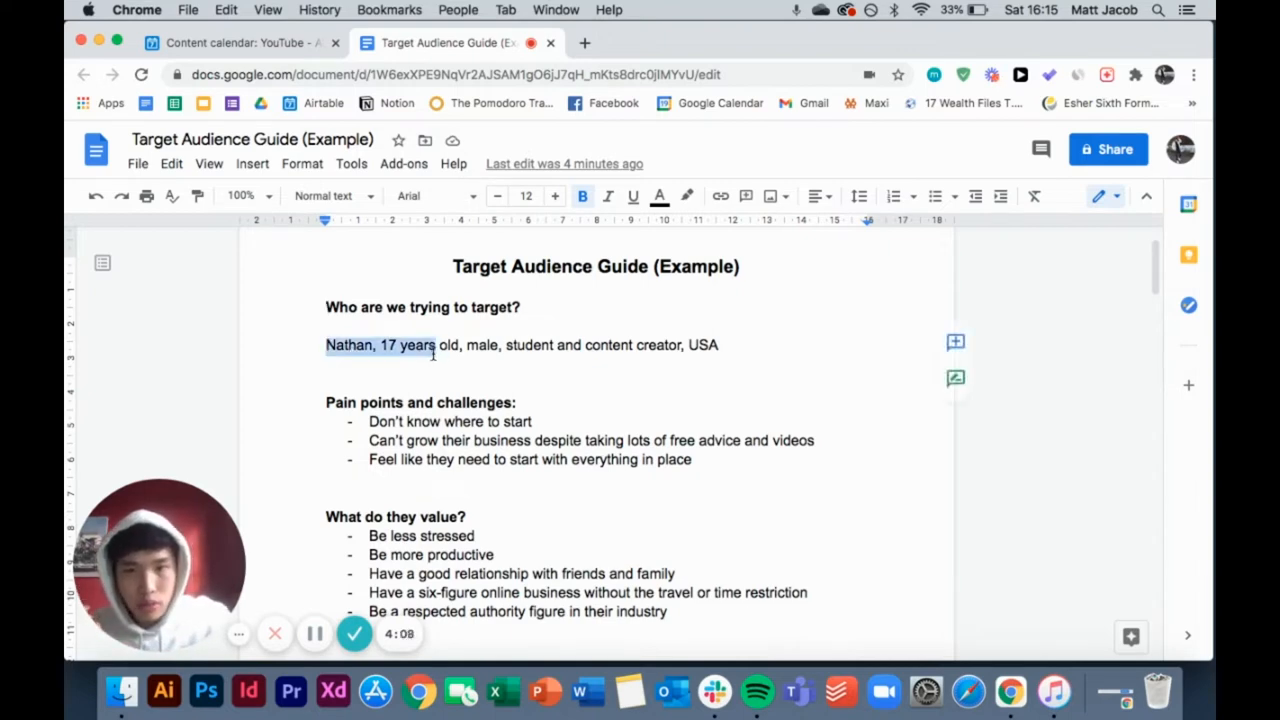
{"action": "left_click", "coordinate": [424, 344]}
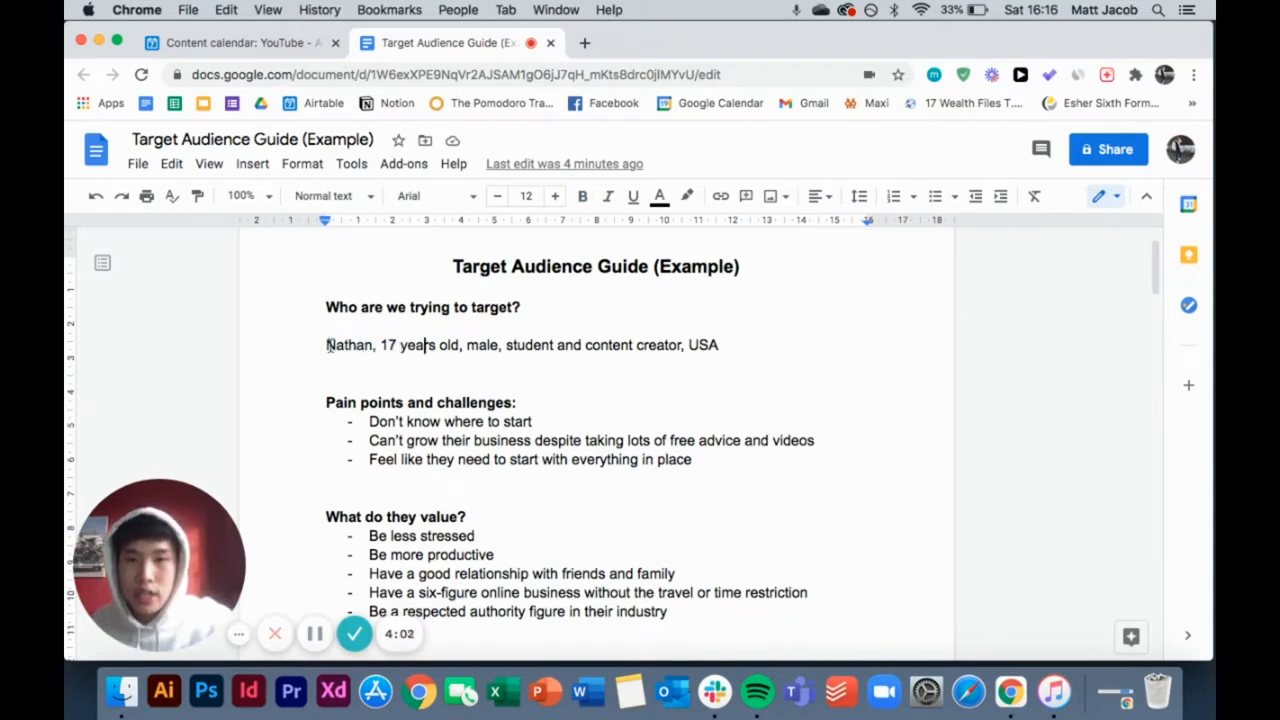
{"action": "double_click", "coordinate": [348, 344]}
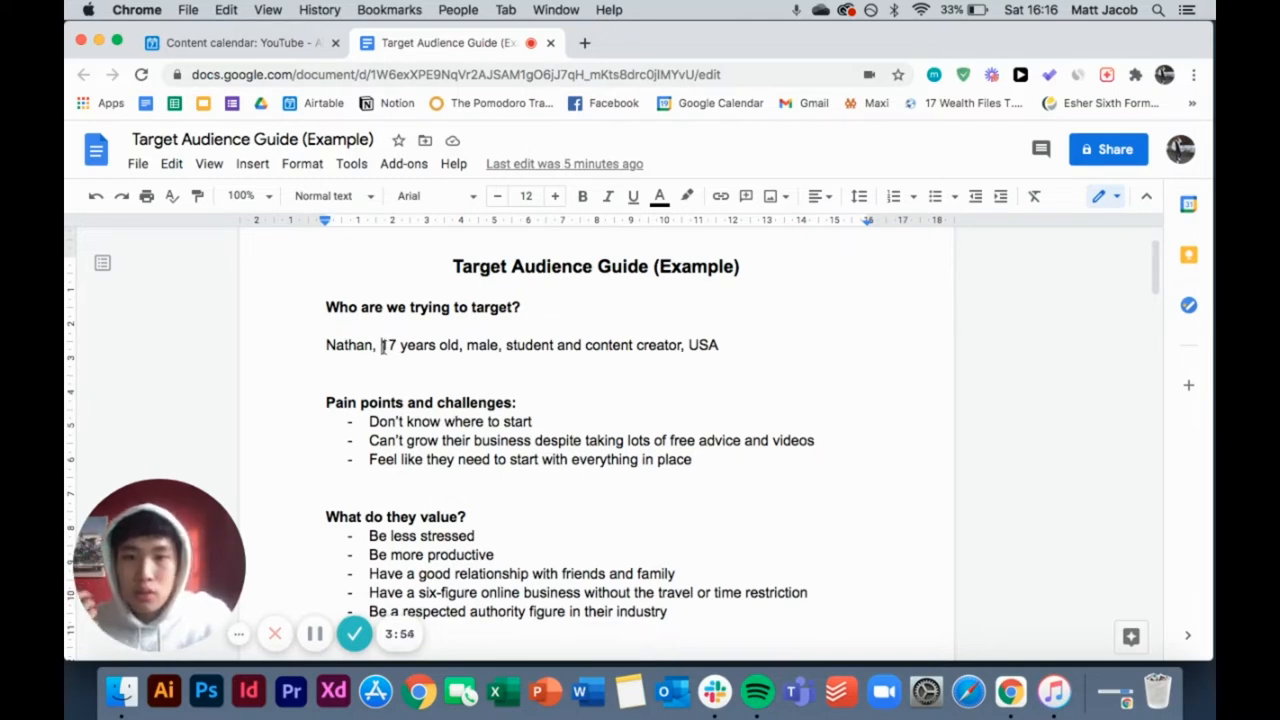
{"action": "double_click", "coordinate": [350, 344]}
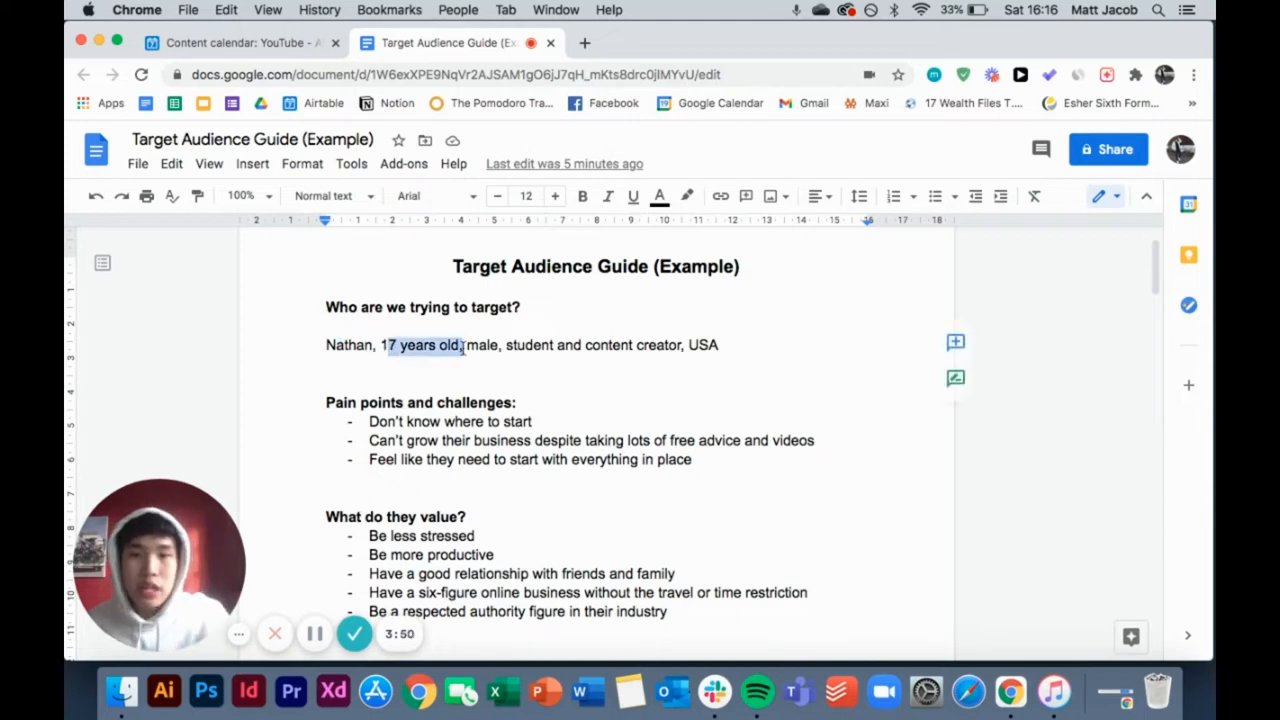
{"action": "left_click", "coordinate": [465, 344]}
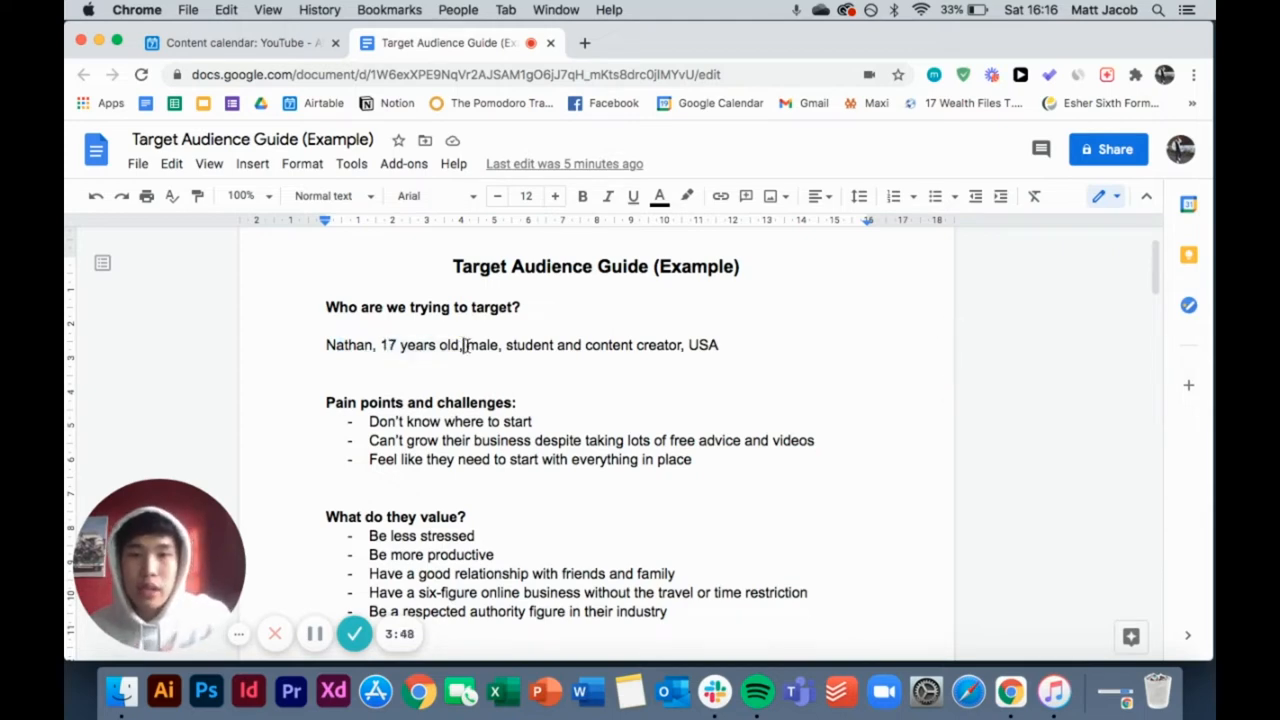
{"action": "double_click", "coordinate": [483, 344]}
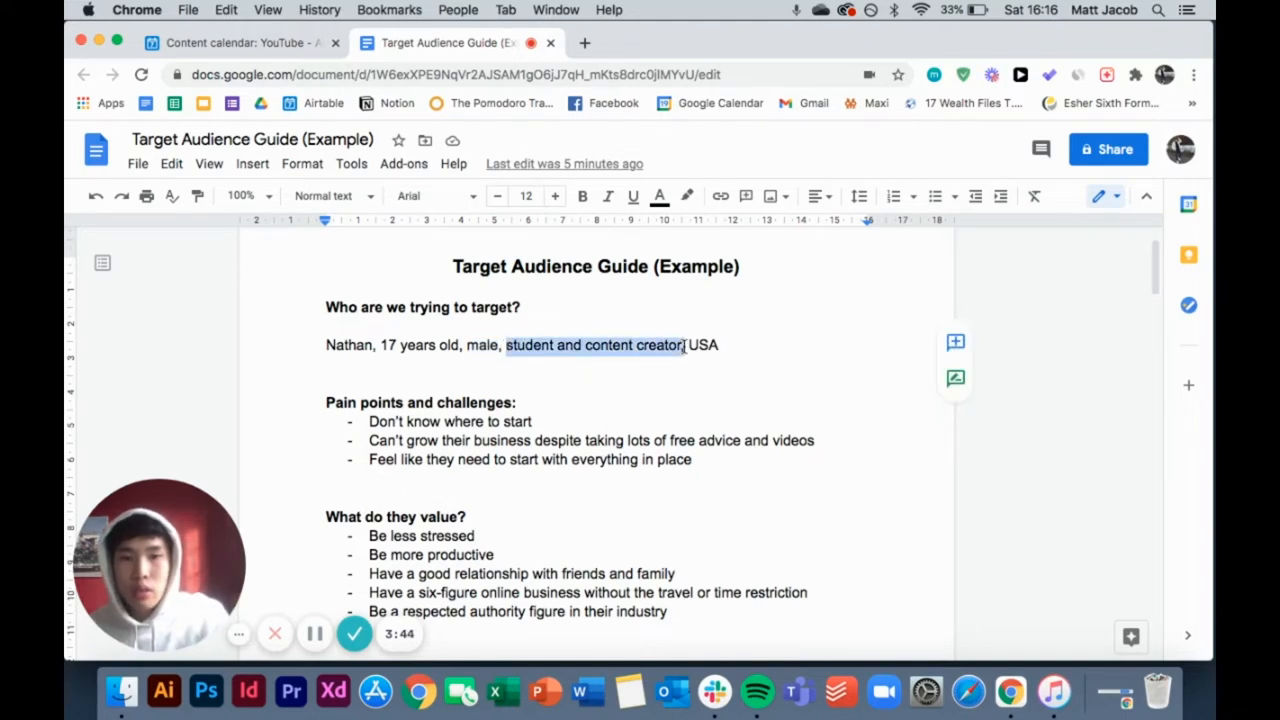
{"action": "left_click", "coordinate": [570, 345]}
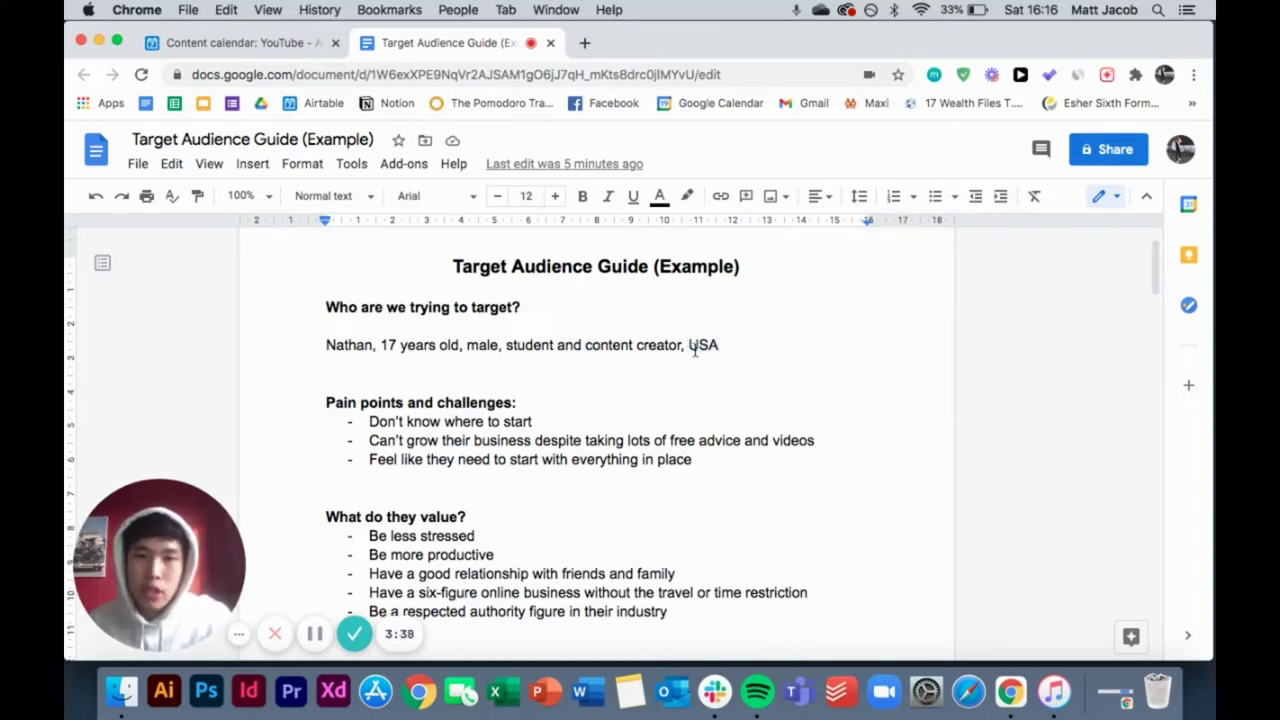
{"action": "scroll", "scroll_direction": "down", "scroll_amount": 3}
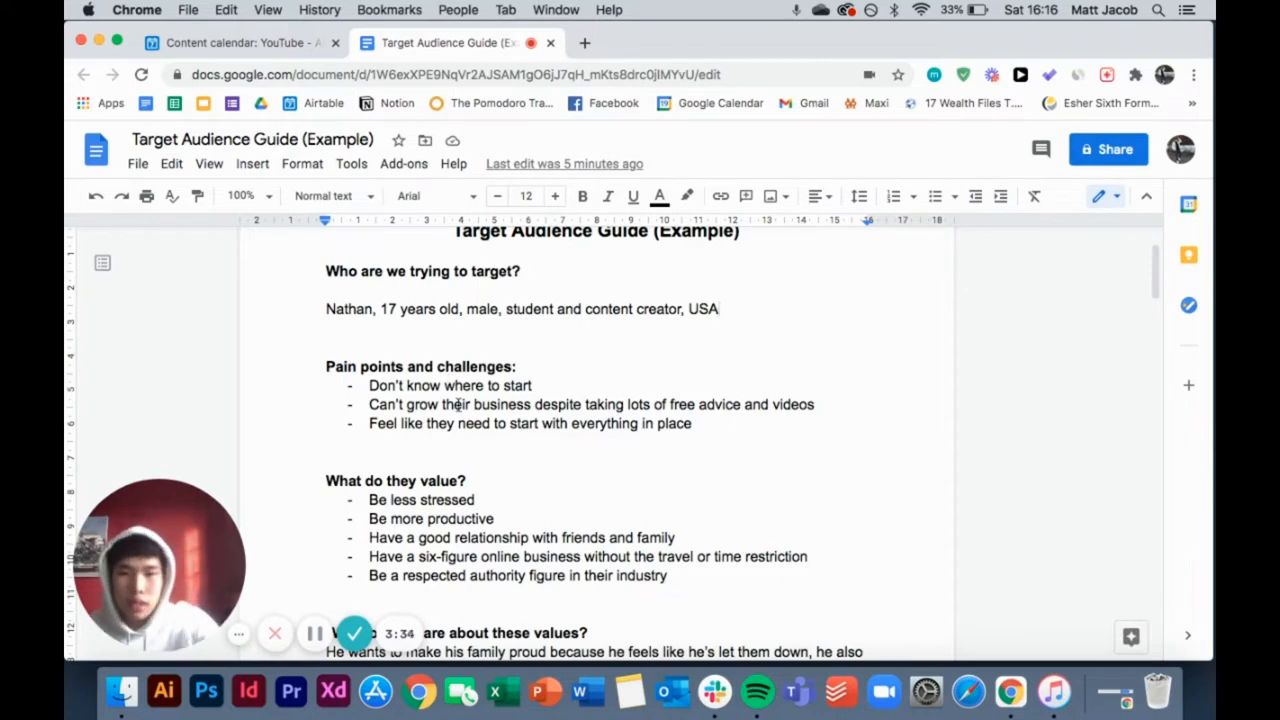
{"action": "scroll", "scroll_direction": "down", "scroll_amount": 3}
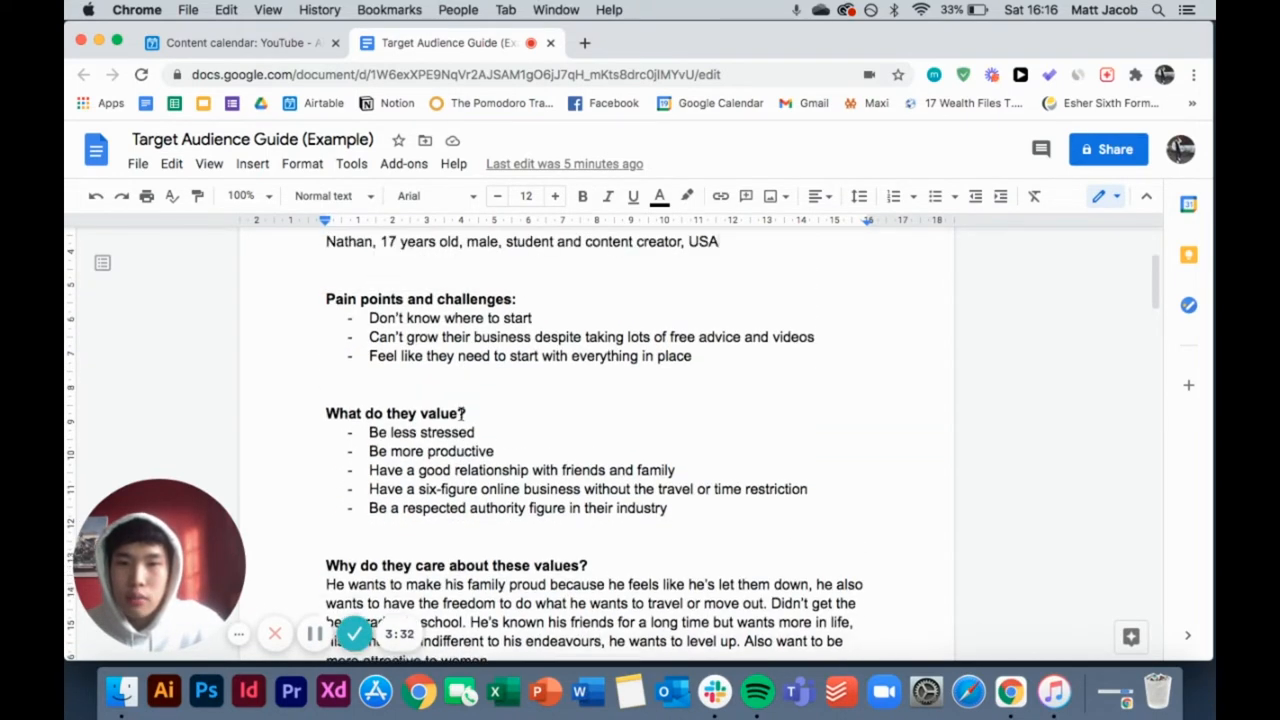
{"action": "scroll", "scroll_direction": "up", "scroll_amount": 3}
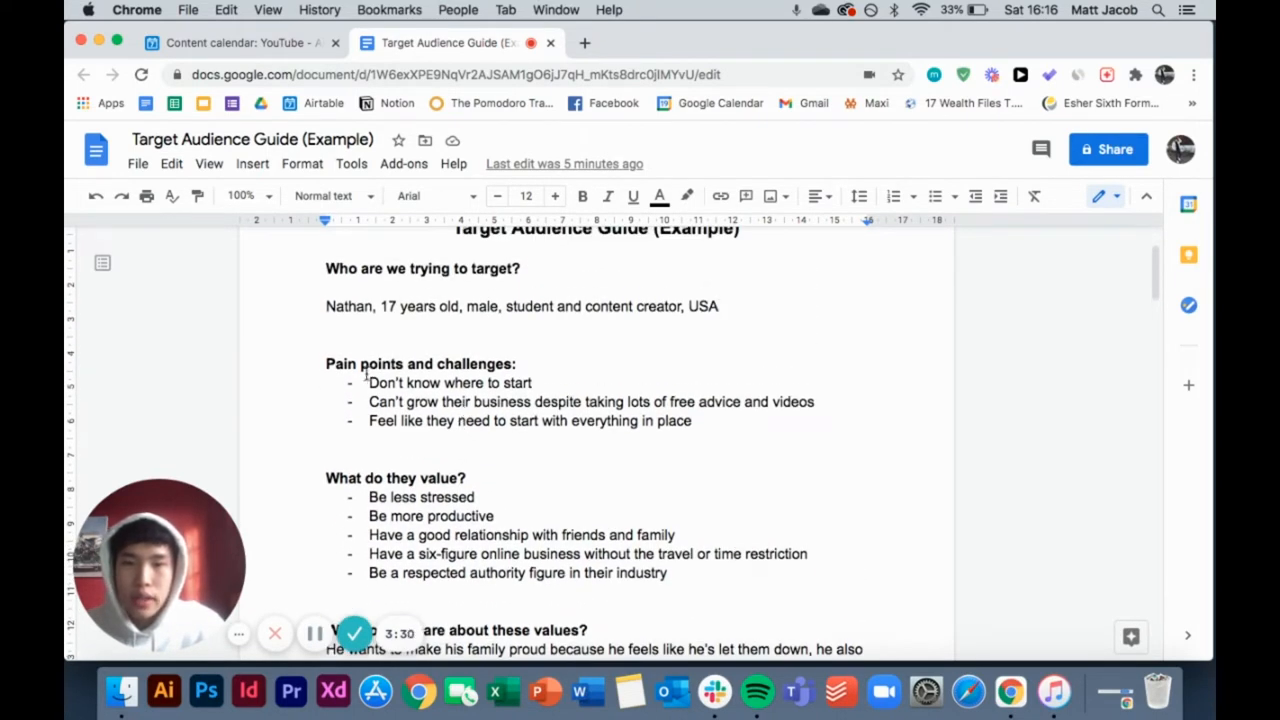
{"action": "left_click_drag", "start_coordinate": [369, 382], "coordinate": [690, 420]}
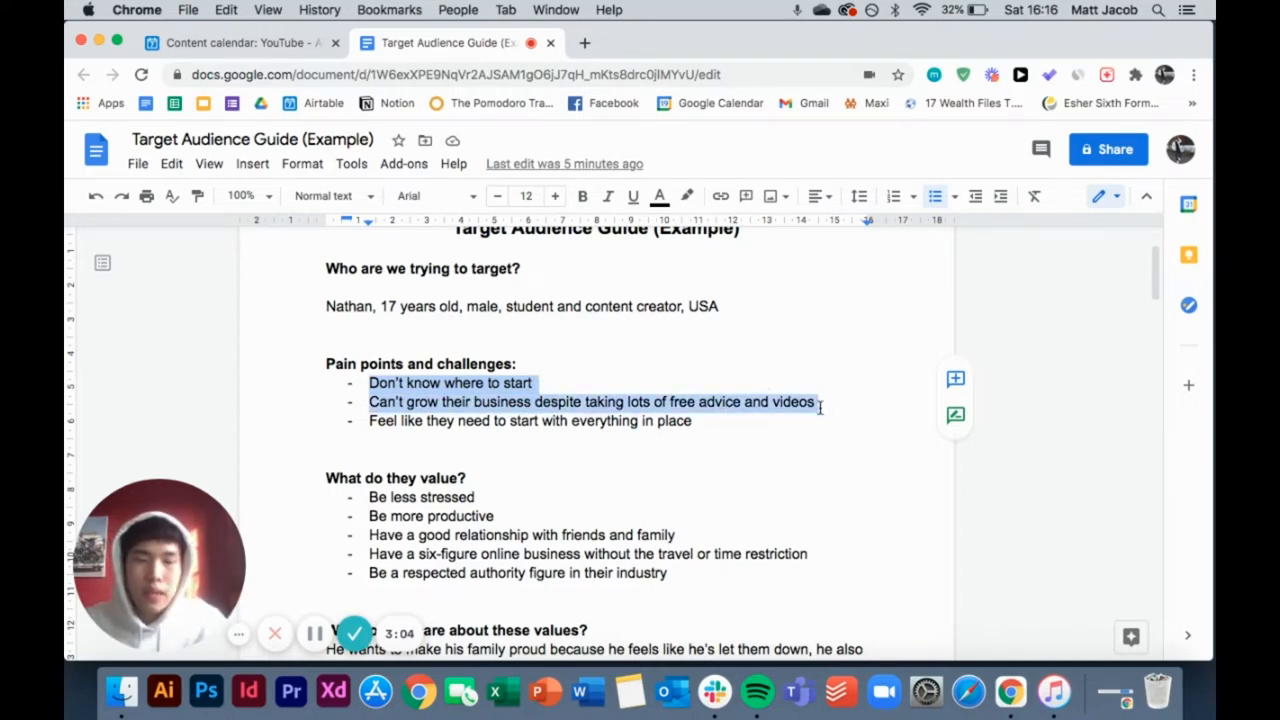
{"action": "left_click", "coordinate": [693, 420]}
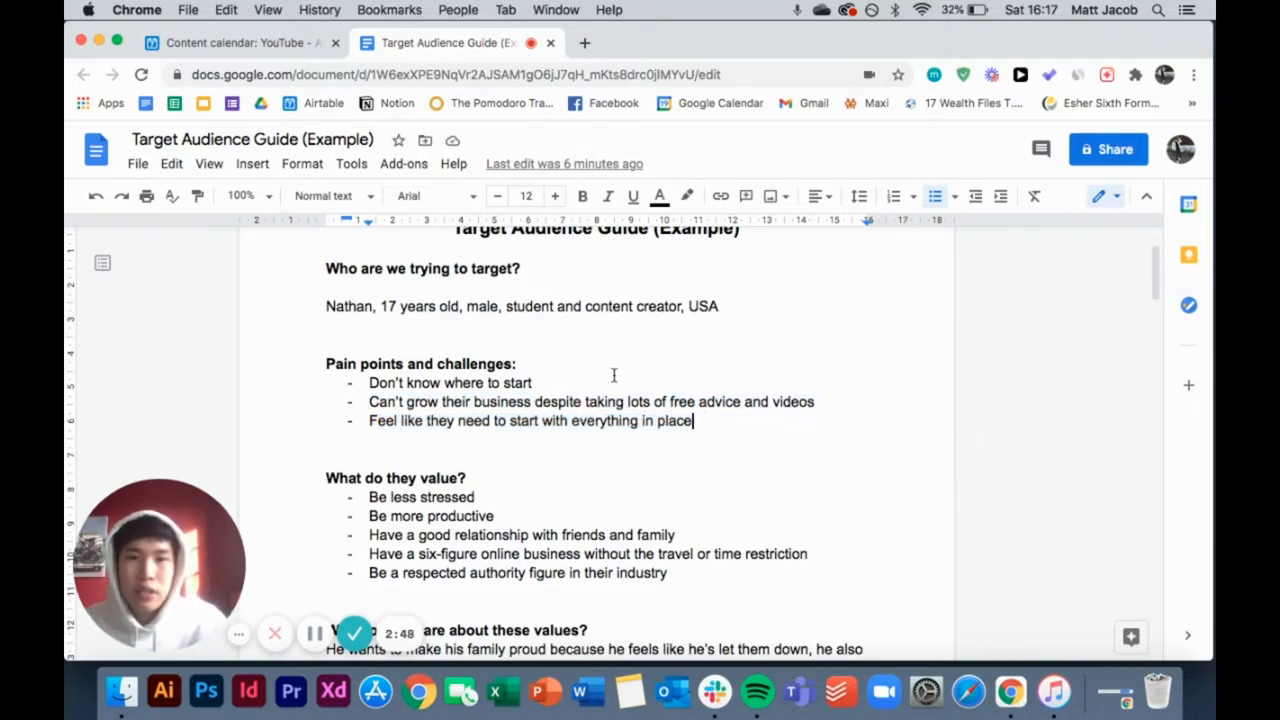
{"action": "scroll", "scroll_direction": "down", "scroll_amount": 3}
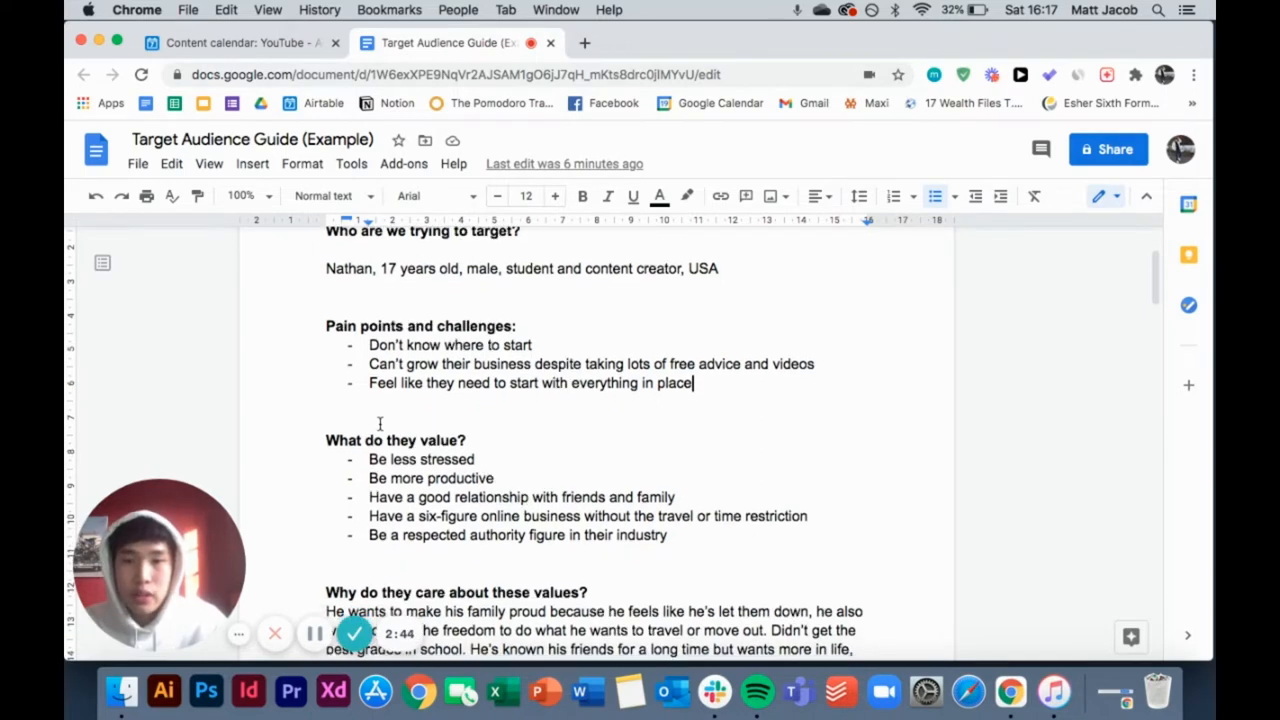
{"action": "scroll", "scroll_direction": "down", "scroll_amount": 3}
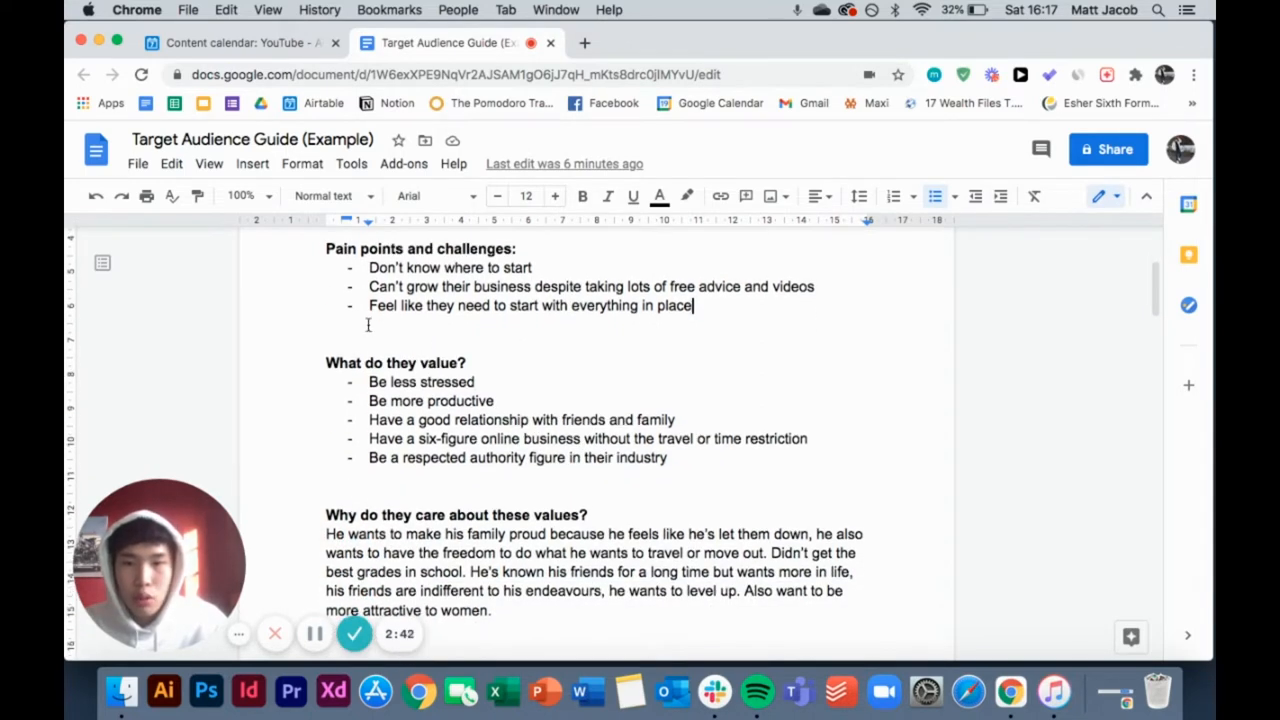
{"action": "double_click", "coordinate": [420, 382]}
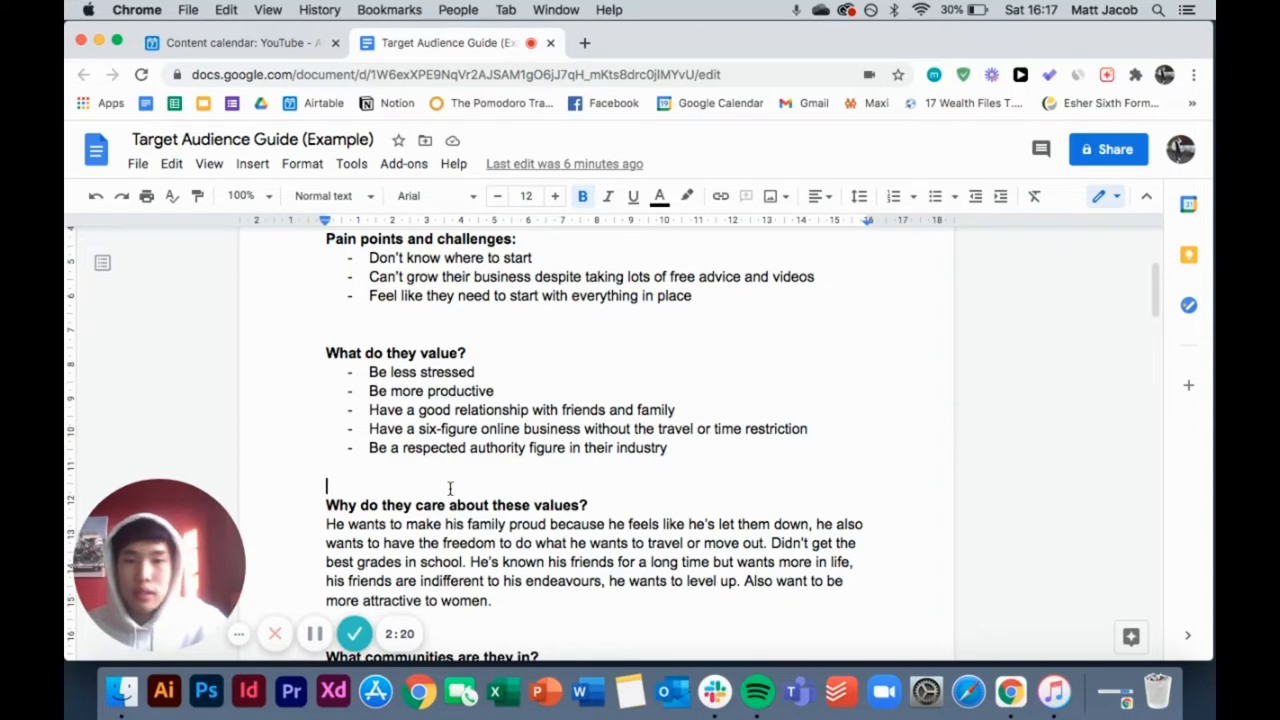
{"action": "scroll", "scroll_direction": "down", "scroll_amount": 3}
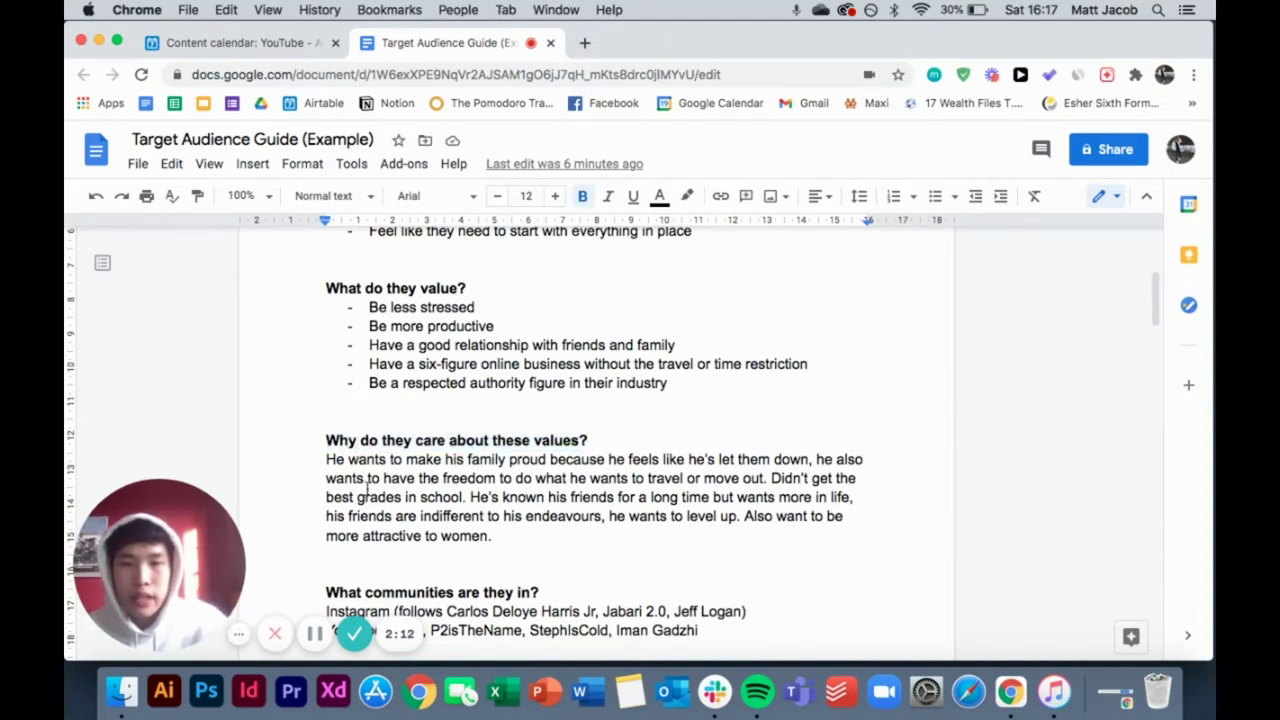
{"action": "scroll", "scroll_direction": "down", "scroll_amount": 3}
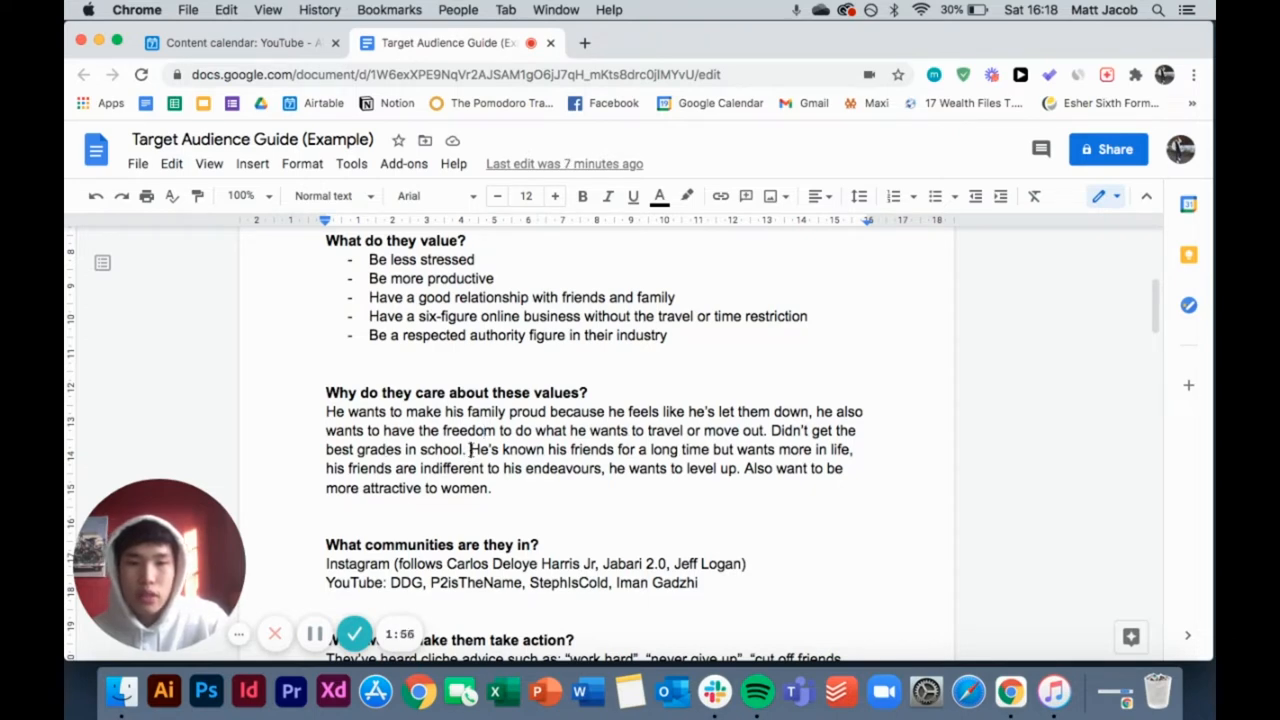
{"action": "left_click_drag", "start_coordinate": [471, 449], "coordinate": [491, 488]}
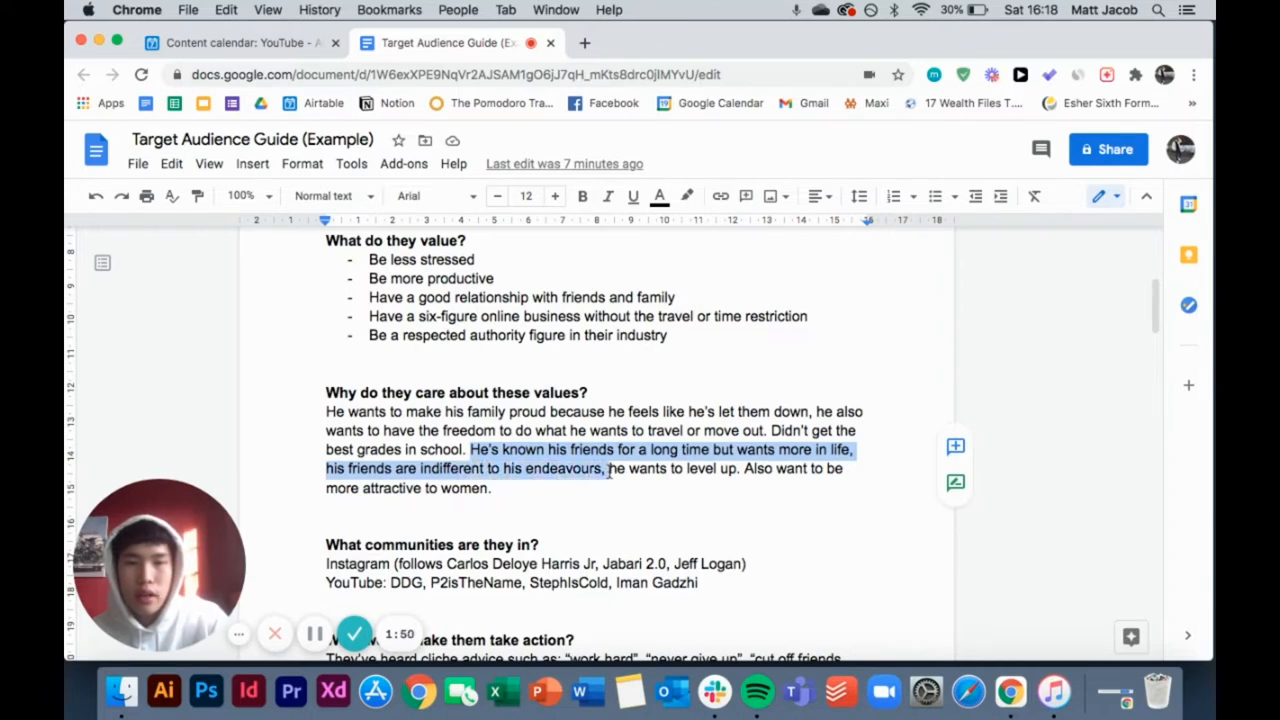
{"action": "scroll", "scroll_direction": "down", "scroll_amount": 3}
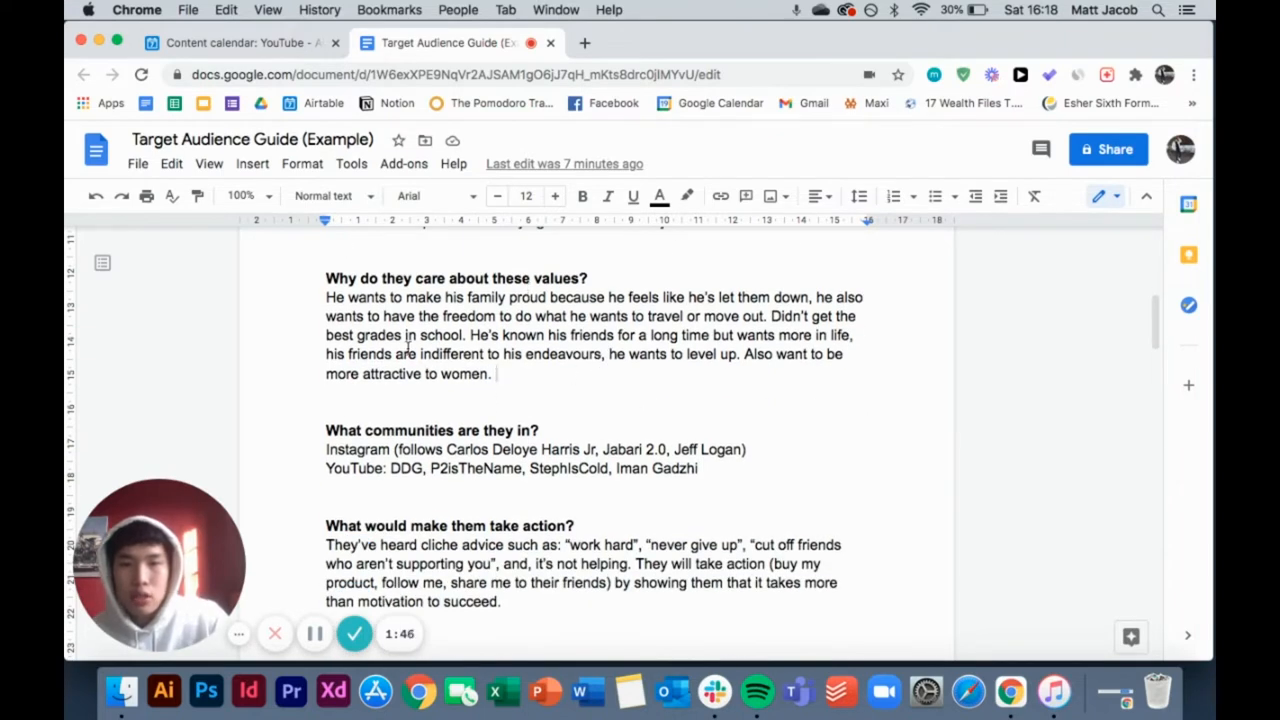
{"action": "scroll", "scroll_direction": "up", "scroll_amount": 3}
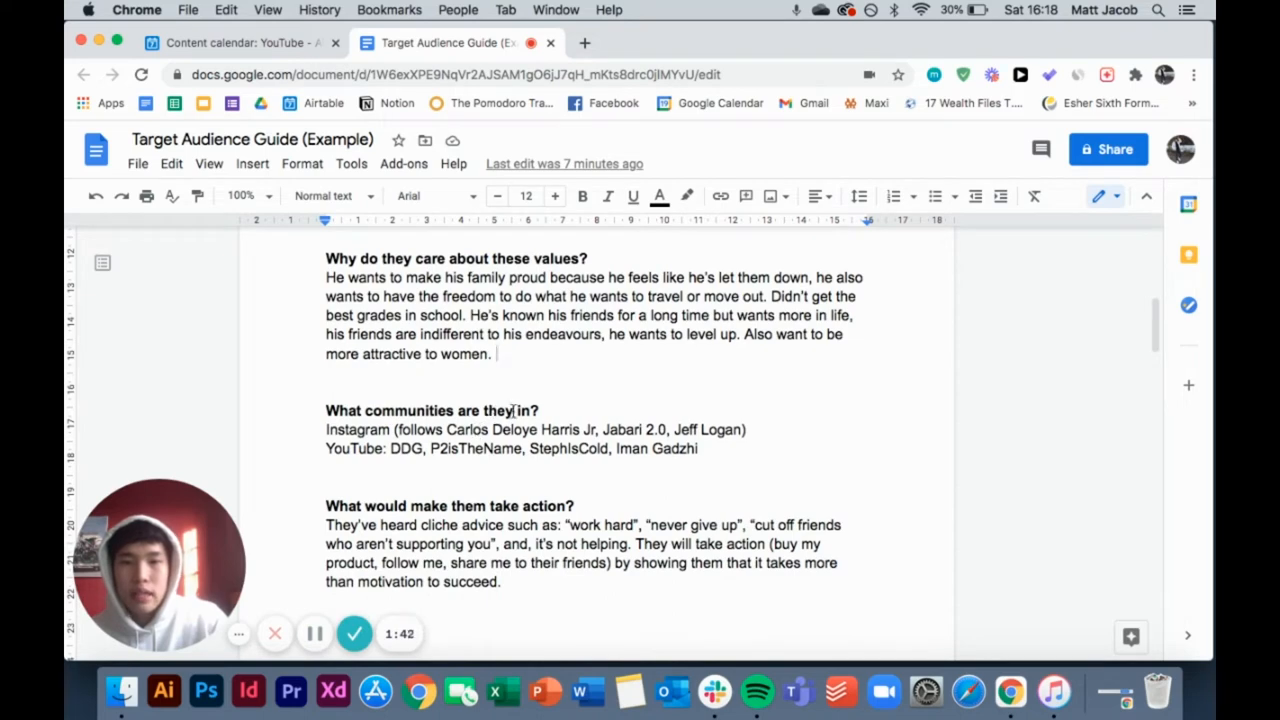
{"action": "scroll", "scroll_direction": "up", "scroll_amount": 3}
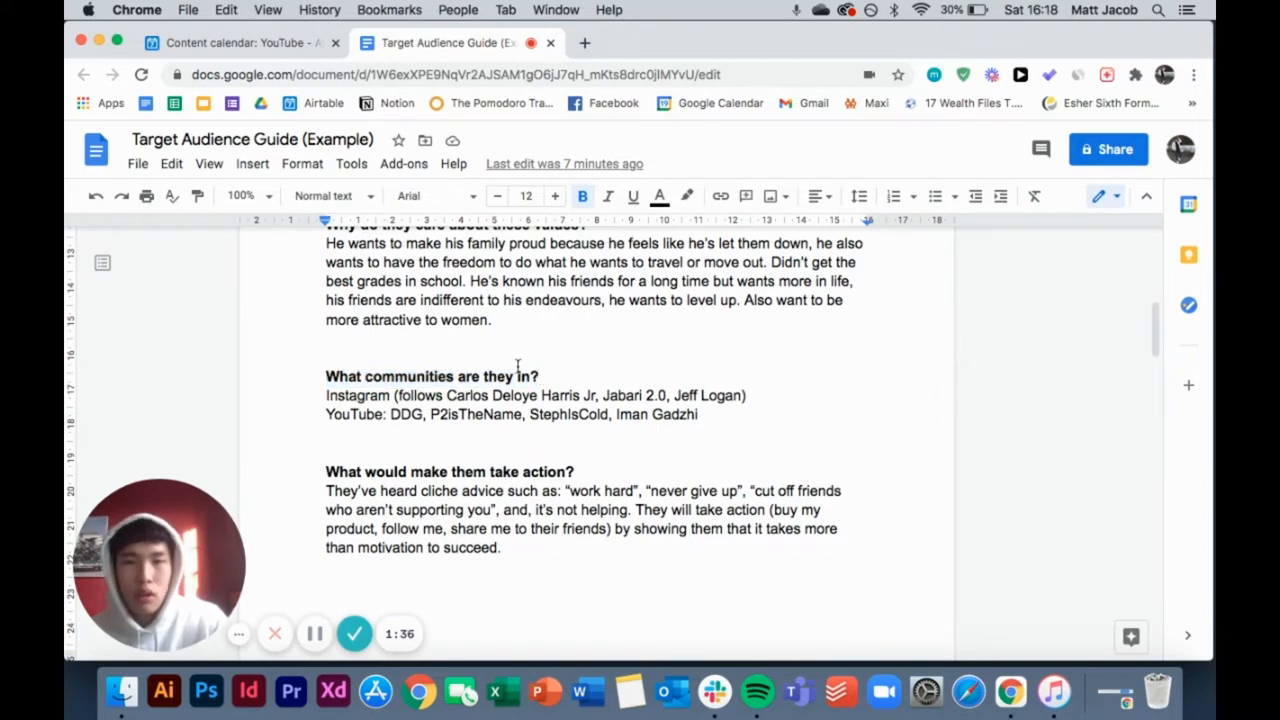
{"action": "mouse_move", "coordinate": [510, 372]}
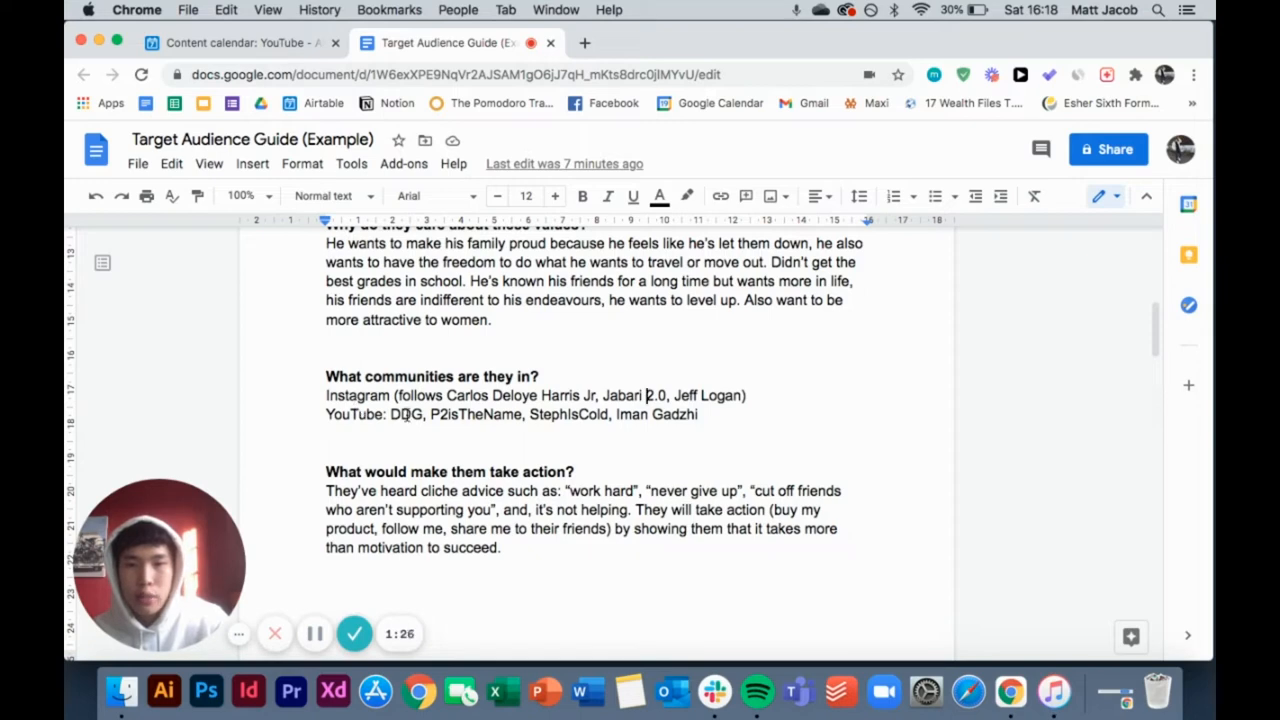
{"action": "scroll", "scroll_direction": "down", "scroll_amount": 3}
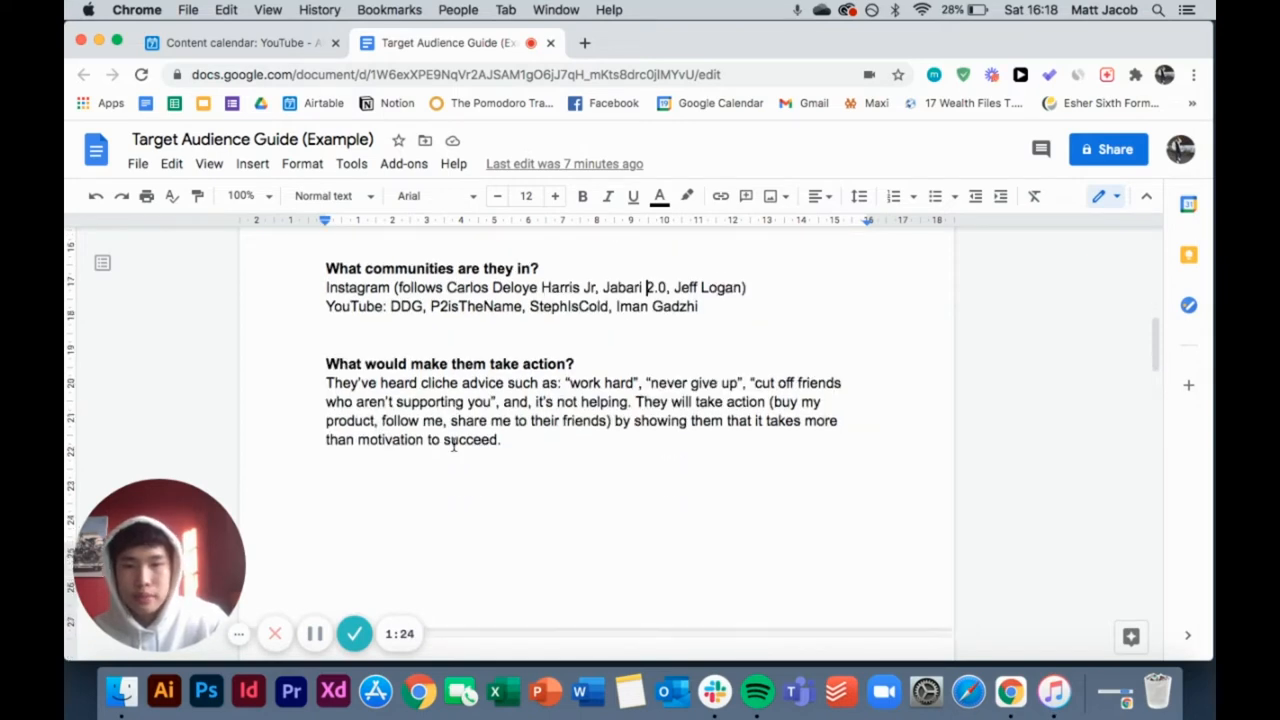
{"action": "scroll", "scroll_direction": "down", "scroll_amount": 3}
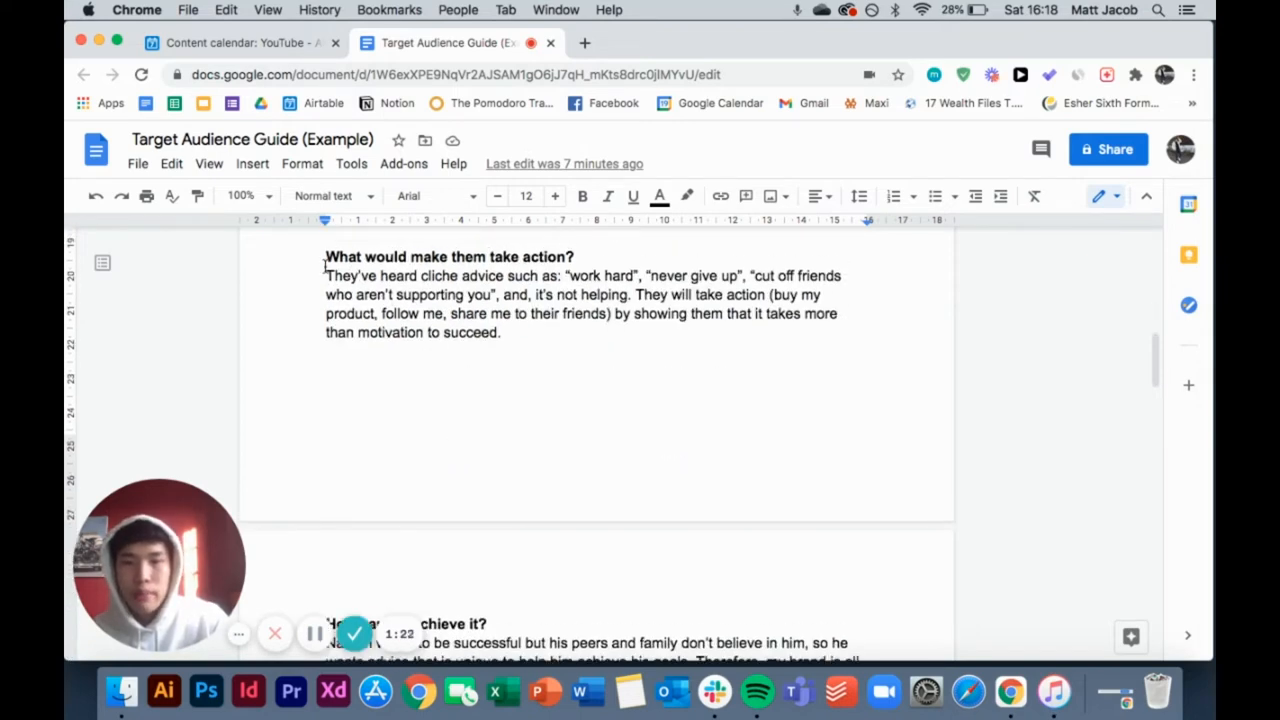
{"action": "left_click_drag", "start_coordinate": [325, 275], "coordinate": [508, 332]}
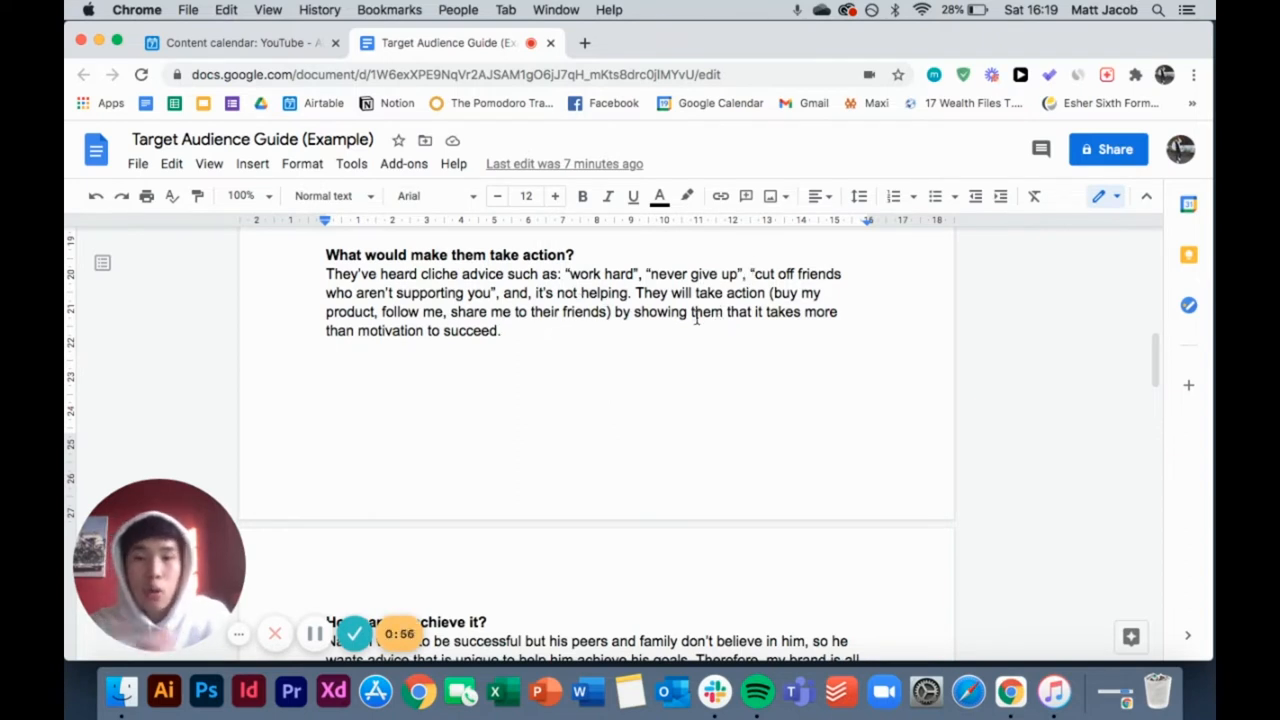
{"action": "scroll", "scroll_direction": "down", "scroll_amount": 3}
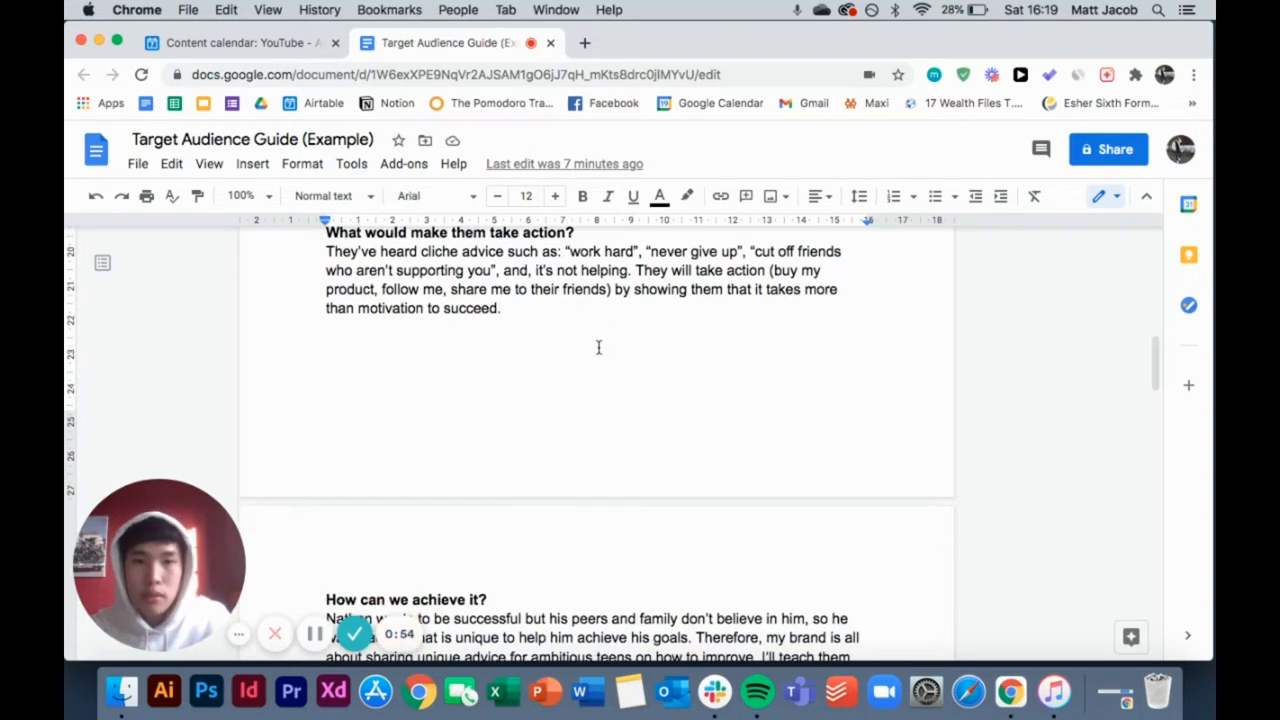
{"action": "scroll", "scroll_direction": "down", "scroll_amount": 3}
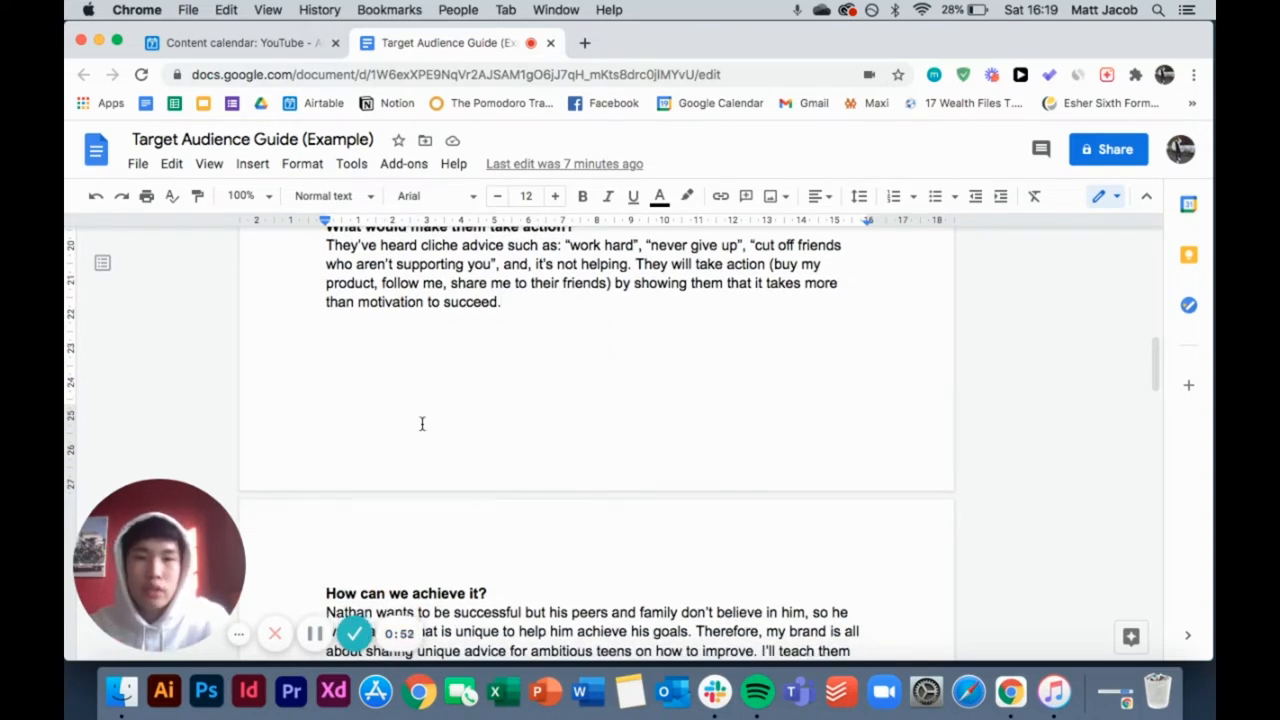
{"action": "scroll", "scroll_direction": "down", "scroll_amount": 3}
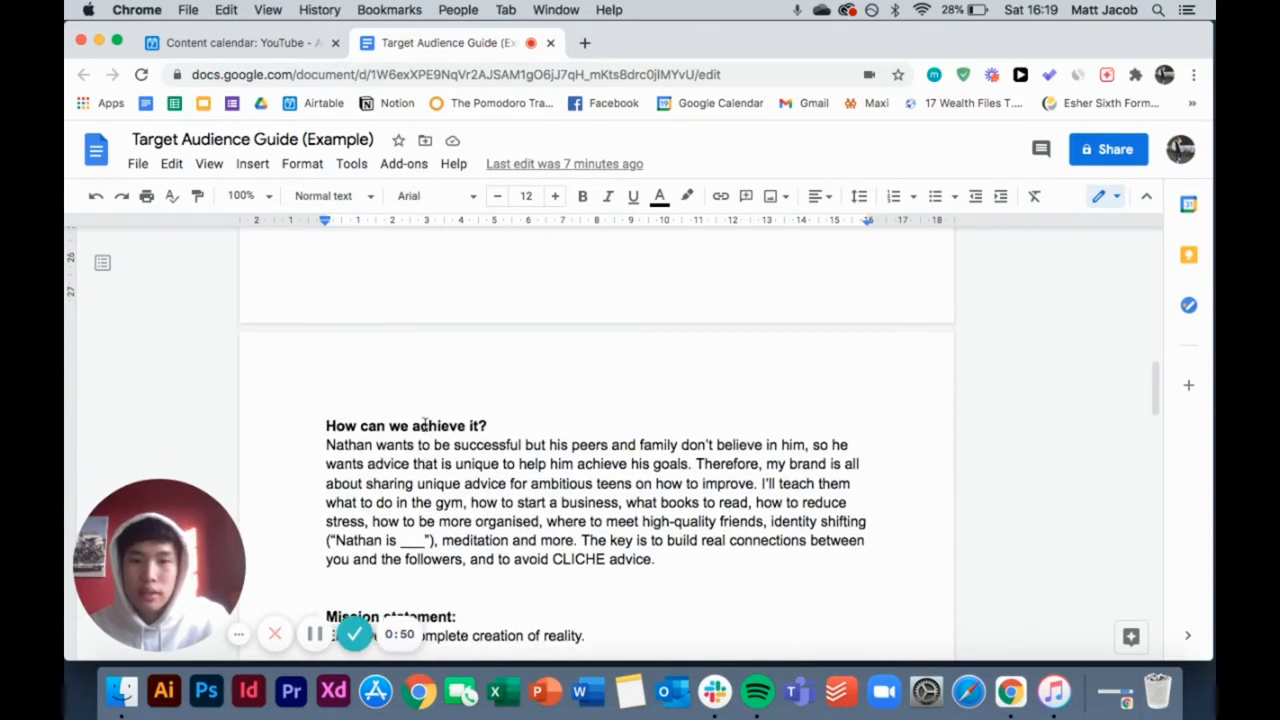
{"action": "scroll", "scroll_direction": "down", "scroll_amount": 3}
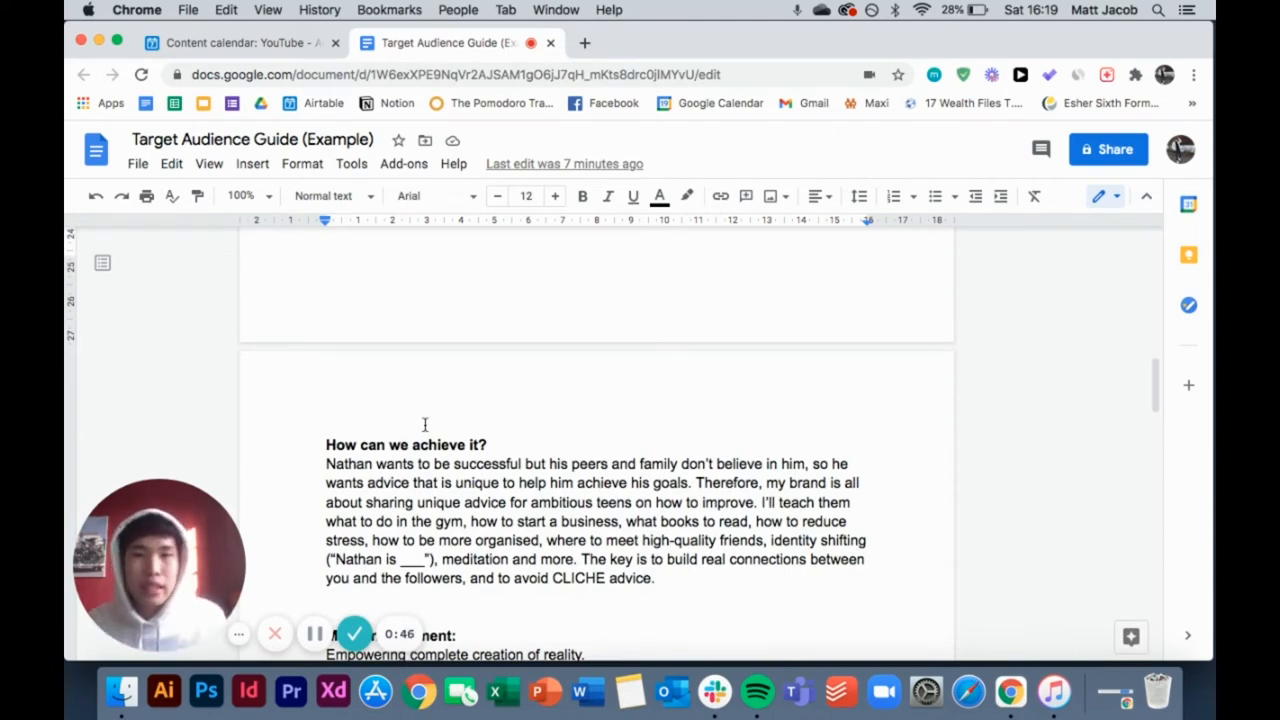
{"action": "right_click", "coordinate": [424, 424]}
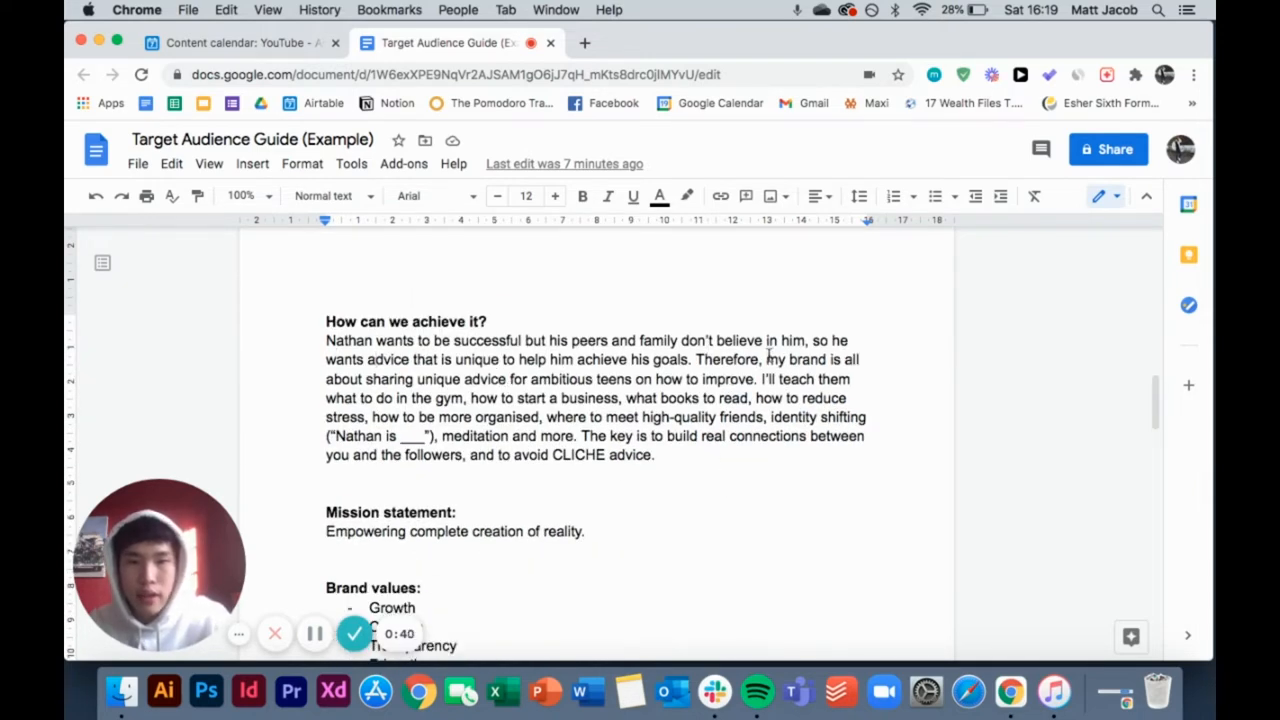
{"action": "left_click_drag", "start_coordinate": [766, 359], "coordinate": [759, 379]}
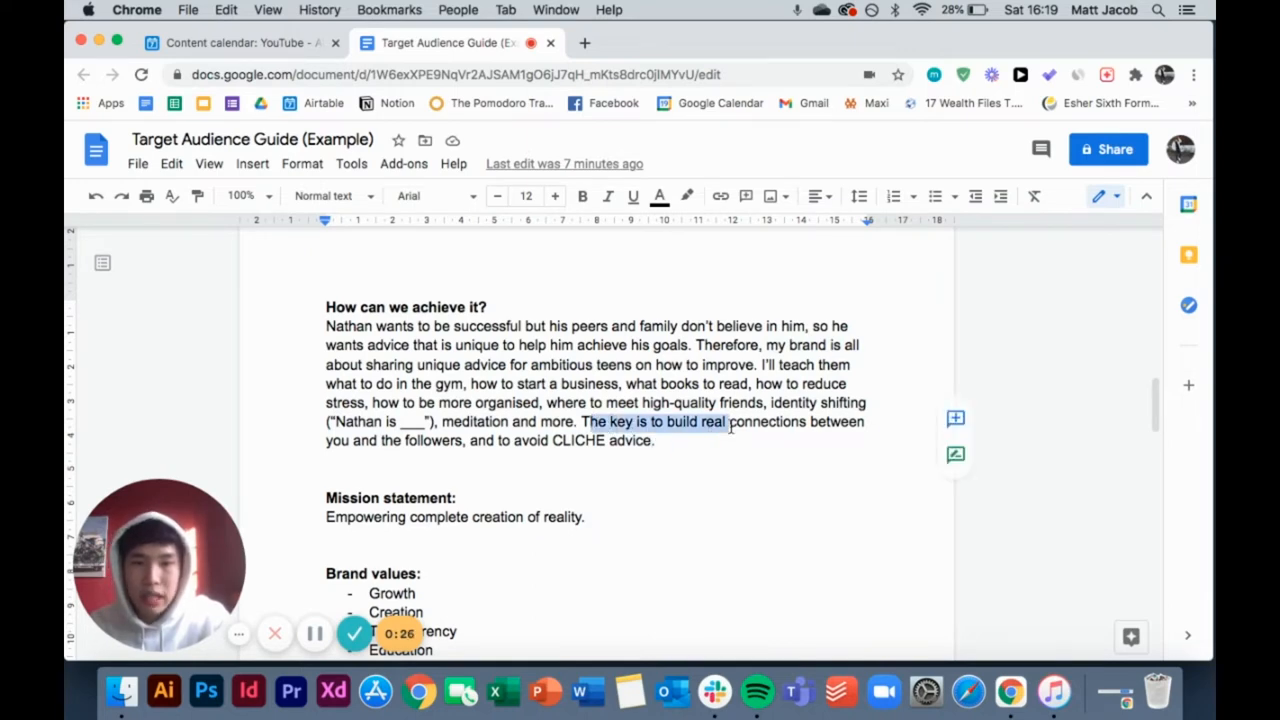
{"action": "left_click", "coordinate": [658, 440]}
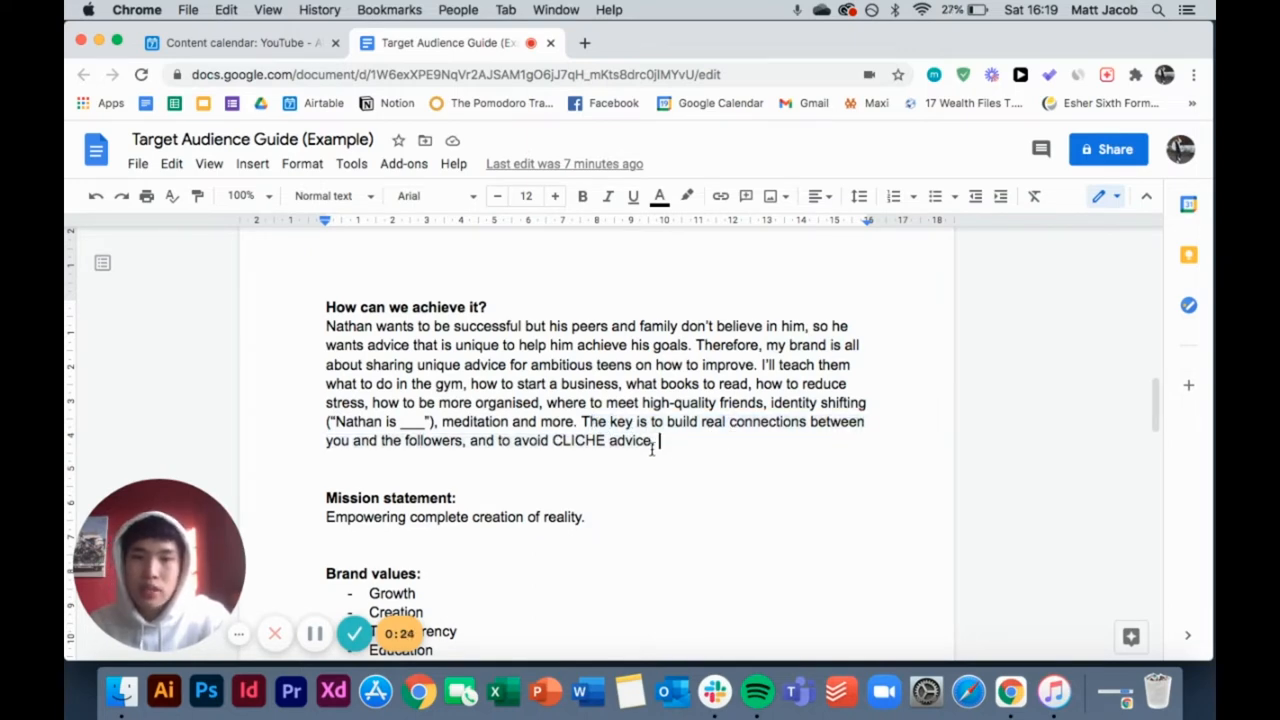
{"action": "scroll", "scroll_direction": "down", "scroll_amount": 3}
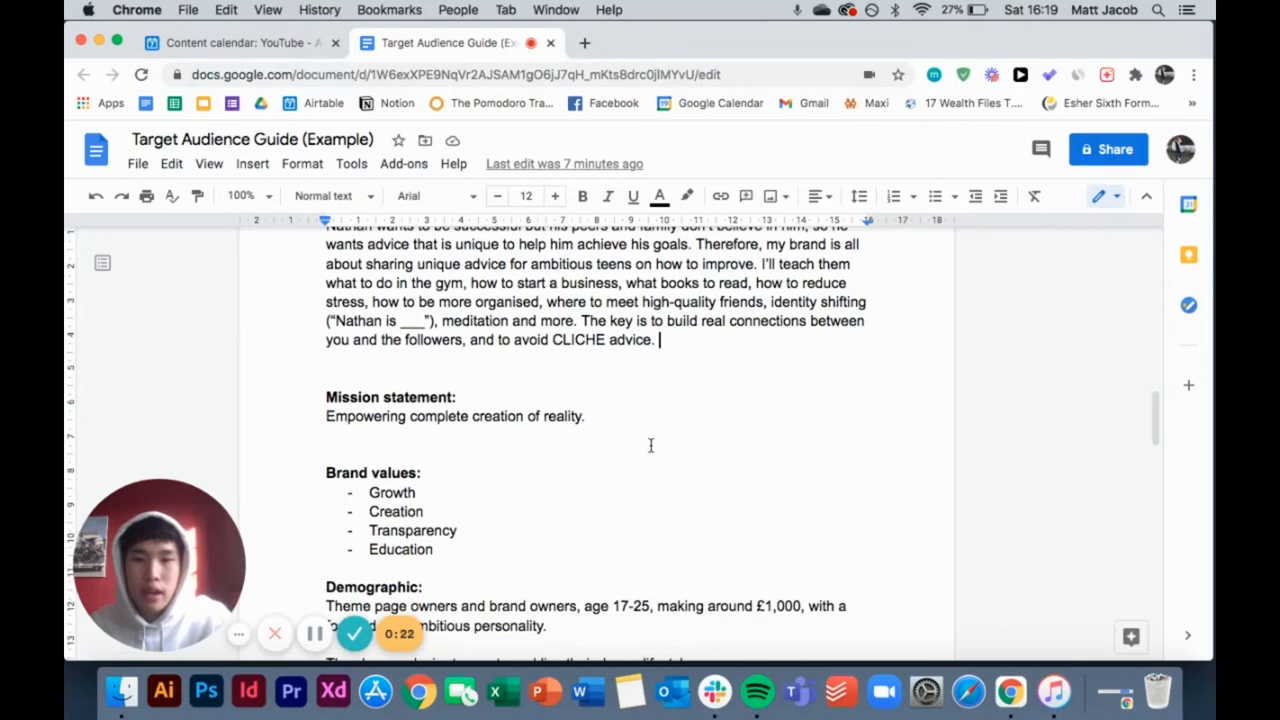
{"action": "mouse_move", "coordinate": [435, 505]}
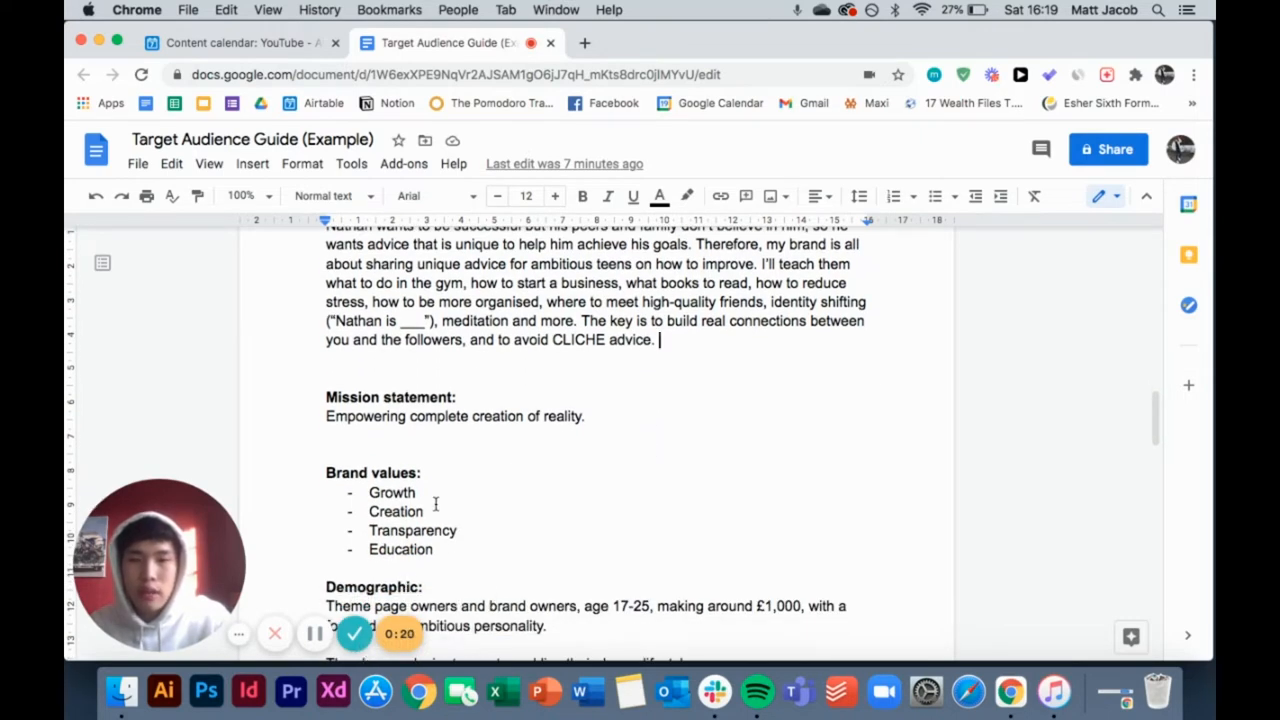
{"action": "scroll", "scroll_direction": "down", "scroll_amount": 3}
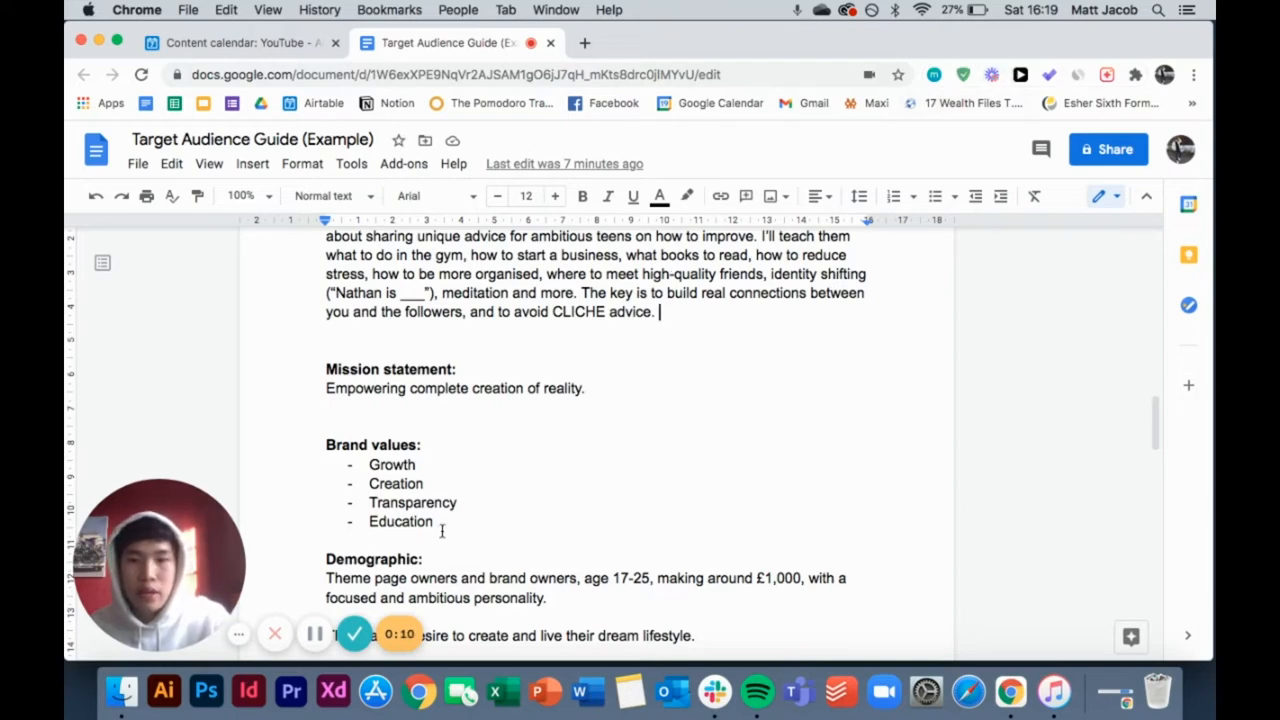
{"action": "scroll", "scroll_direction": "down", "scroll_amount": 3}
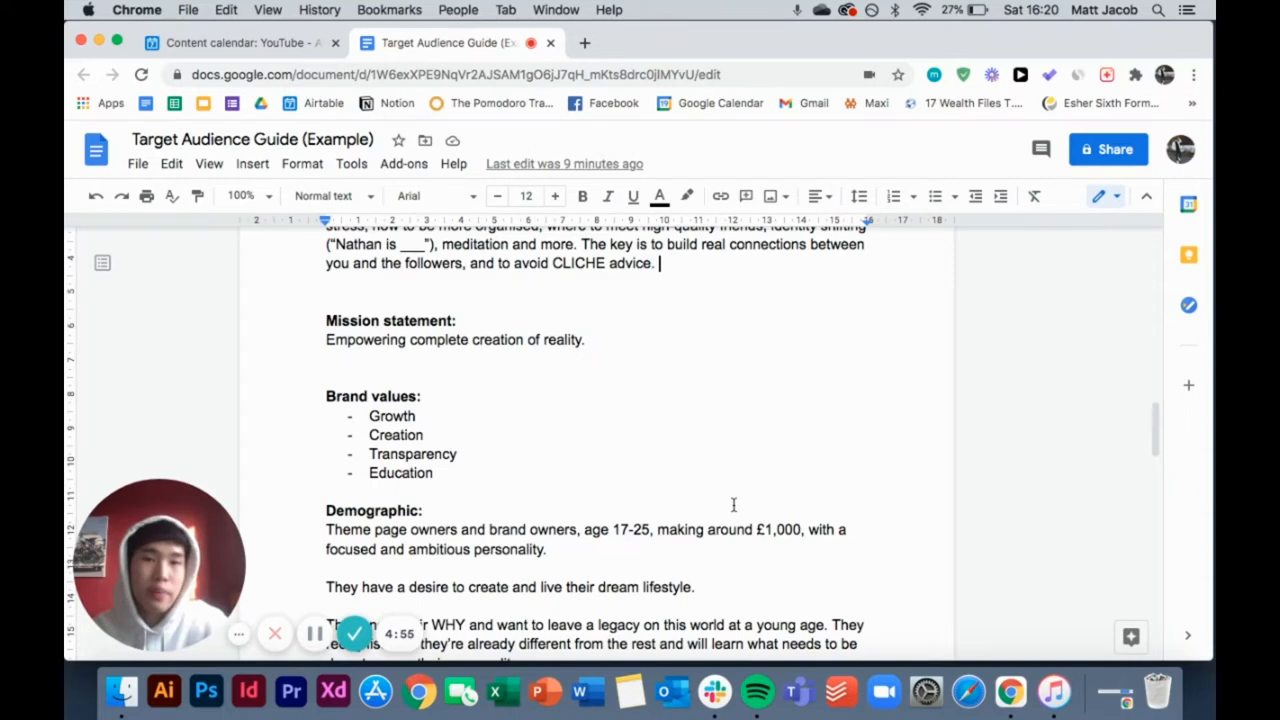
{"action": "mouse_move", "coordinate": [533, 360]}
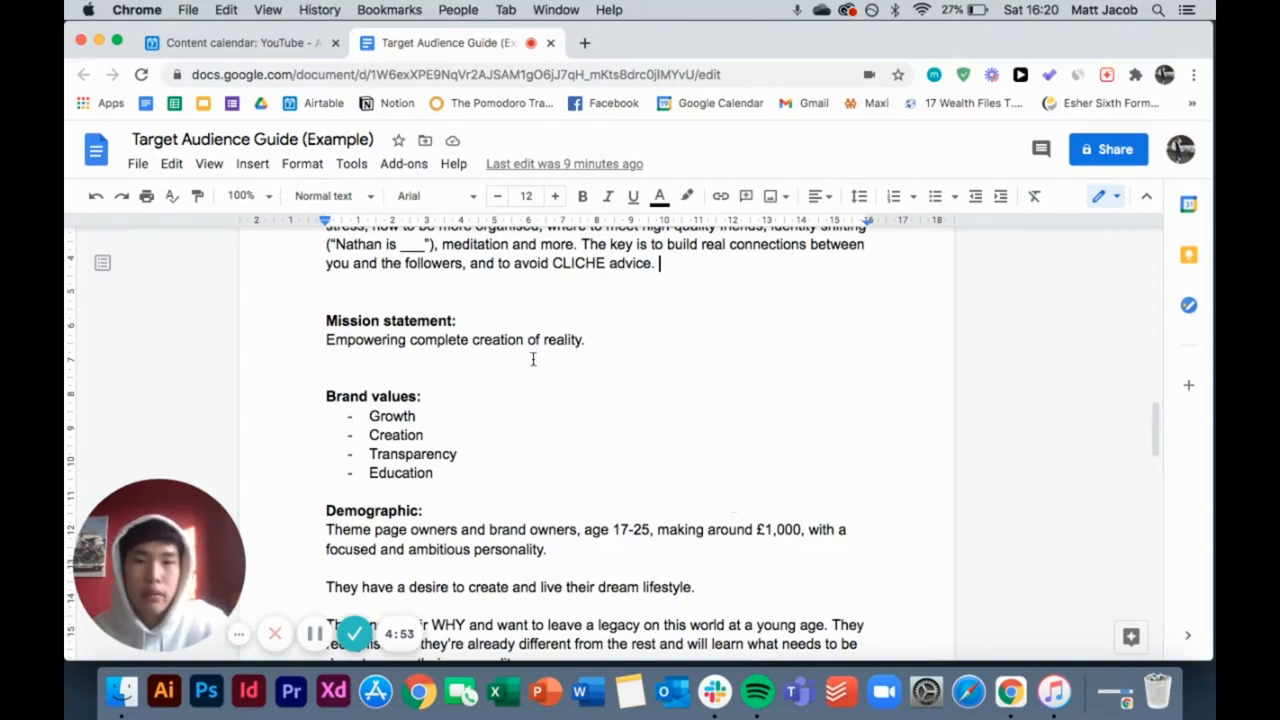
{"action": "scroll", "scroll_direction": "up", "scroll_amount": 3}
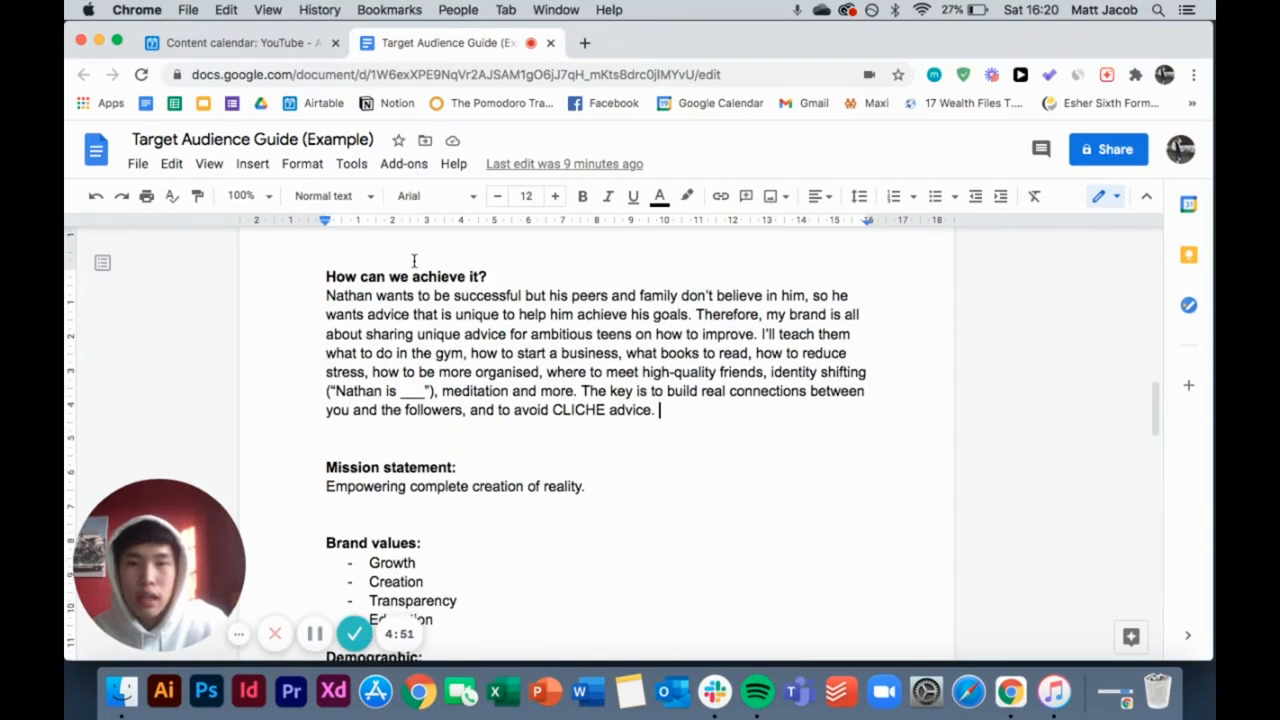
{"action": "scroll", "scroll_direction": "up", "scroll_amount": 3}
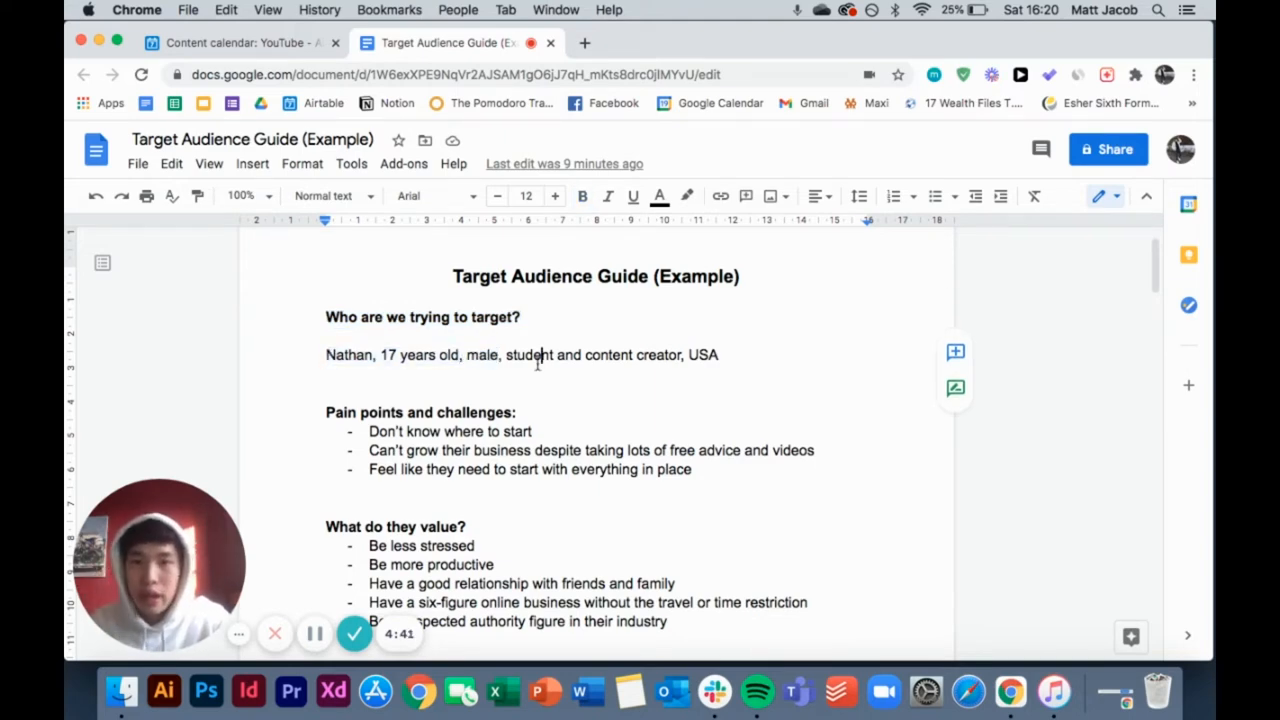
{"action": "scroll", "scroll_direction": "down", "scroll_amount": 3}
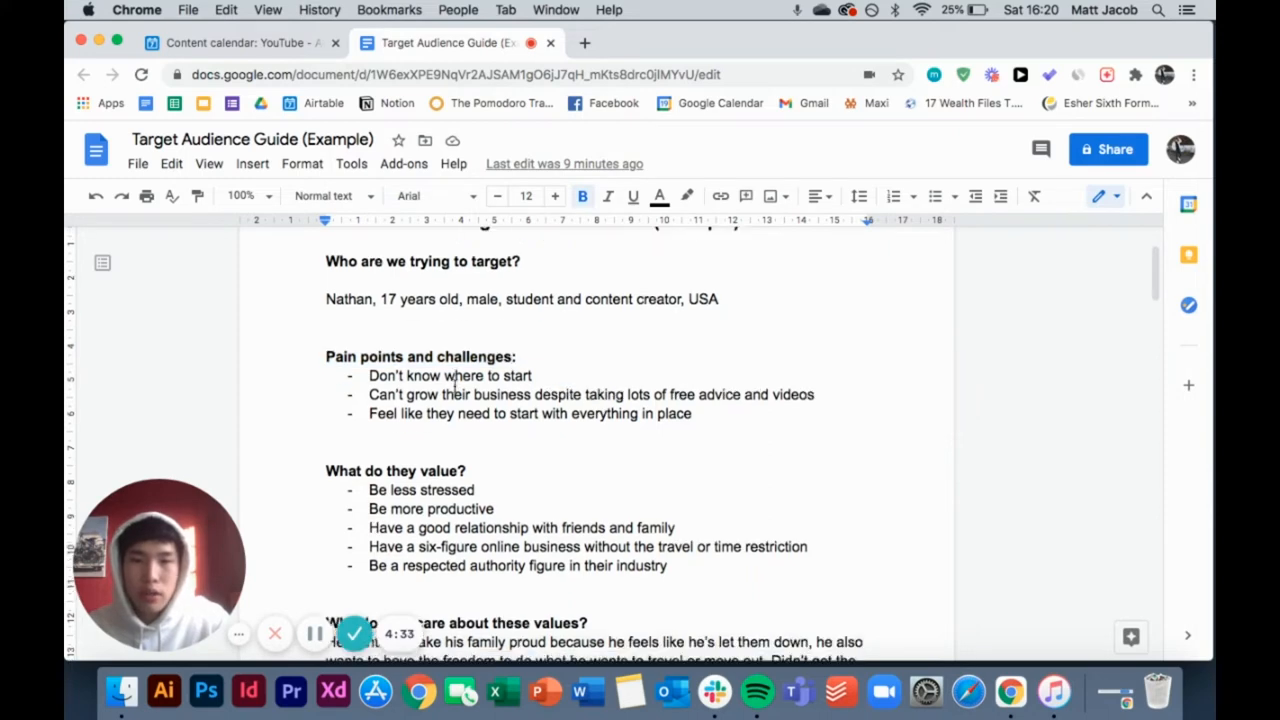
{"action": "scroll", "scroll_direction": "down", "scroll_amount": 3}
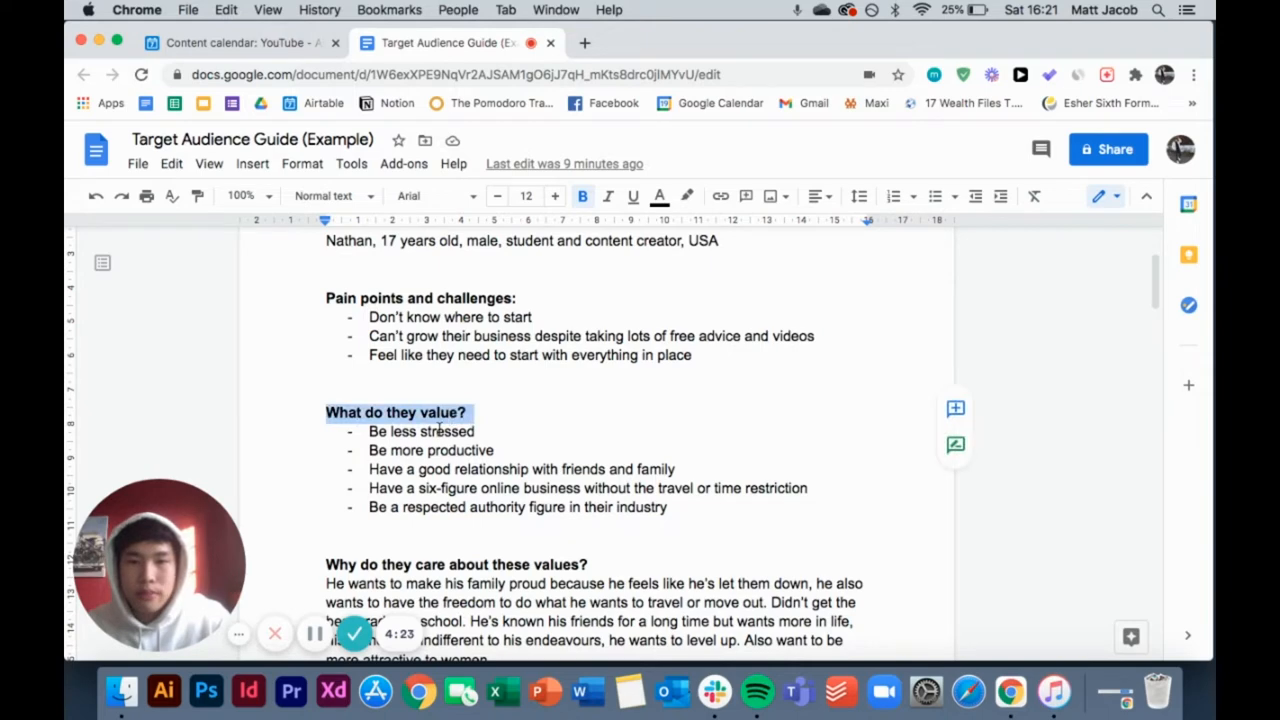
{"action": "scroll", "scroll_direction": "down", "scroll_amount": 3}
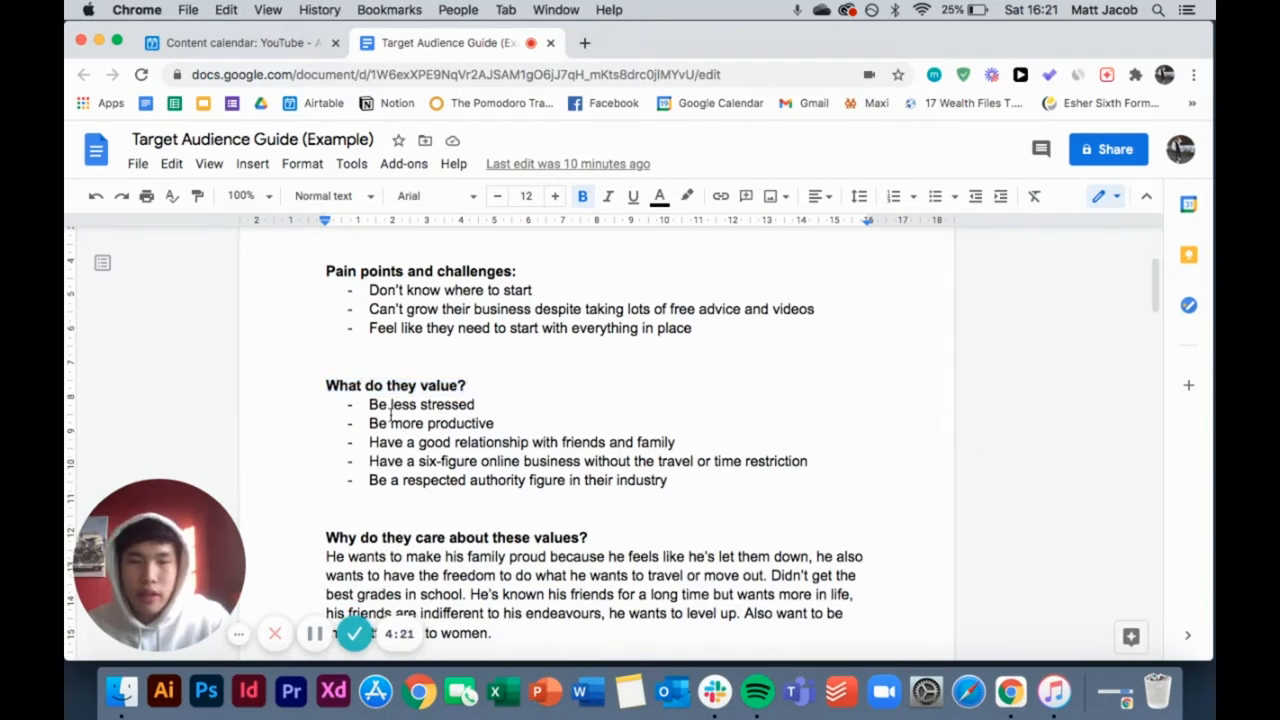
{"action": "double_click", "coordinate": [445, 404]}
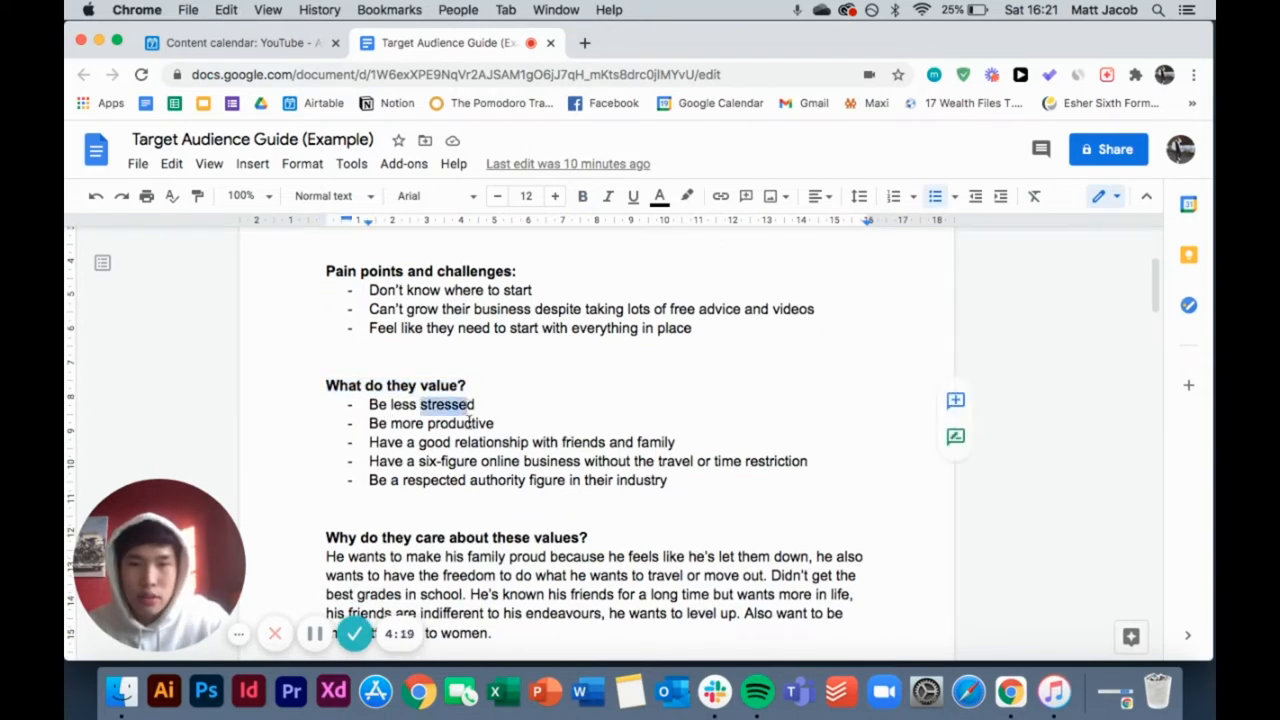
{"action": "scroll", "scroll_direction": "down", "scroll_amount": 3}
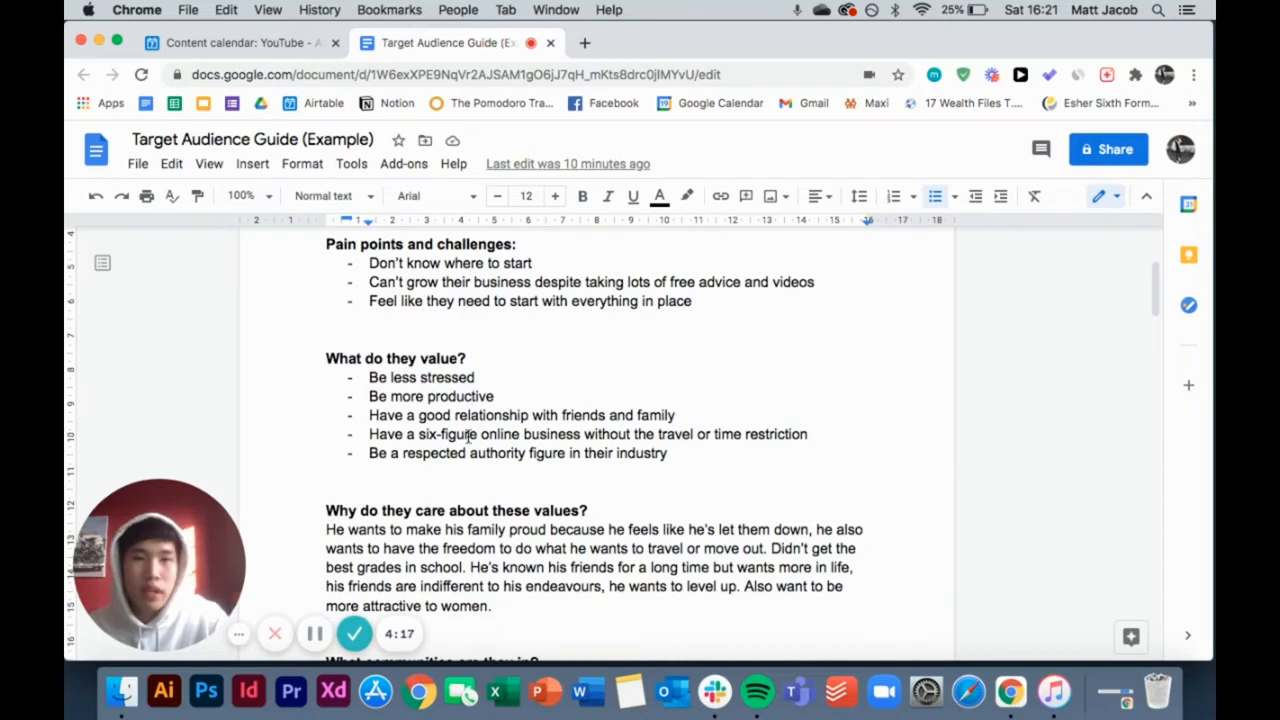
{"action": "scroll", "scroll_direction": "down", "scroll_amount": 3}
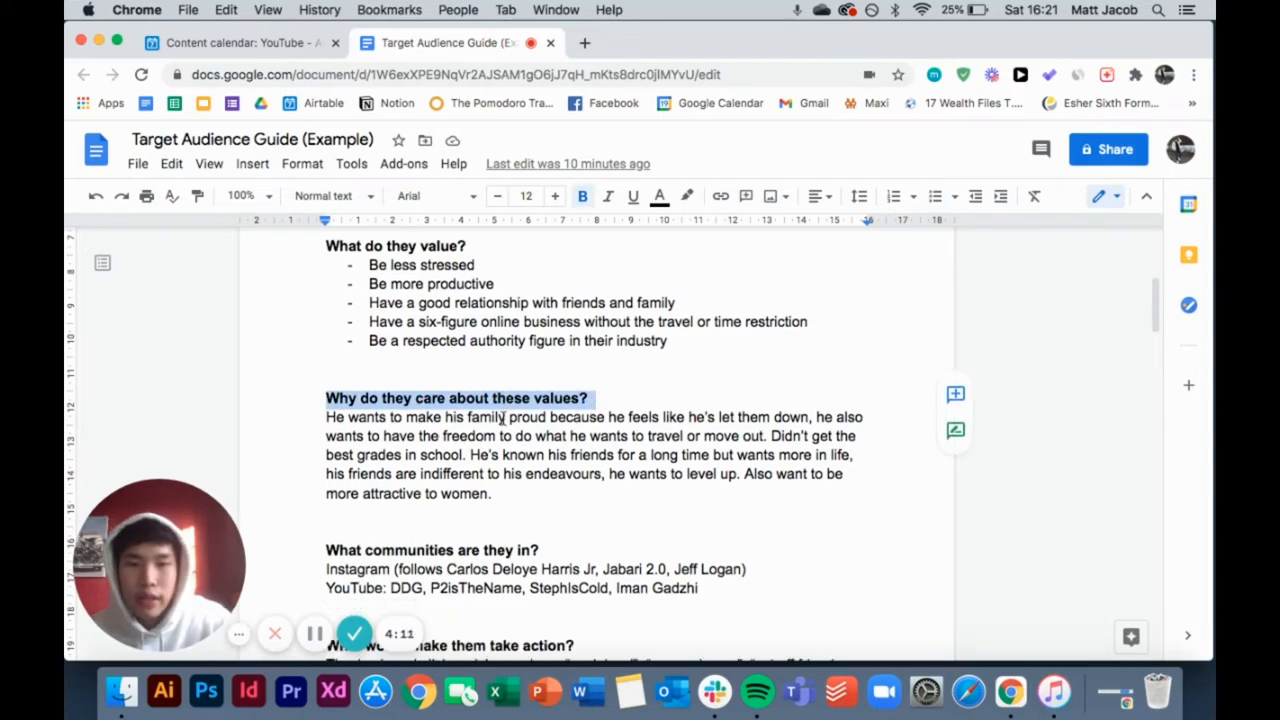
{"action": "scroll", "scroll_direction": "down", "scroll_amount": 3}
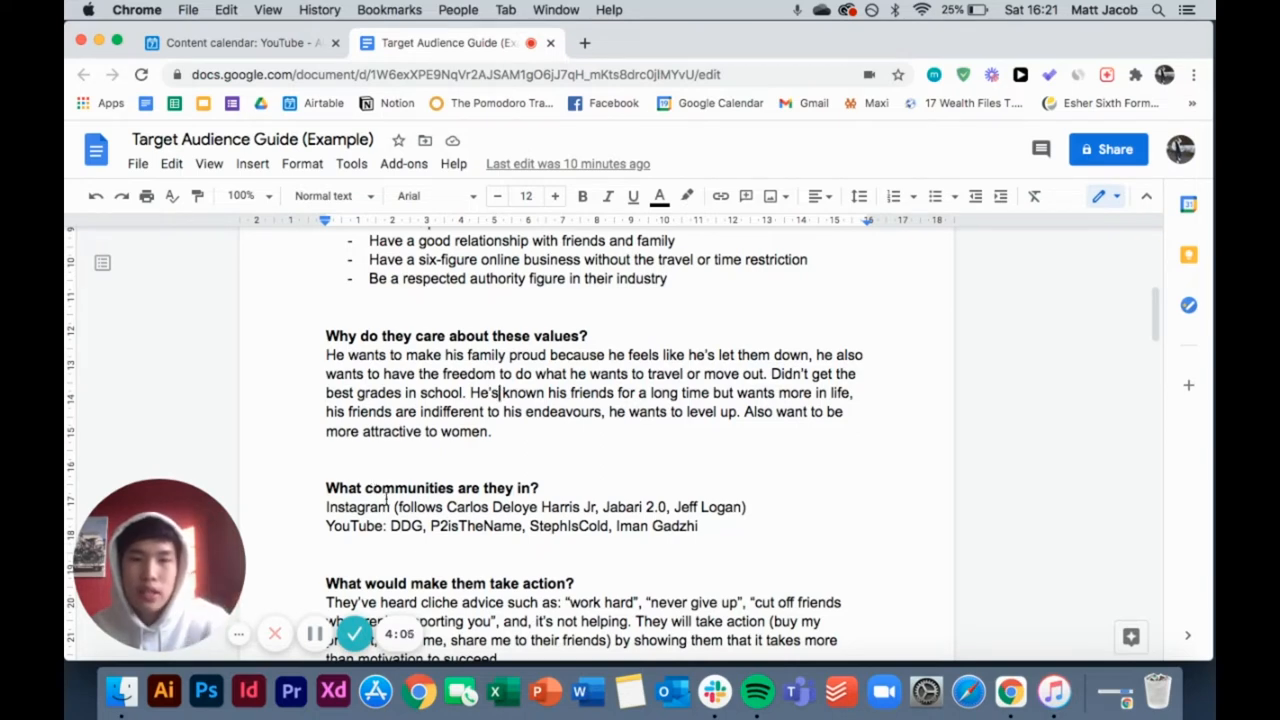
{"action": "scroll", "scroll_direction": "down", "scroll_amount": 3}
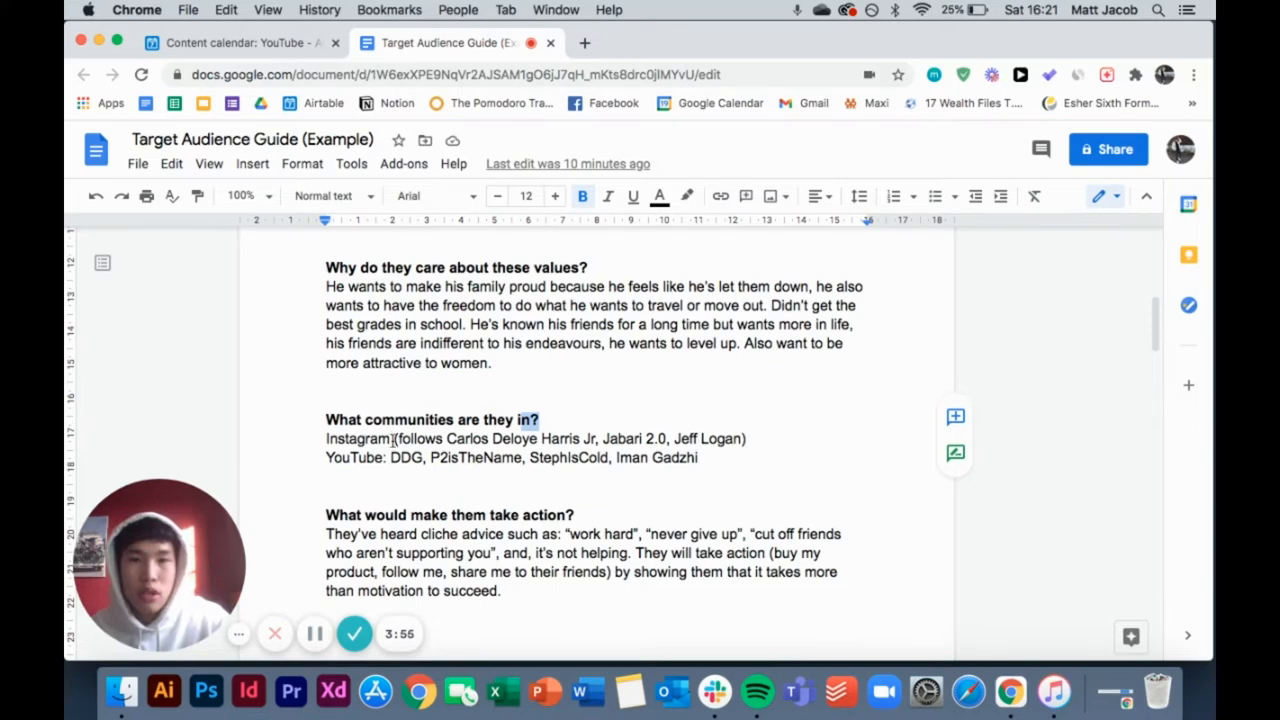
{"action": "scroll", "scroll_direction": "down", "scroll_amount": 3}
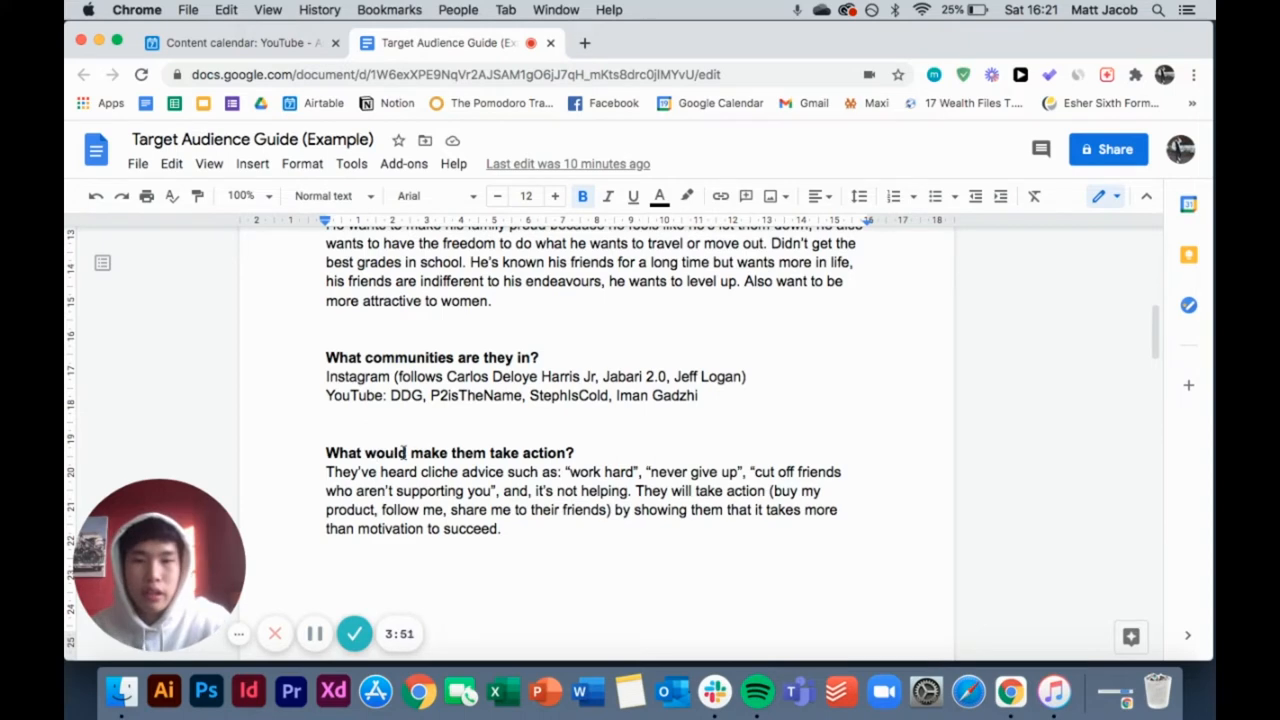
{"action": "scroll", "scroll_direction": "down", "scroll_amount": 3}
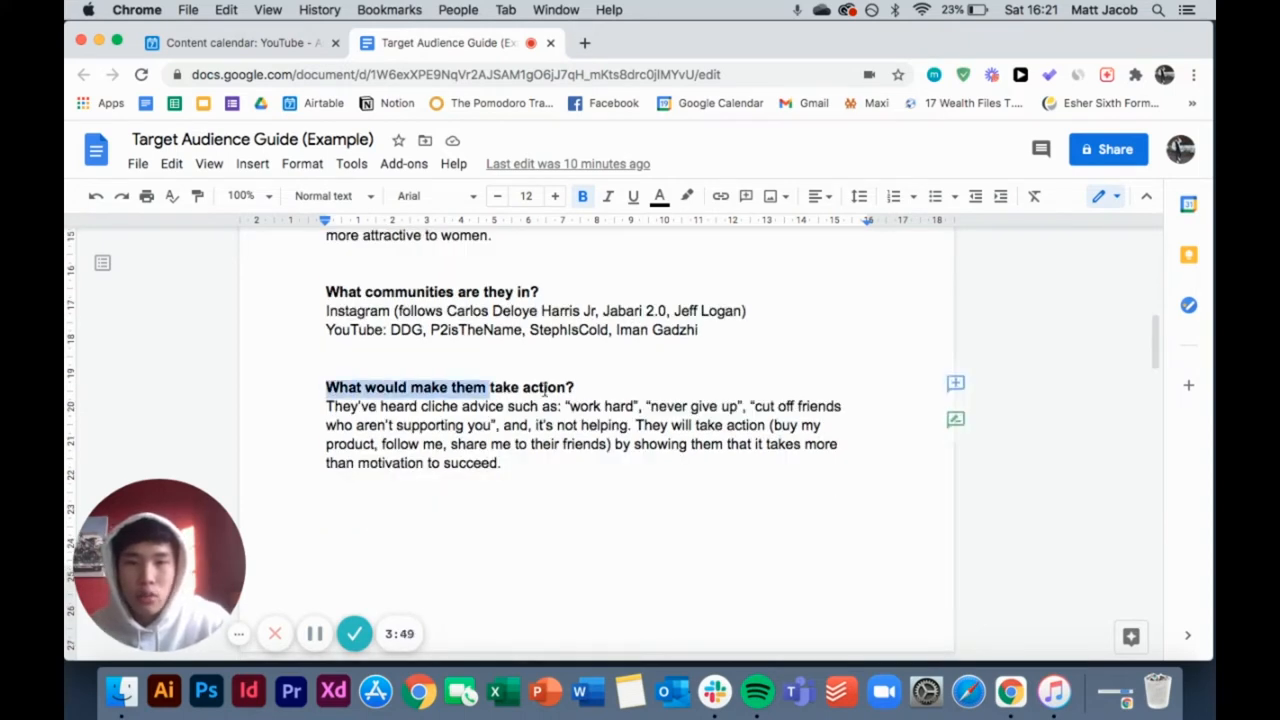
{"action": "scroll", "scroll_direction": "down", "scroll_amount": 3}
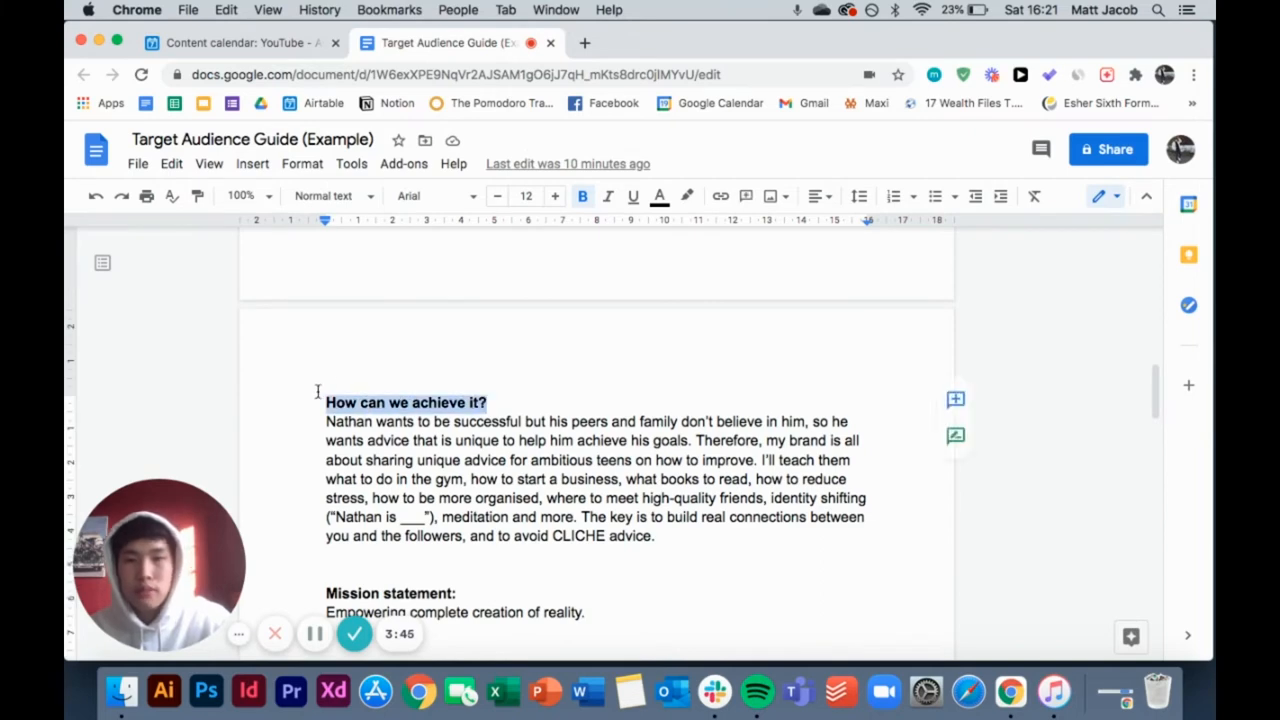
{"action": "scroll", "scroll_direction": "down", "scroll_amount": 3}
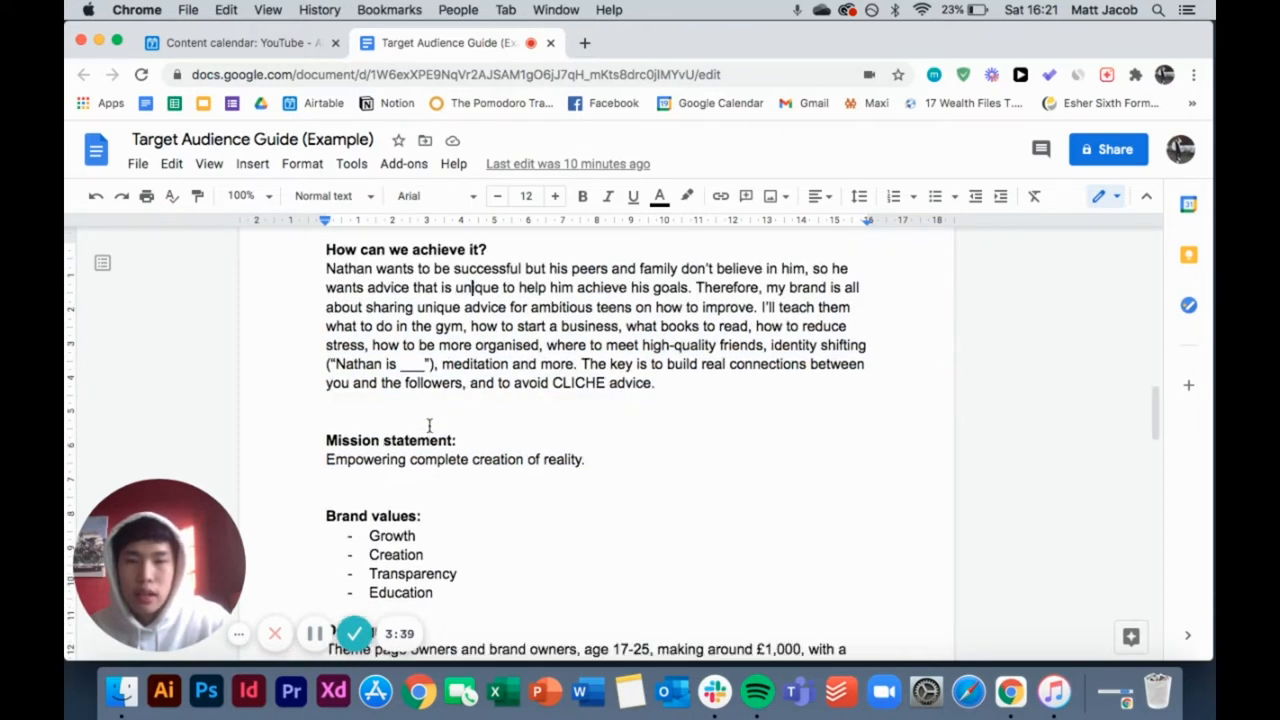
{"action": "scroll", "scroll_direction": "down", "scroll_amount": 3}
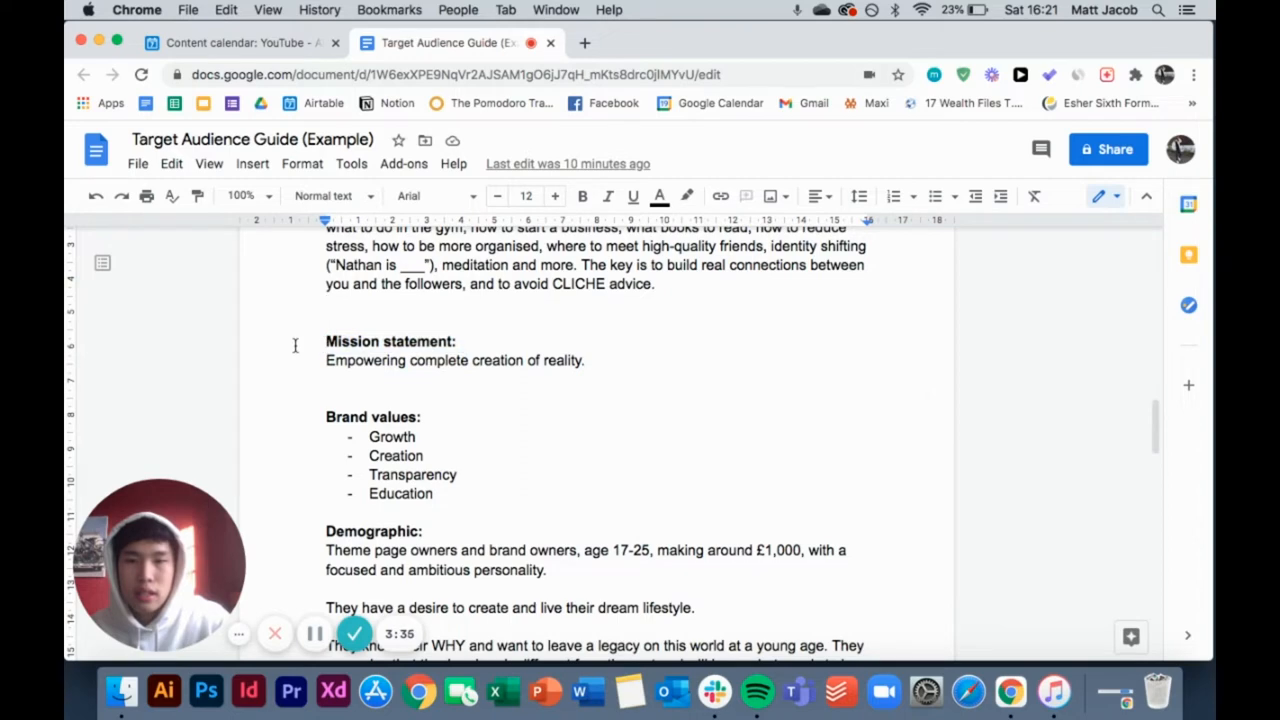
{"action": "scroll", "scroll_direction": "down", "scroll_amount": 3}
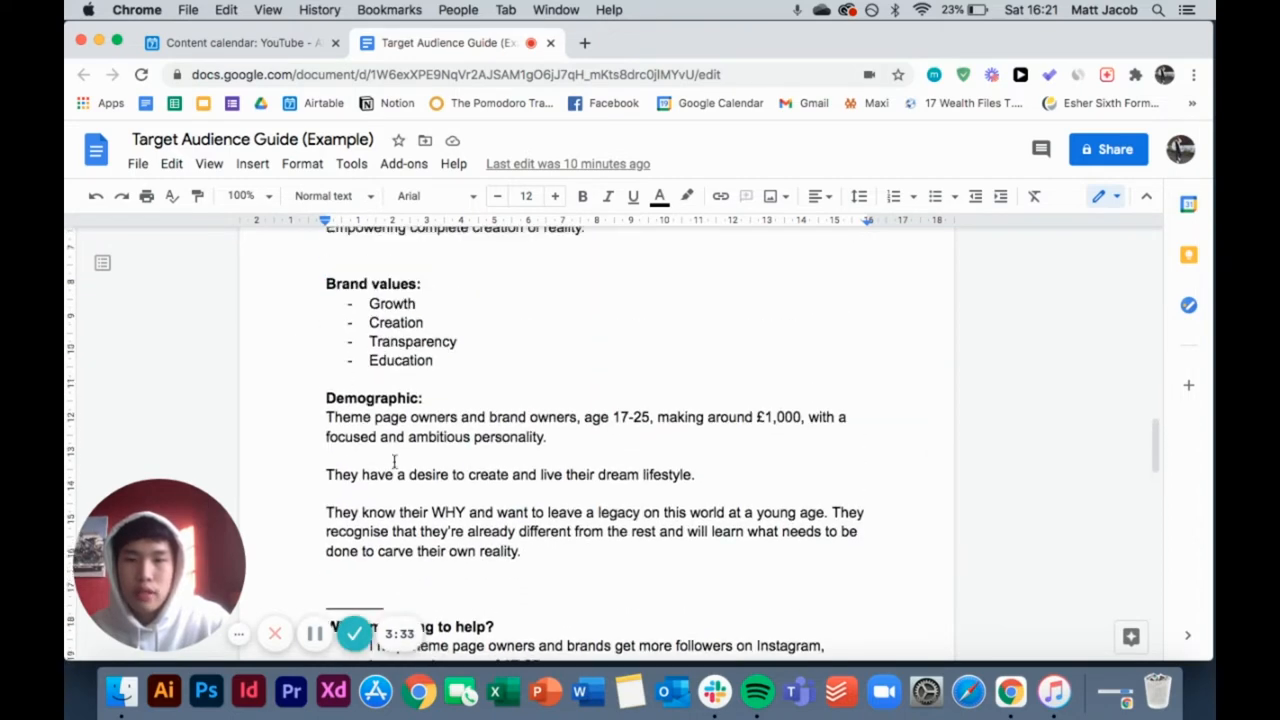
{"action": "scroll", "scroll_direction": "up", "scroll_amount": 3}
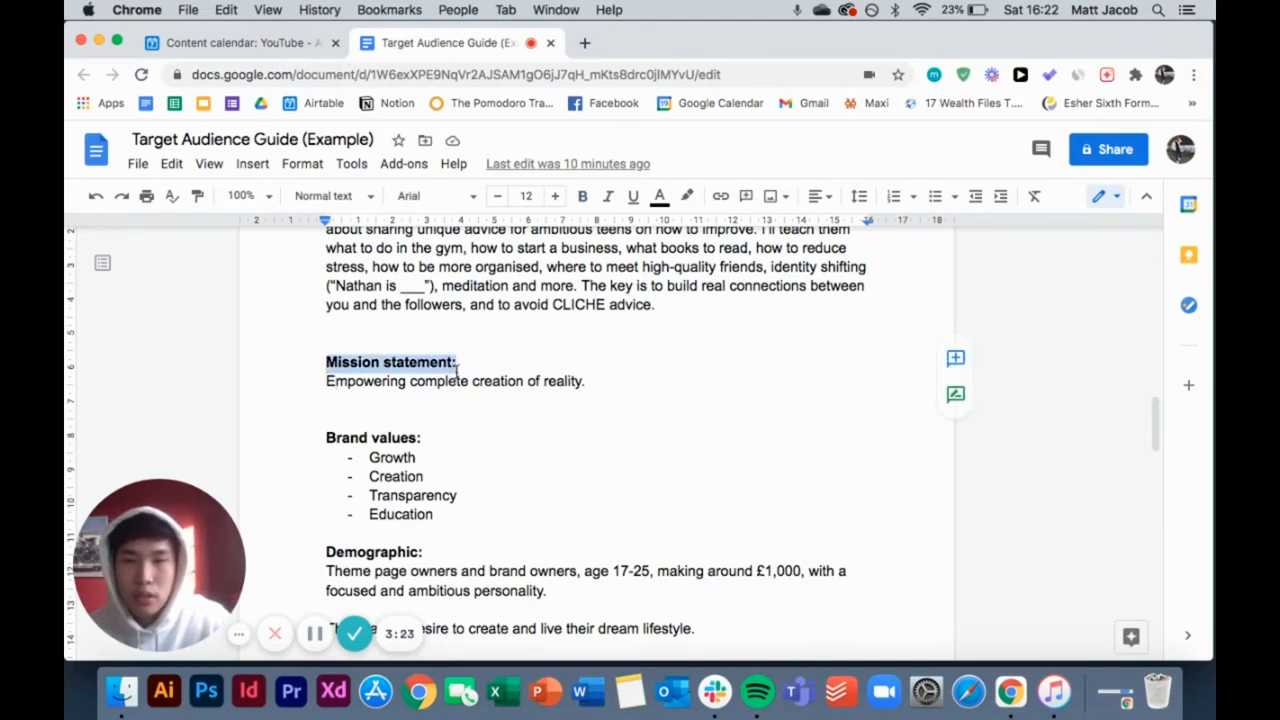
{"action": "left_click", "coordinate": [380, 381]}
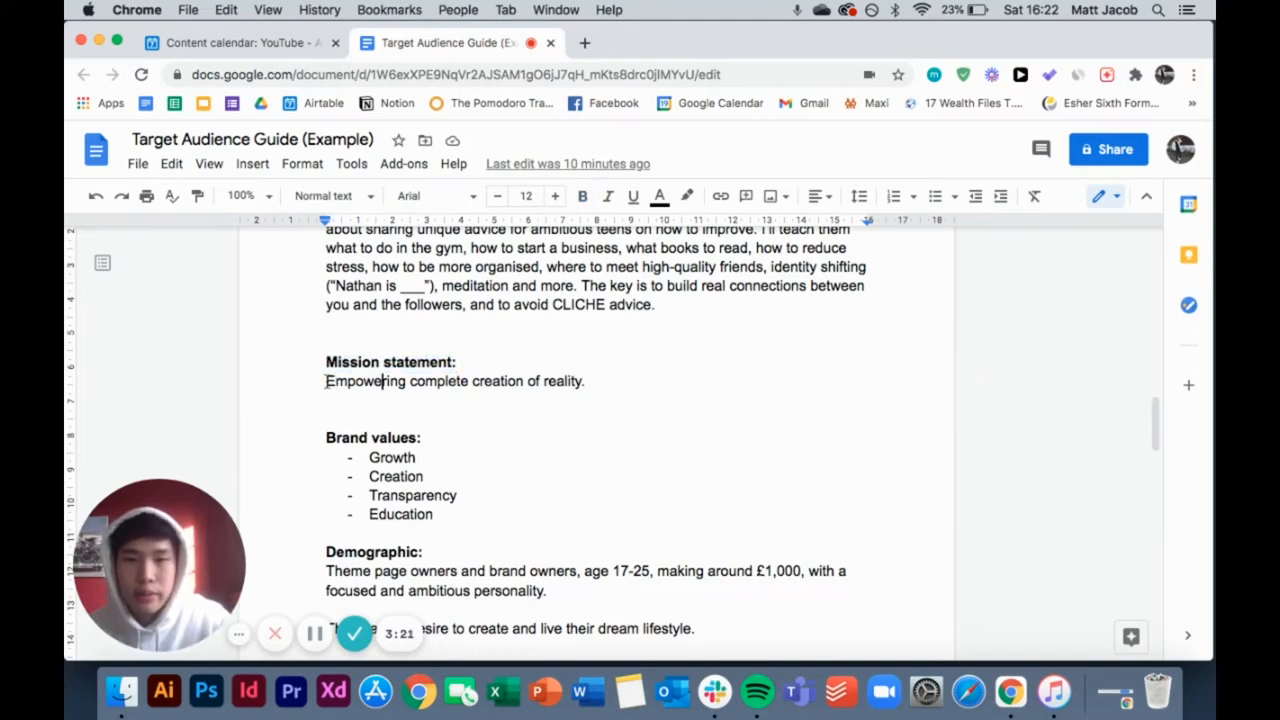
{"action": "triple_click", "coordinate": [454, 381]}
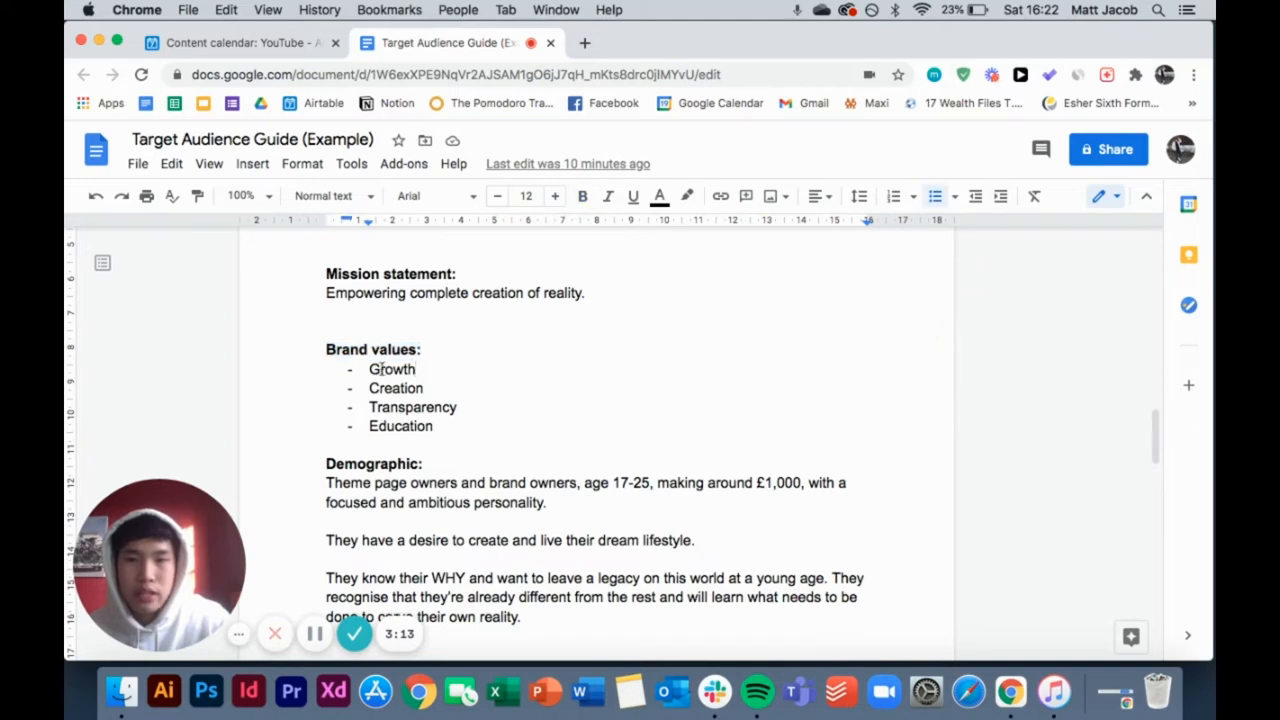
{"action": "left_click_drag", "start_coordinate": [369, 369], "coordinate": [436, 426]}
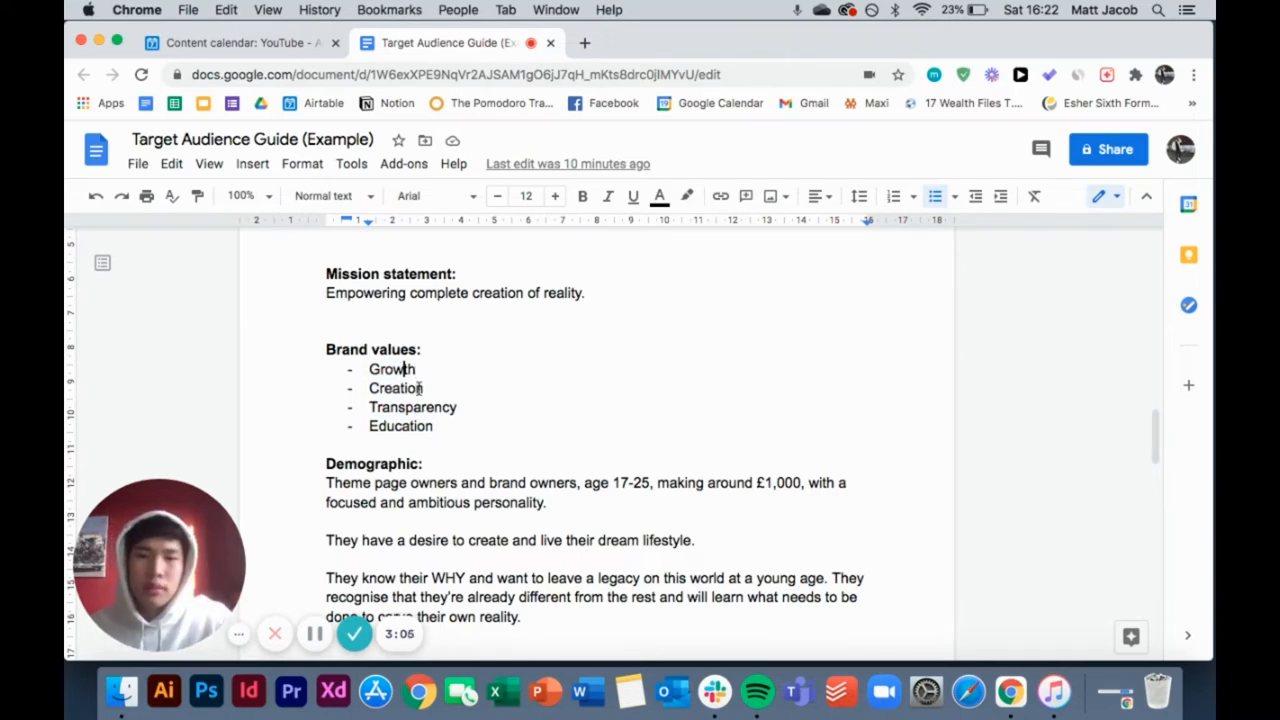
{"action": "double_click", "coordinate": [395, 388]}
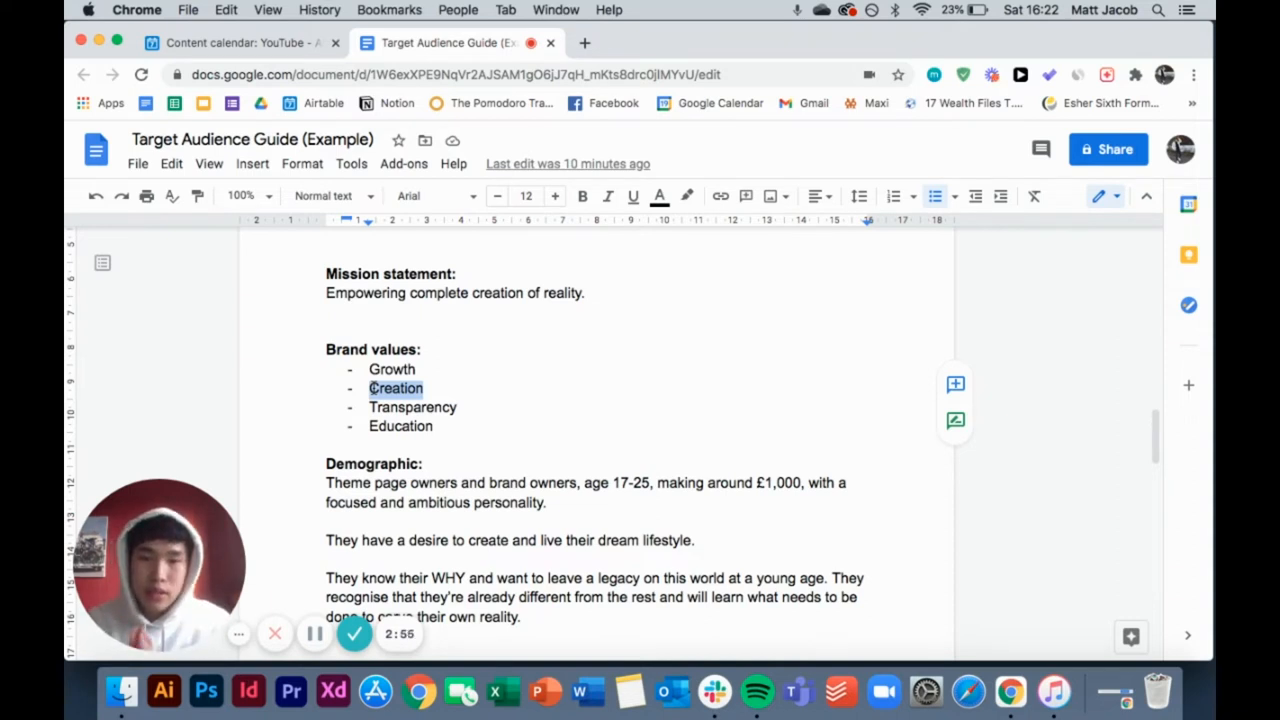
{"action": "double_click", "coordinate": [412, 407]}
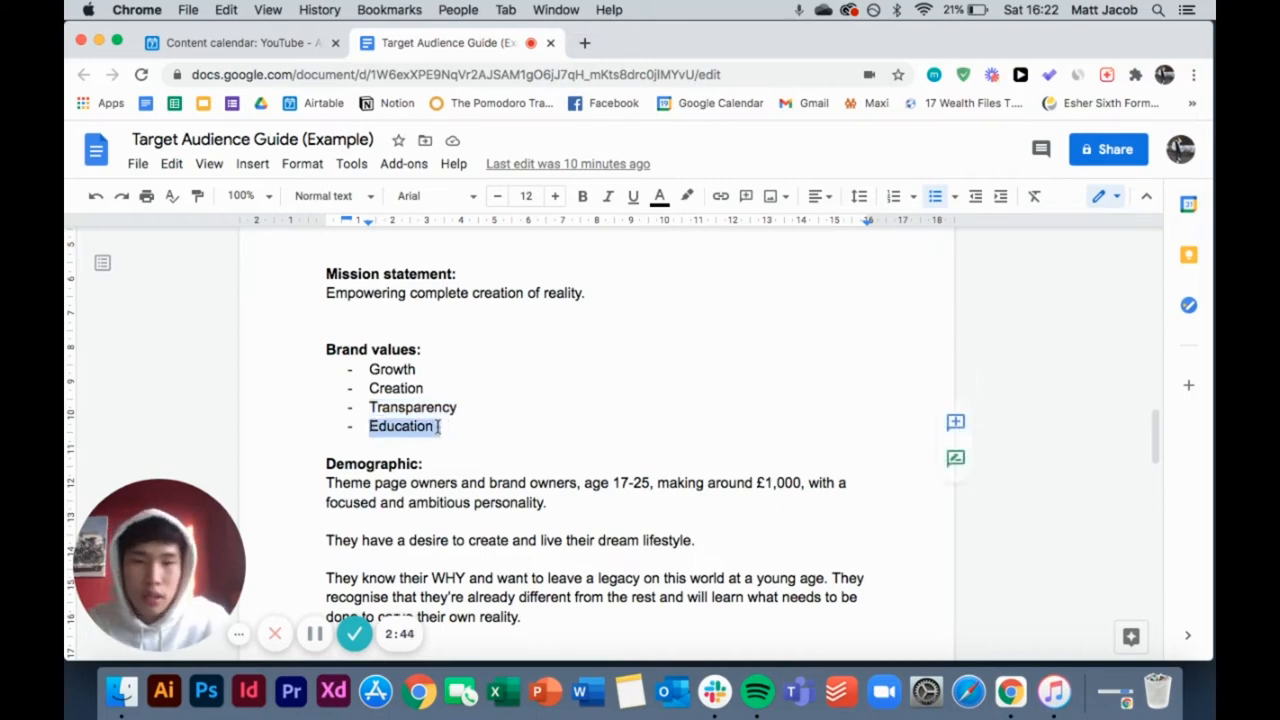
{"action": "scroll", "scroll_direction": "down", "scroll_amount": 3}
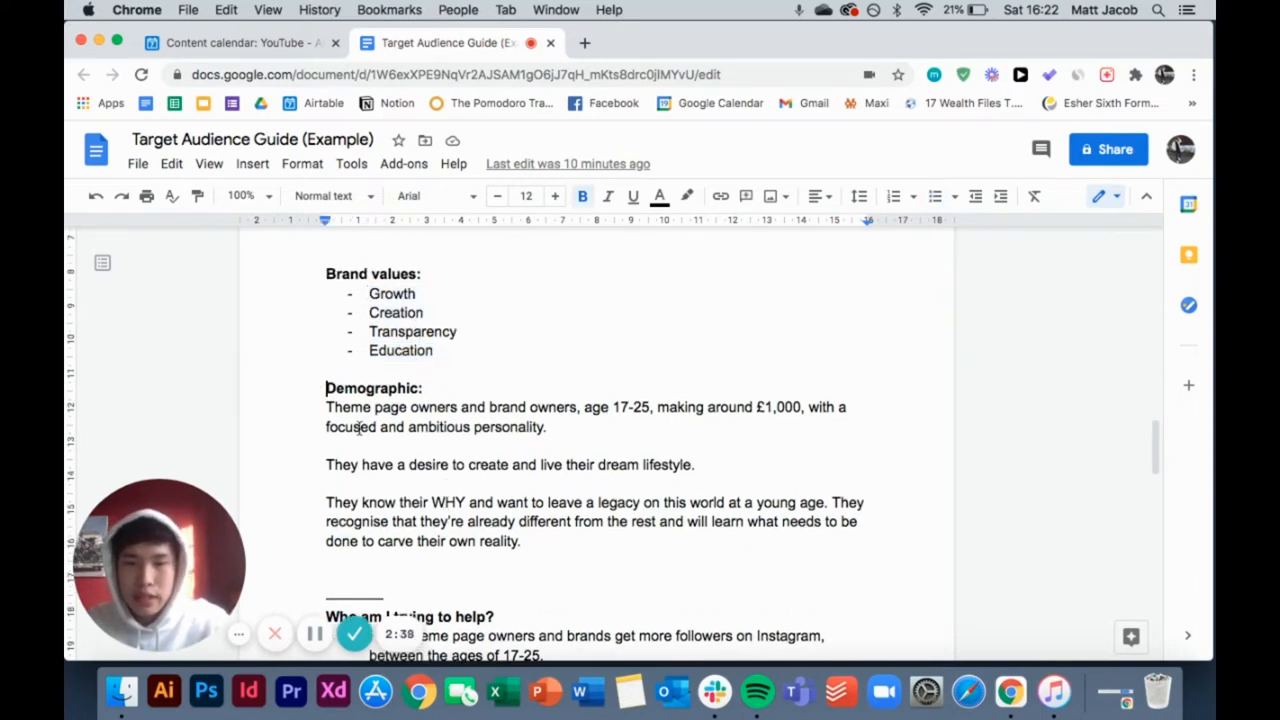
Highlight the Demographic sentence while discussing it, then clear the highlight
{"action": "left_click_drag", "start_coordinate": [325, 388], "coordinate": [522, 541]}
{"action": "type", "text": "d"}
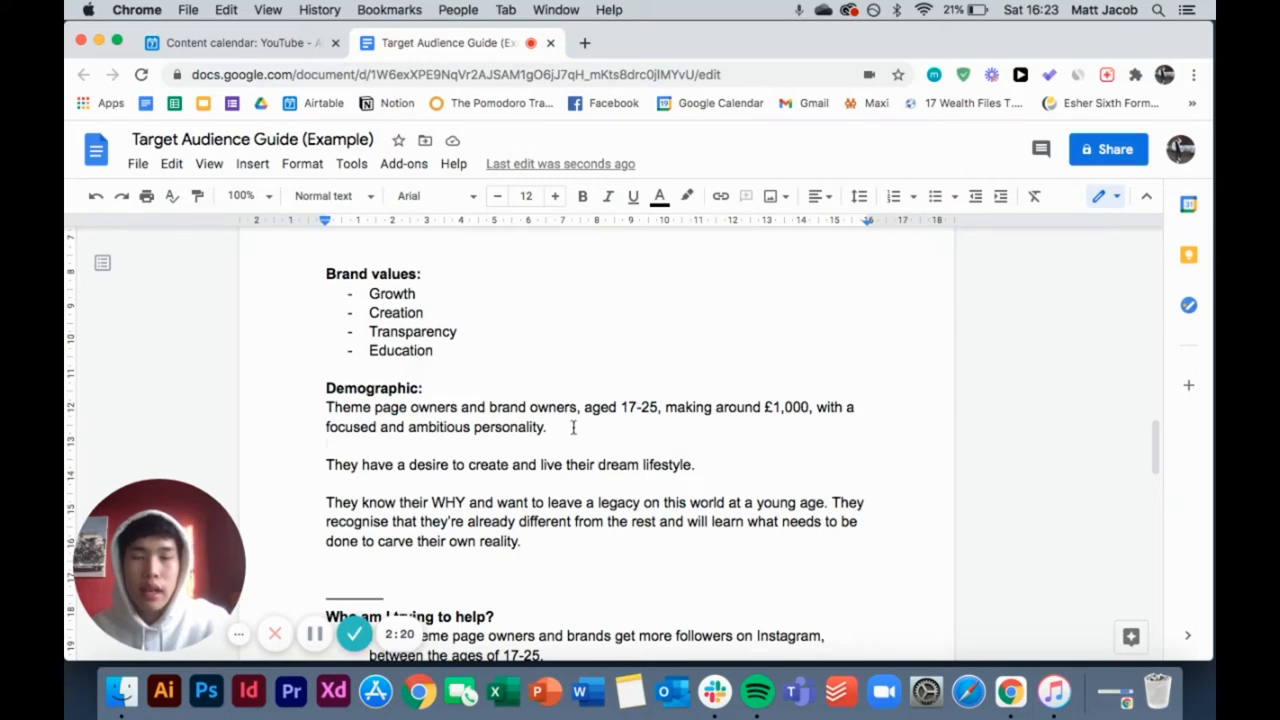
{"action": "scroll", "scroll_direction": "down", "scroll_amount": 3}
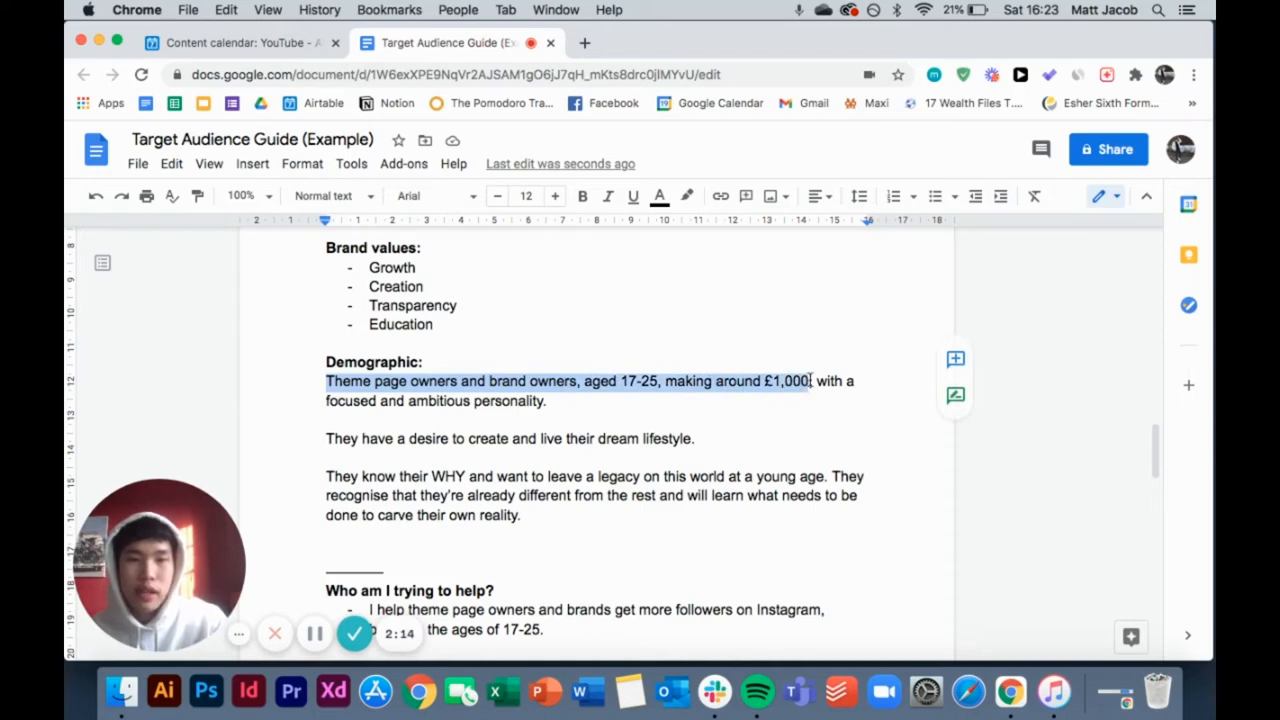
{"action": "left_click", "coordinate": [327, 420]}
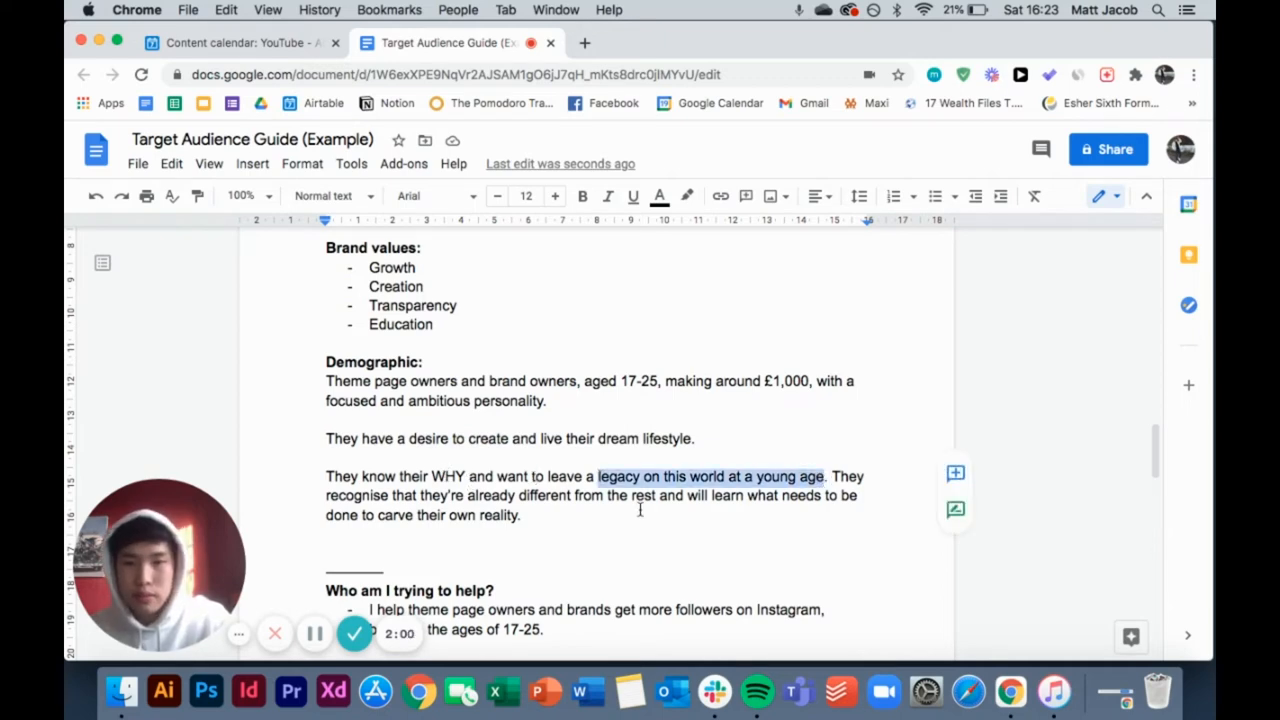
Scroll down to highlight the 'Who am I trying to help?' section, then scroll back up
{"action": "scroll", "scroll_direction": "down", "scroll_amount": 3}
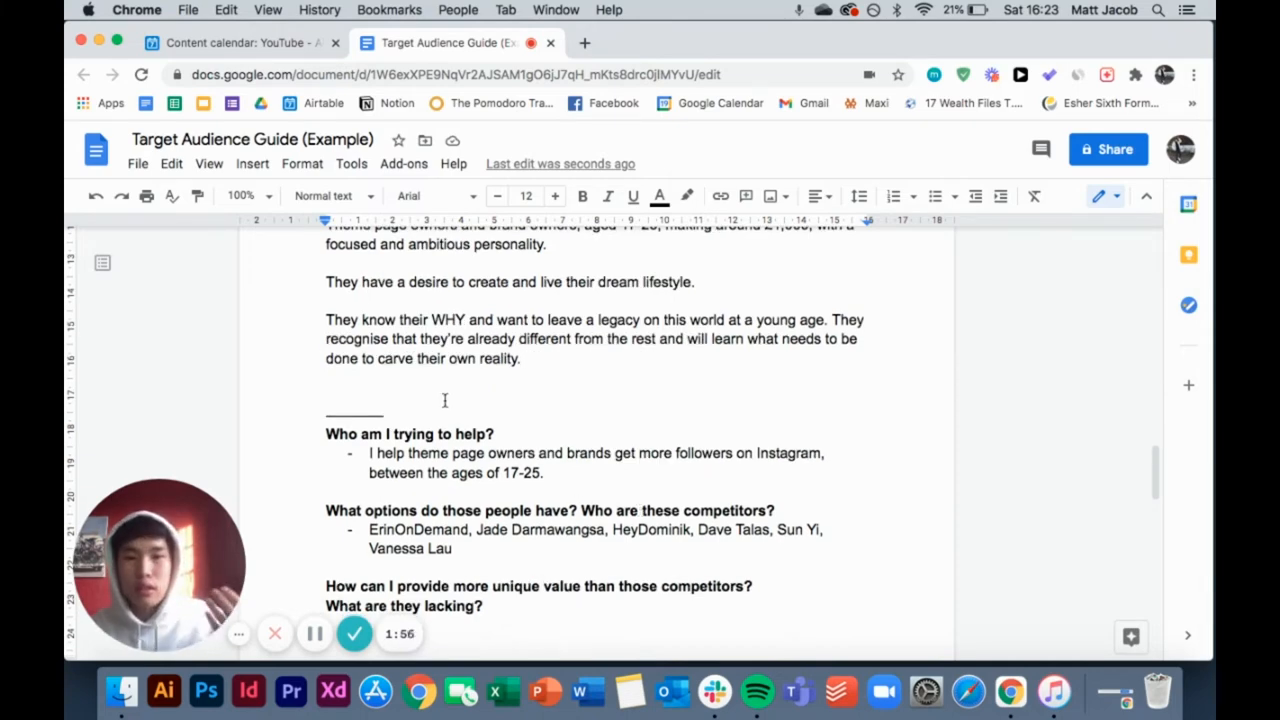
{"action": "scroll", "scroll_direction": "down", "scroll_amount": 3}
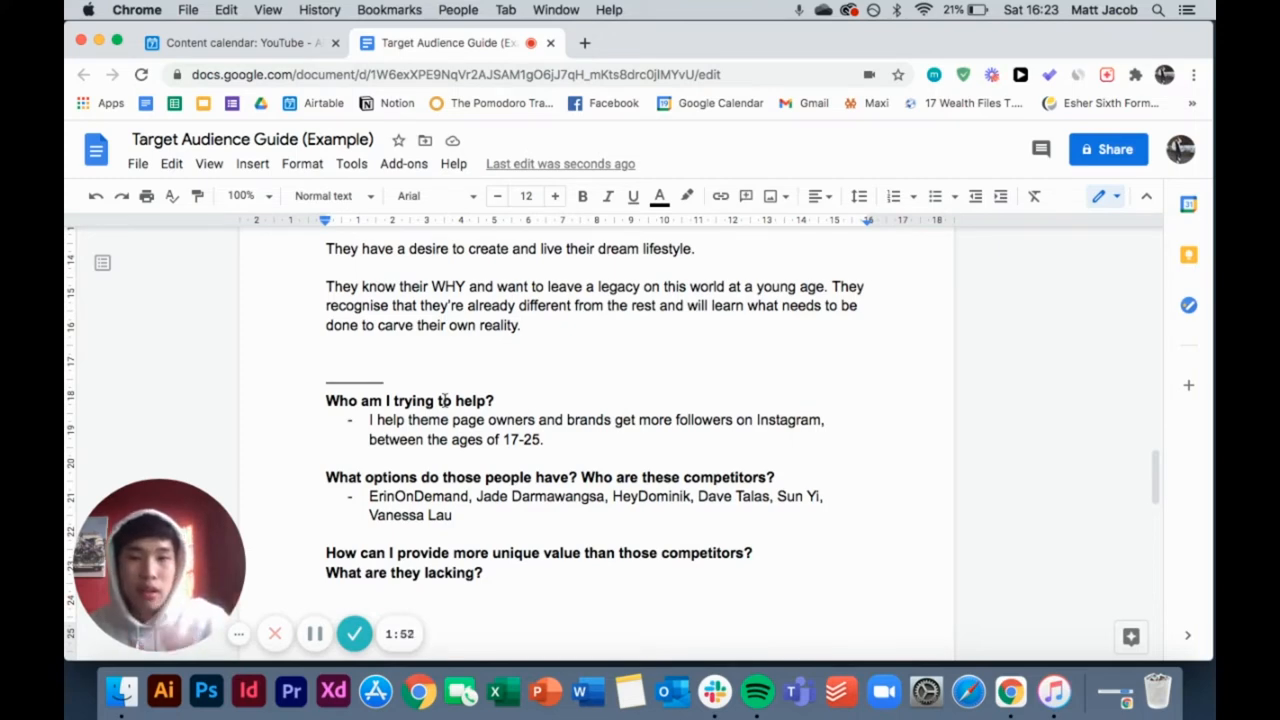
{"action": "scroll", "scroll_direction": "down", "scroll_amount": 3}
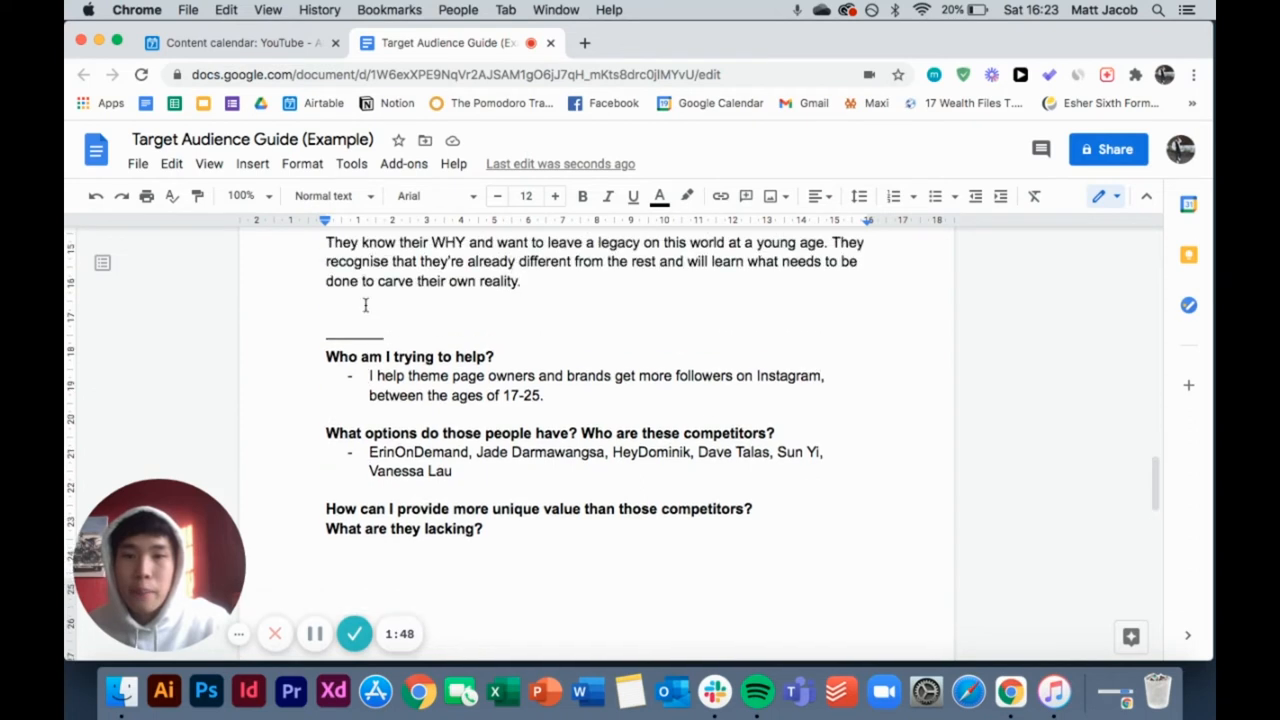
{"action": "left_click_drag", "start_coordinate": [325, 371], "coordinate": [481, 560]}
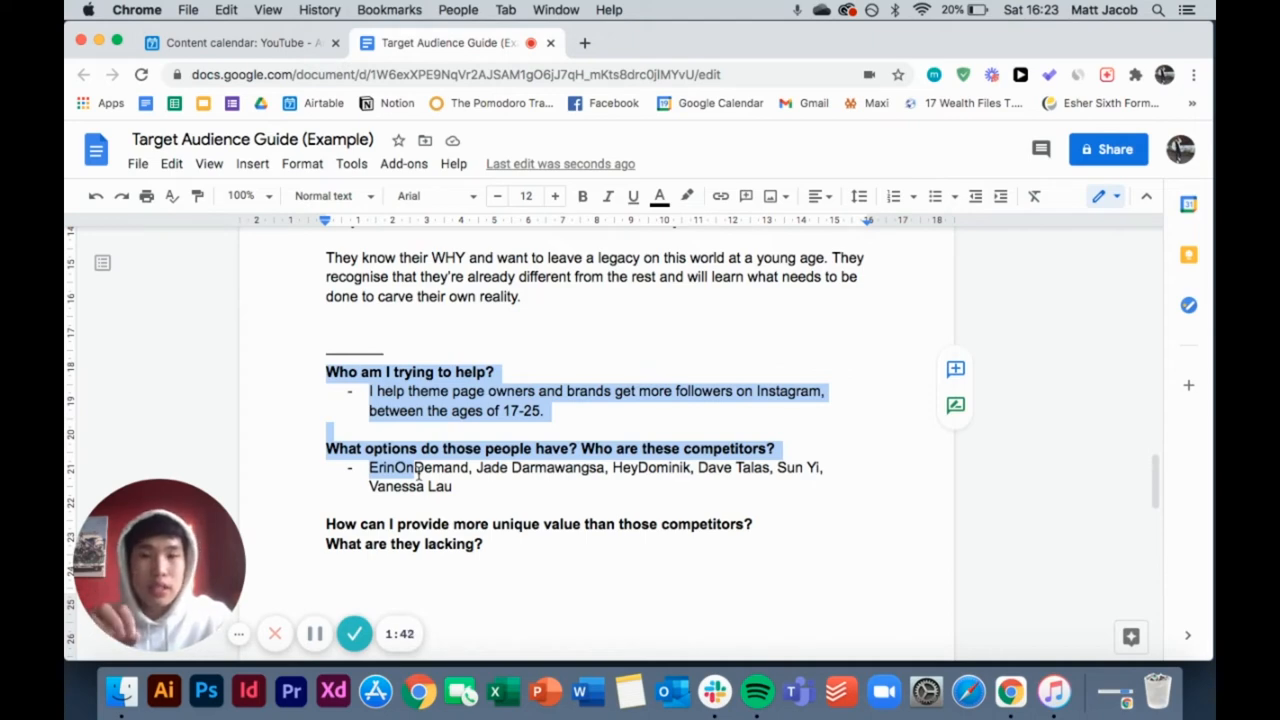
{"action": "scroll", "scroll_direction": "up", "scroll_amount": 3}
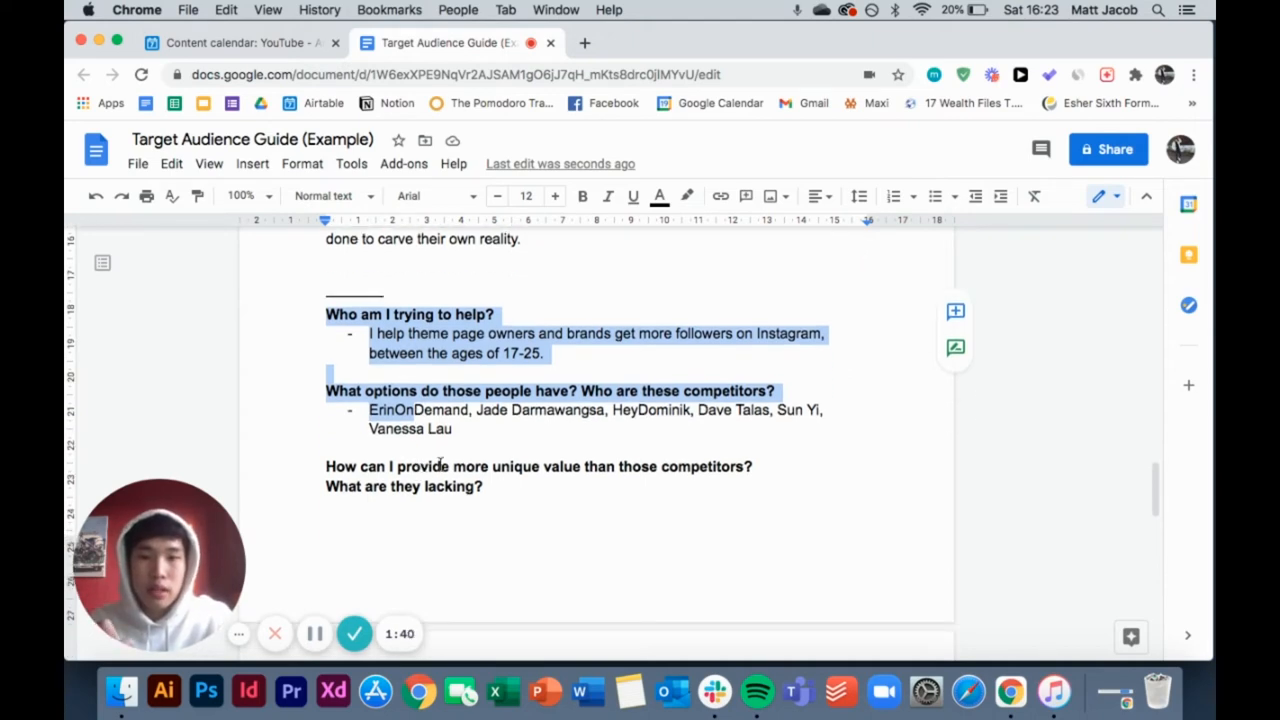
{"action": "scroll", "scroll_direction": "up", "scroll_amount": 3}
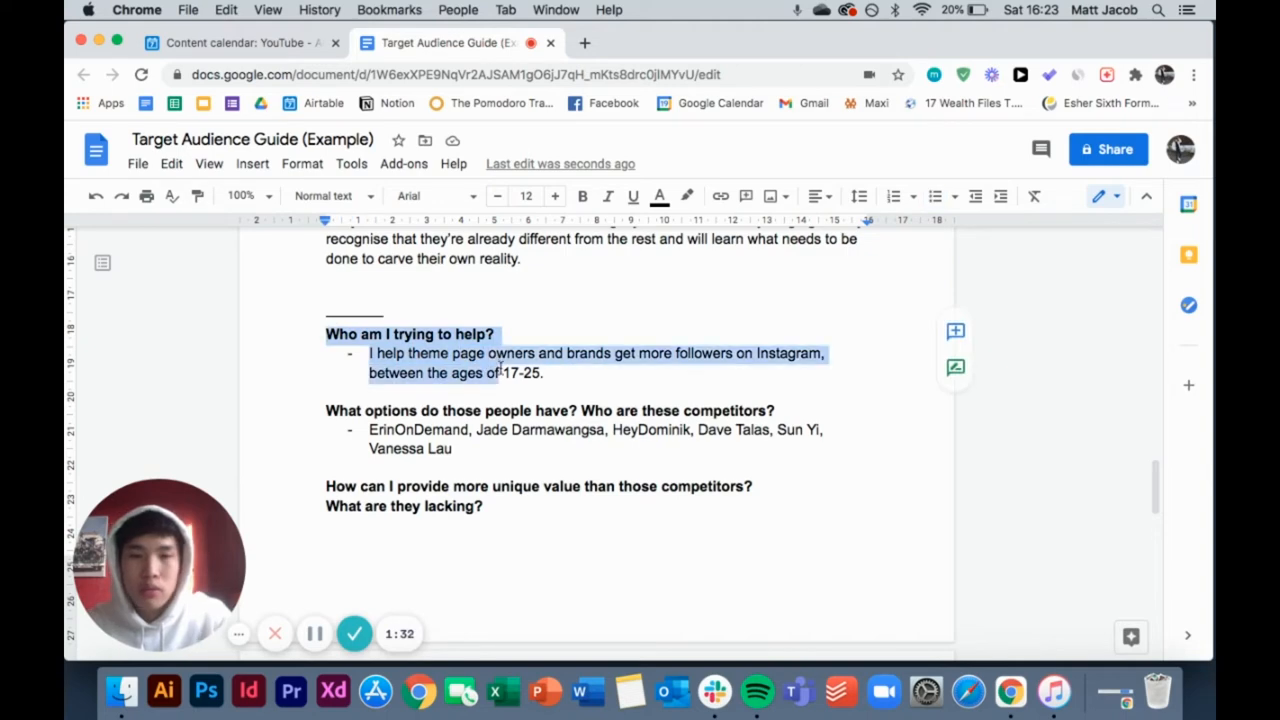
{"action": "scroll", "scroll_direction": "up", "scroll_amount": 3}
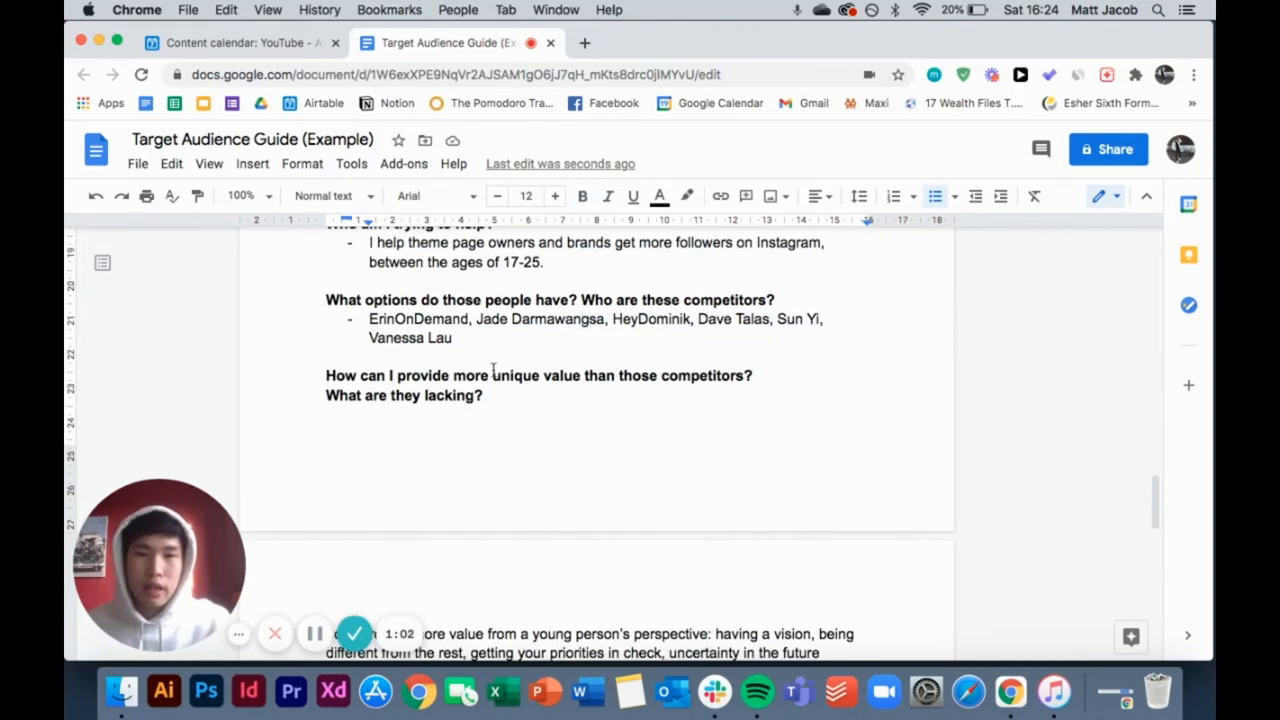
{"action": "scroll", "scroll_direction": "down", "scroll_amount": 3}
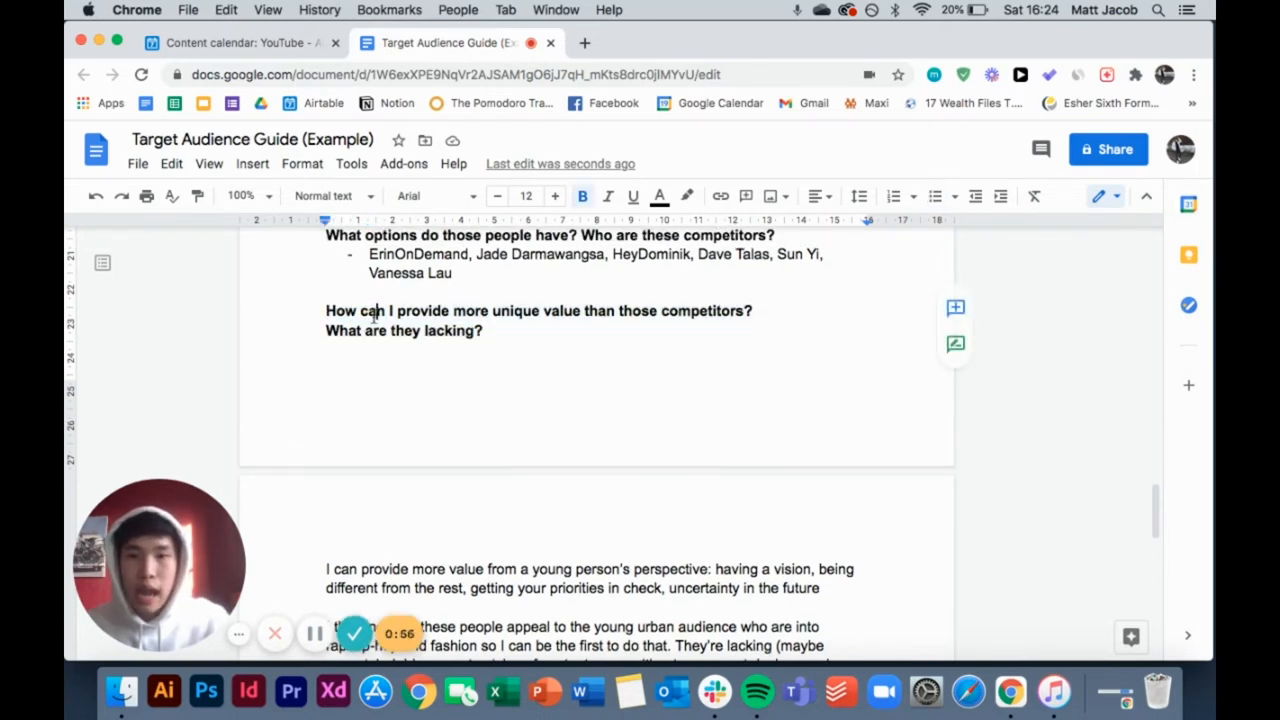
{"action": "scroll", "scroll_direction": "down", "scroll_amount": 3}
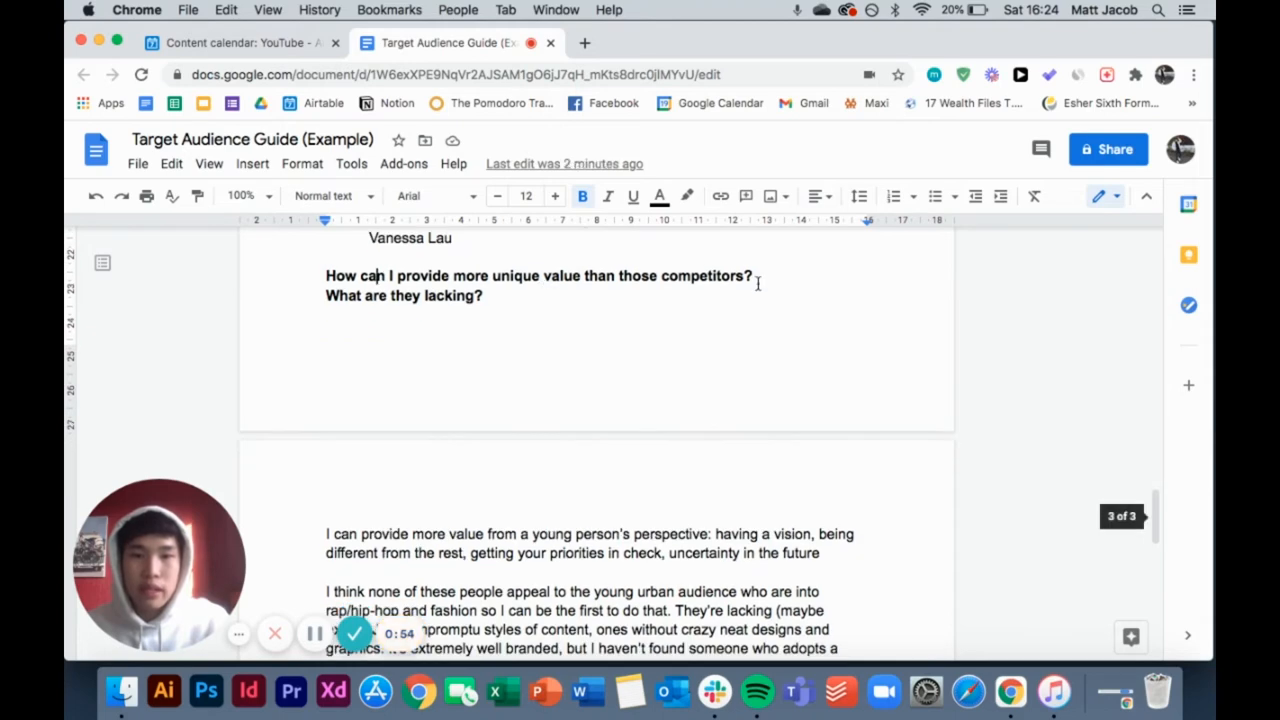
{"action": "scroll", "scroll_direction": "down", "scroll_amount": 3}
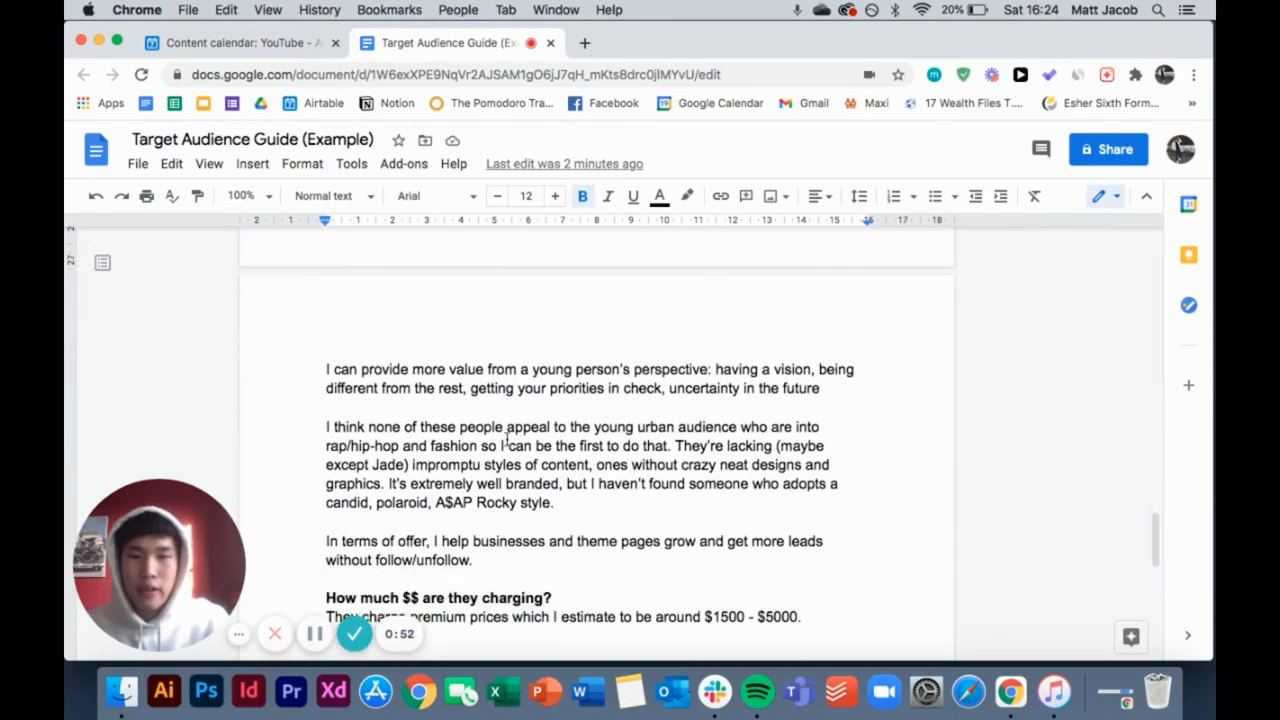
{"action": "scroll", "scroll_direction": "up", "scroll_amount": 3}
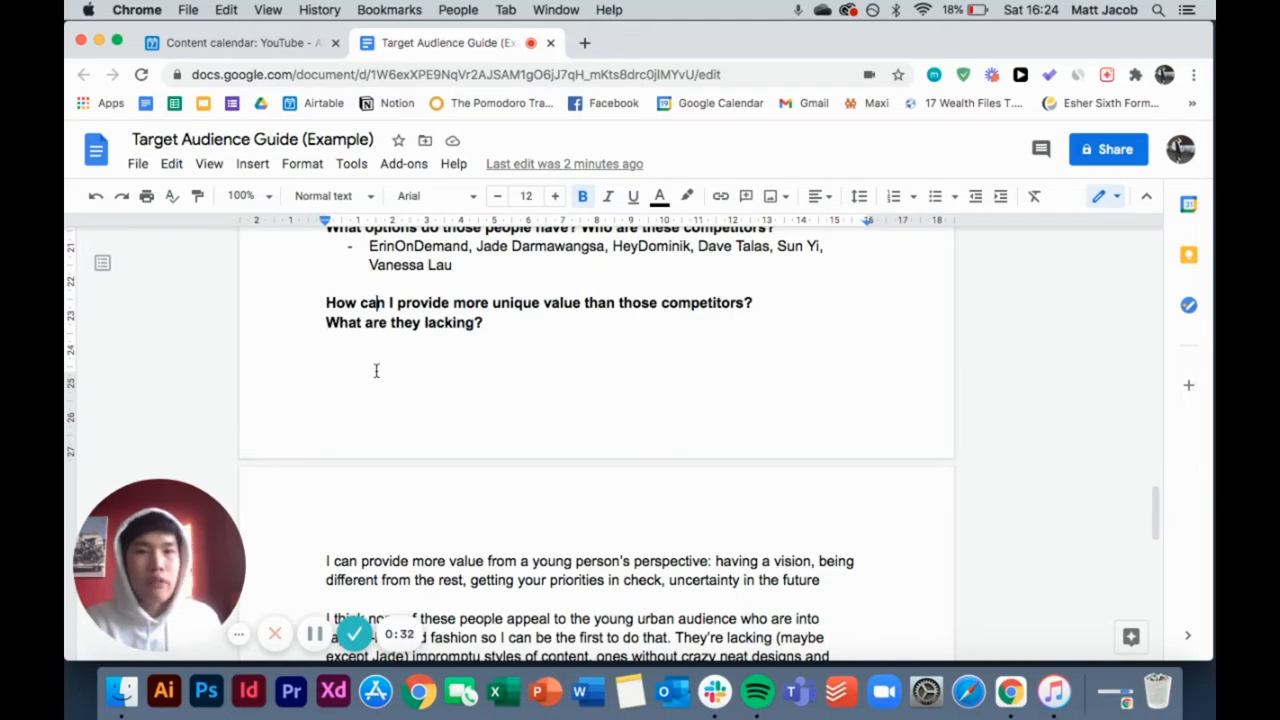
{"action": "scroll", "scroll_direction": "down", "scroll_amount": 3}
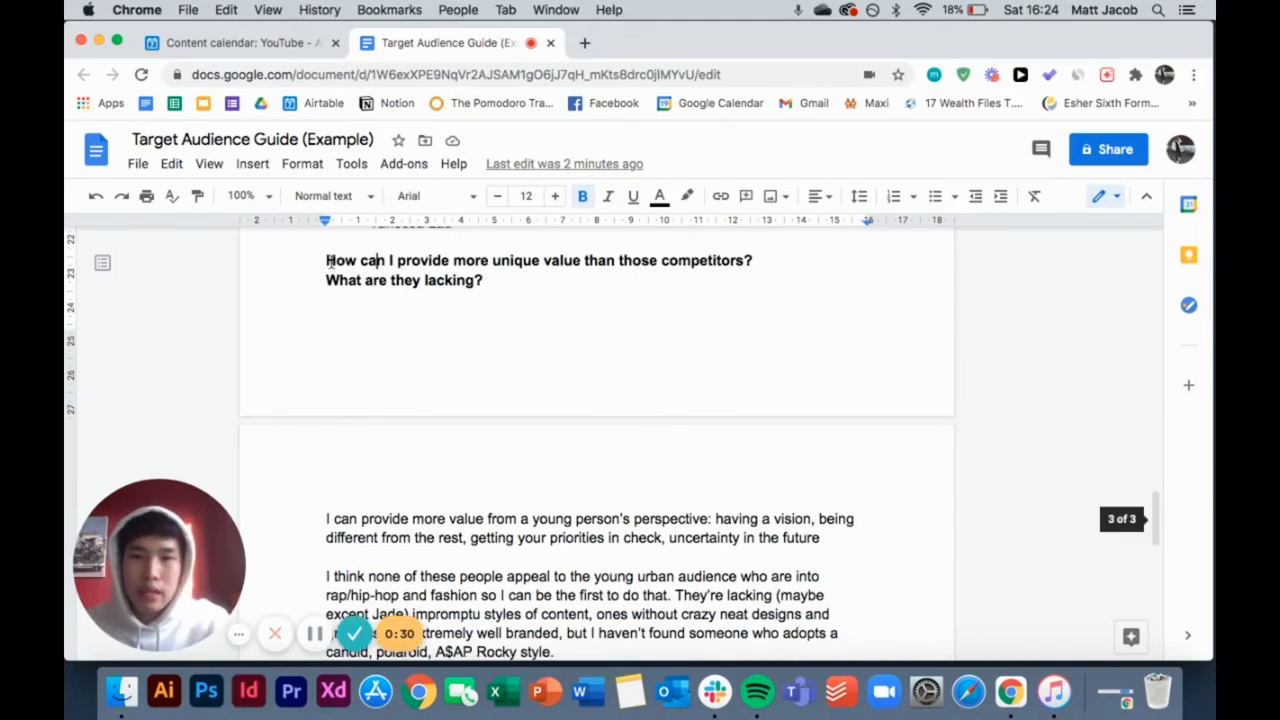
{"action": "scroll", "scroll_direction": "down", "scroll_amount": 3}
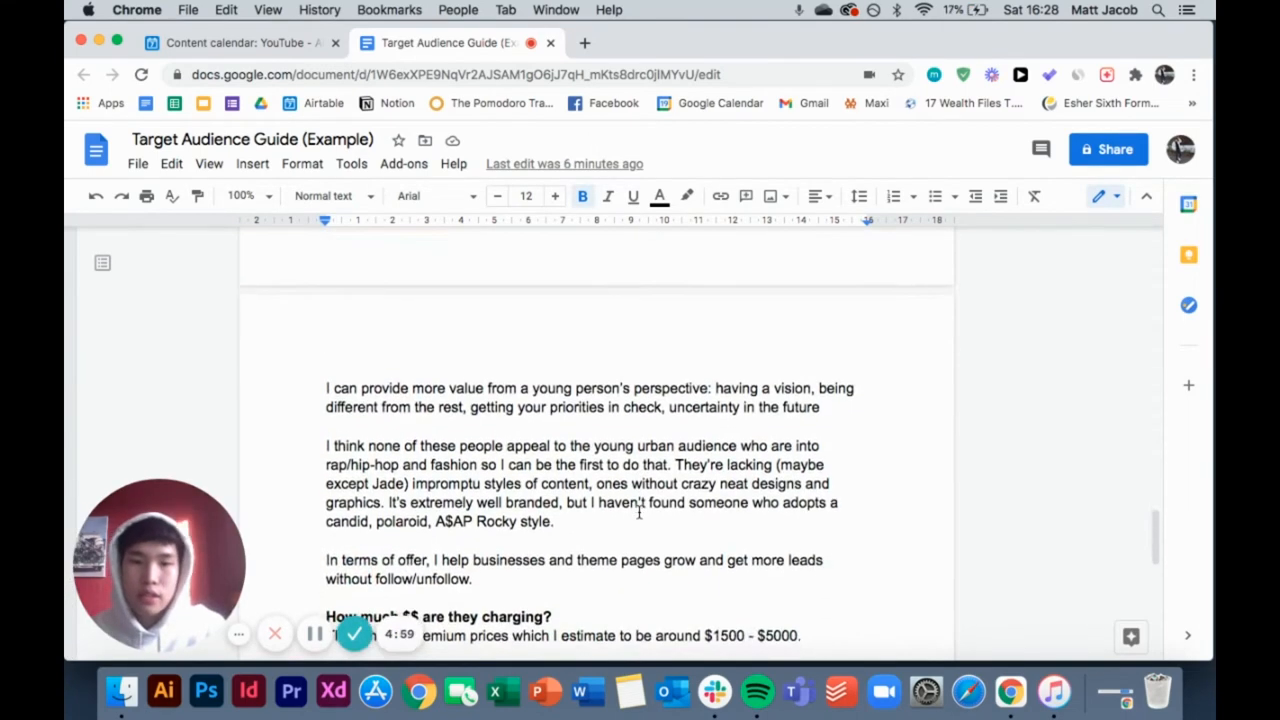
{"action": "scroll", "scroll_direction": "up", "scroll_amount": 3}
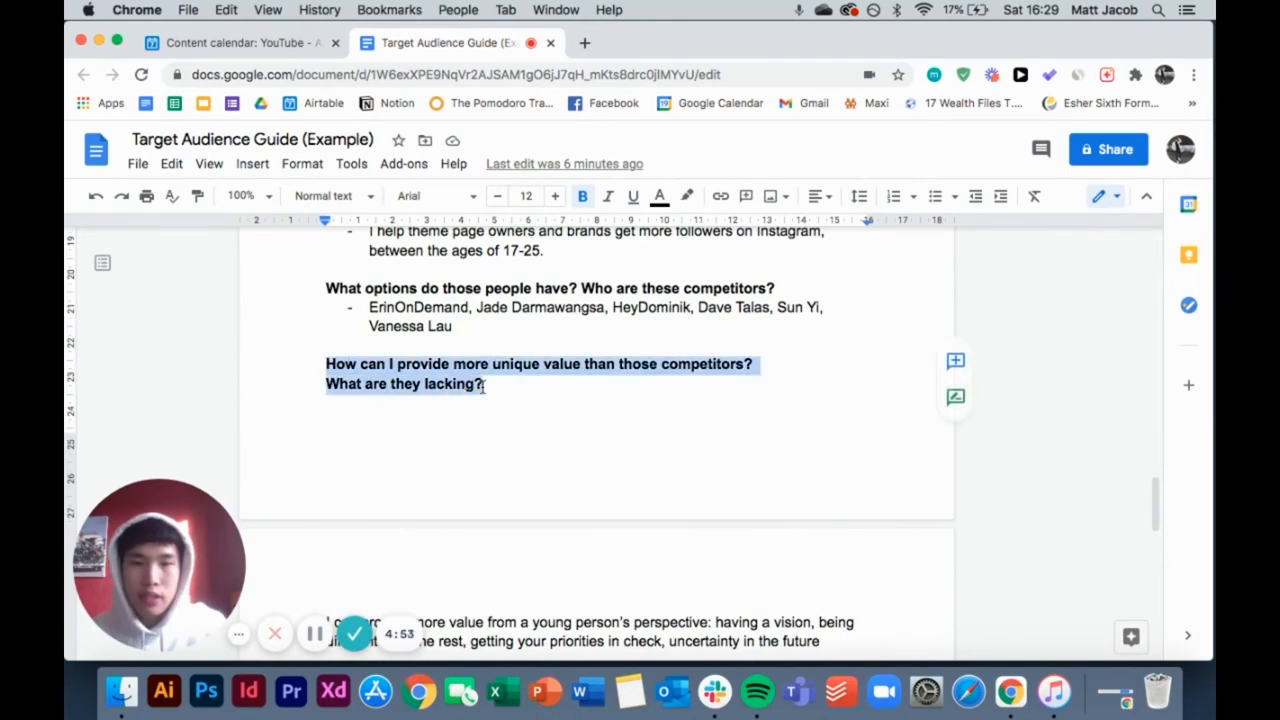
{"action": "scroll", "scroll_direction": "down", "scroll_amount": 3}
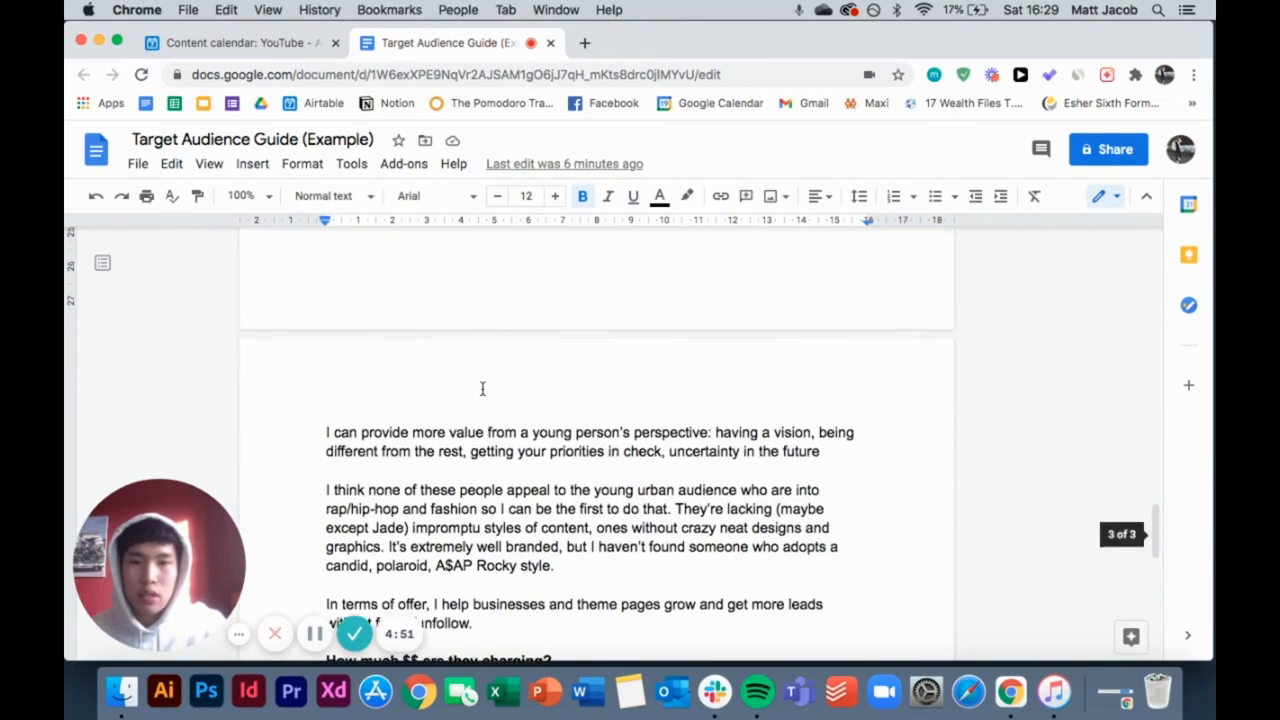
{"action": "scroll", "scroll_direction": "up", "scroll_amount": 3}
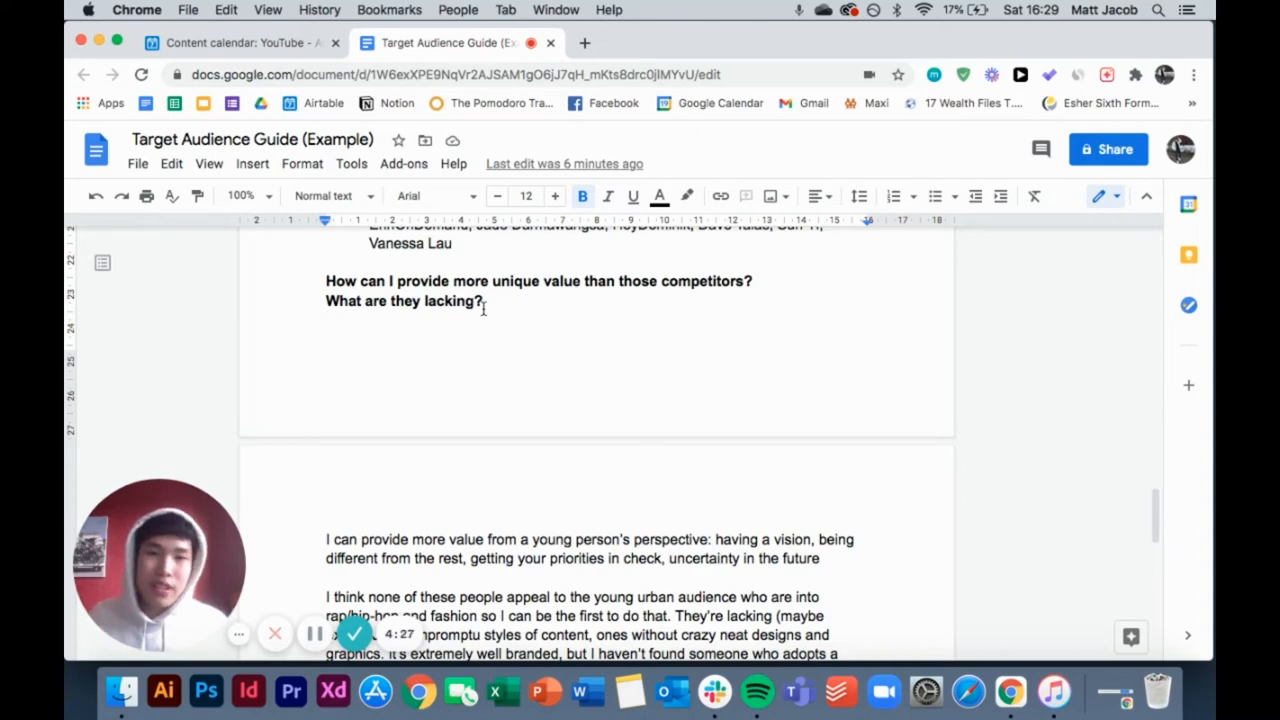
{"action": "key", "text": "Return"}
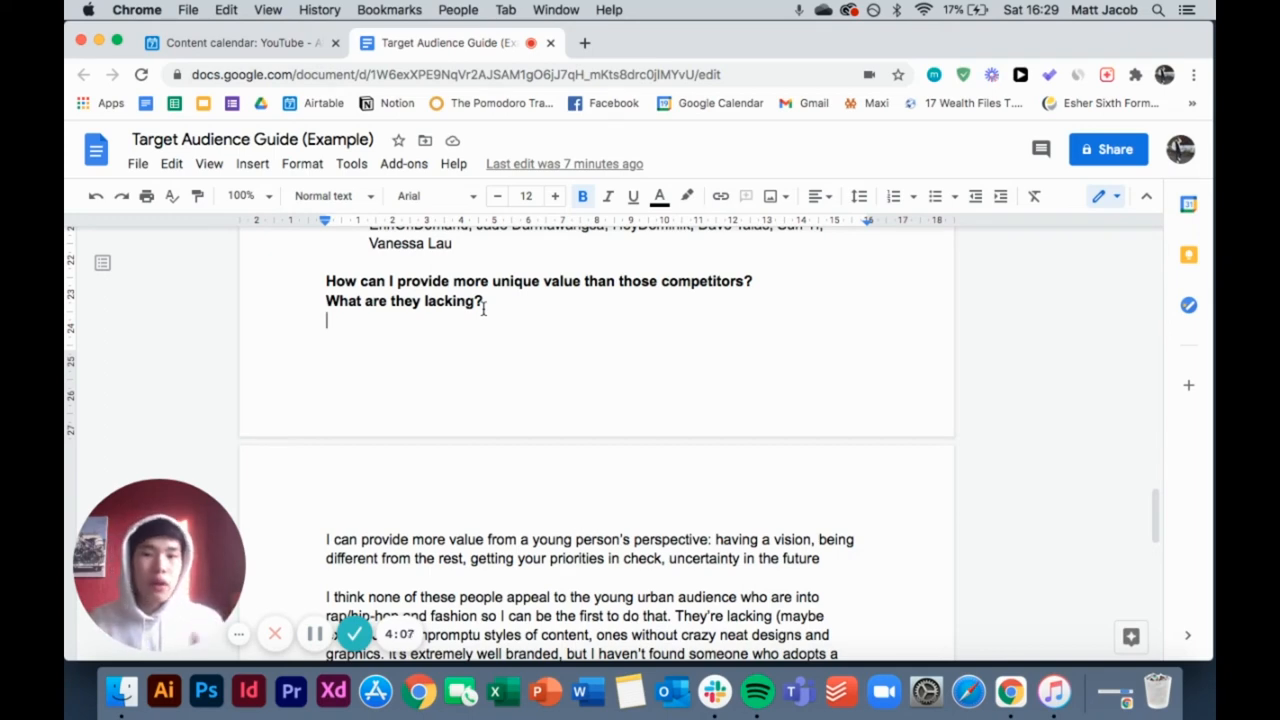
{"action": "scroll", "scroll_direction": "down", "scroll_amount": 3}
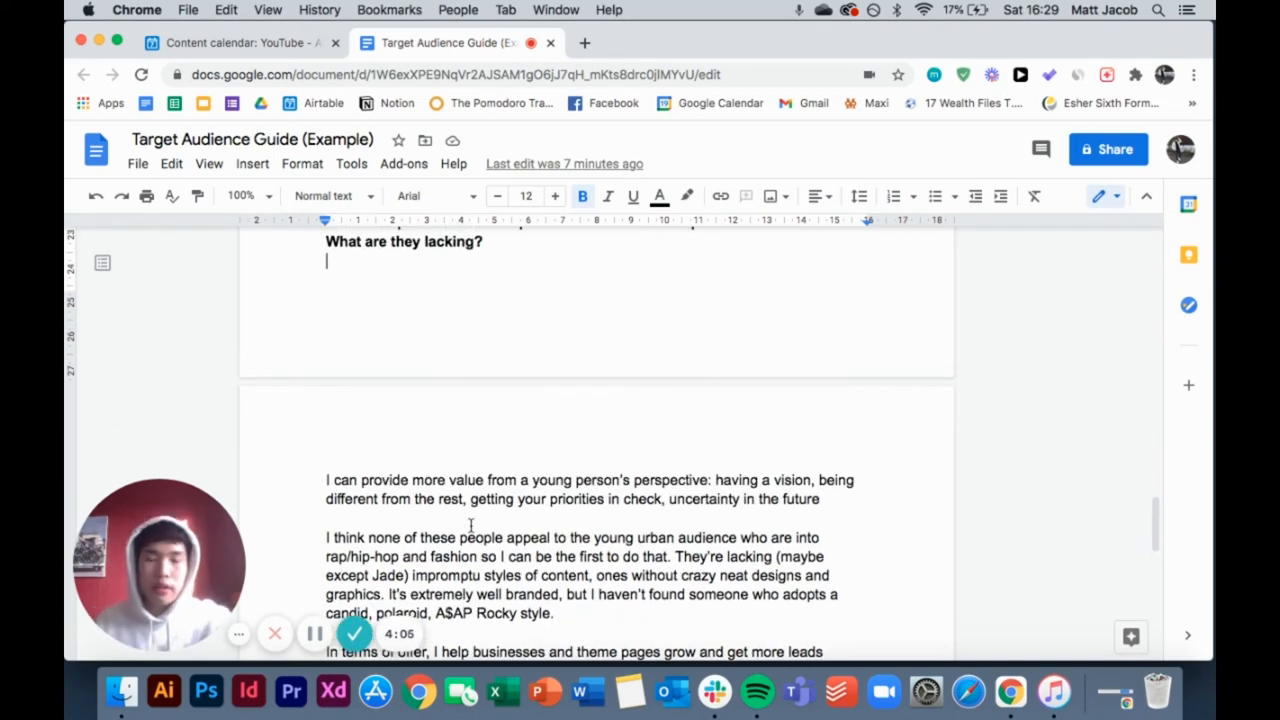
{"action": "scroll", "scroll_direction": "down", "scroll_amount": 3}
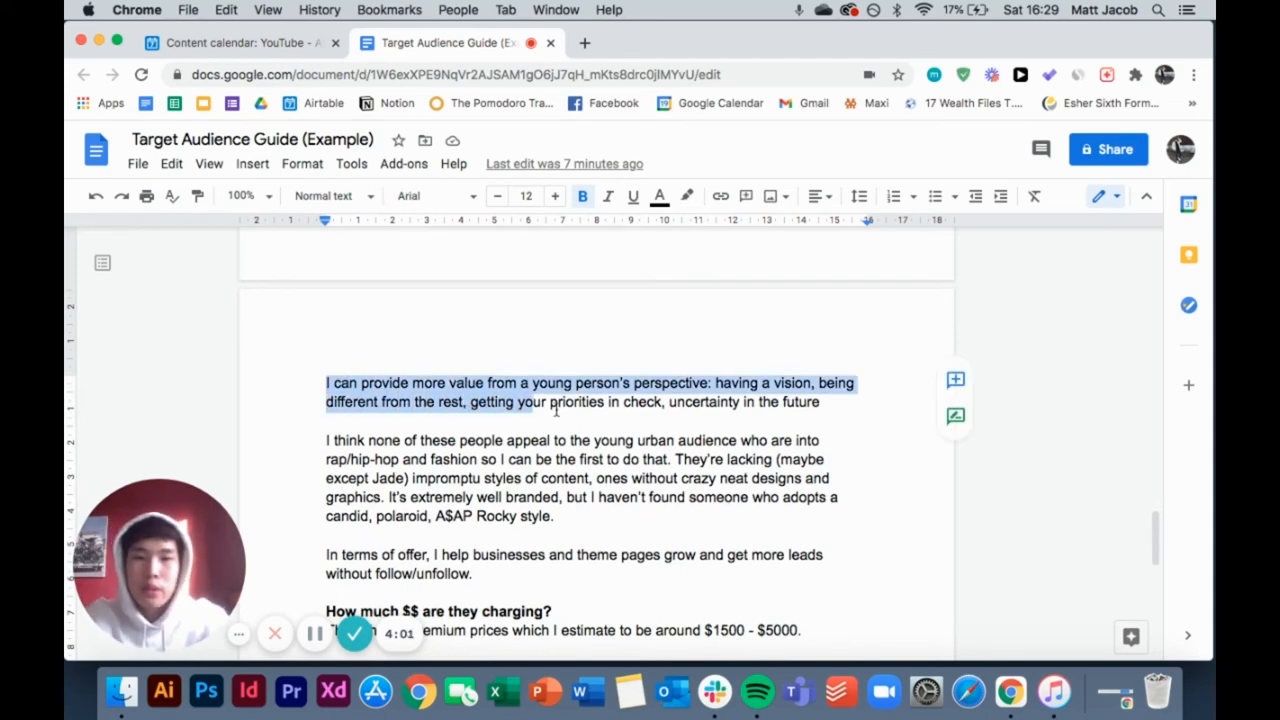
{"action": "left_click", "coordinate": [718, 382]}
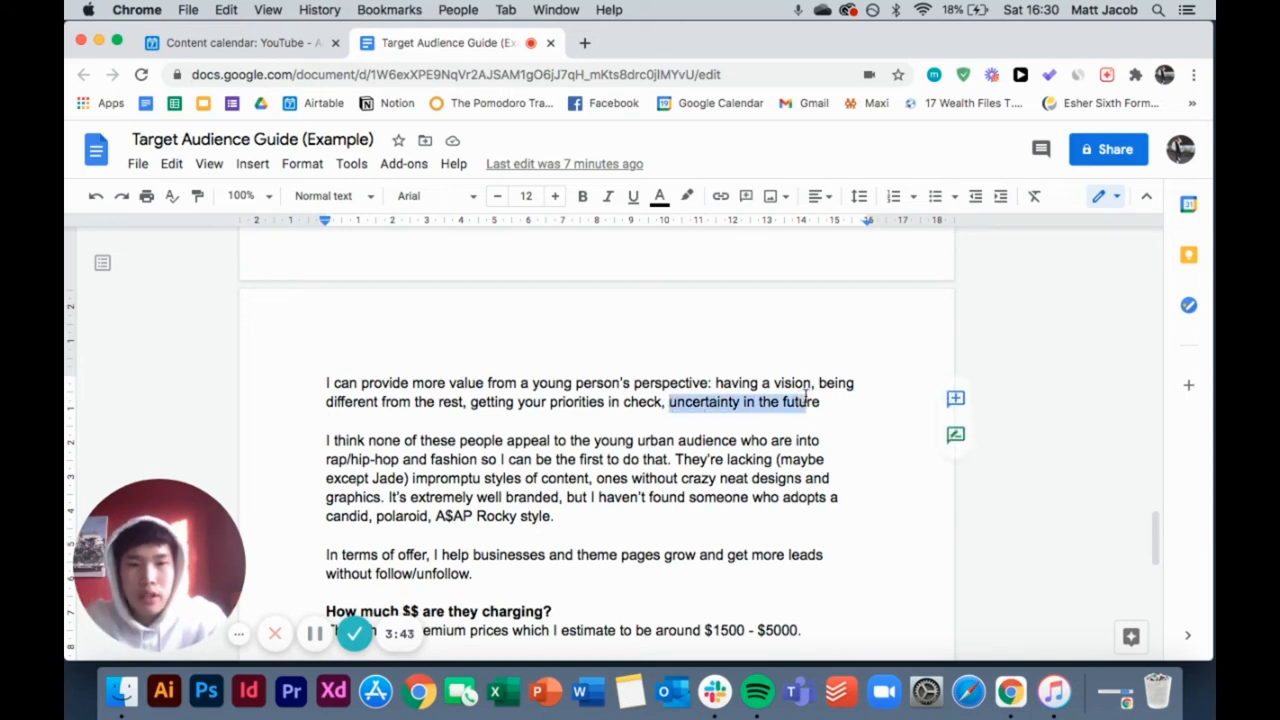
{"action": "left_click", "coordinate": [819, 402]}
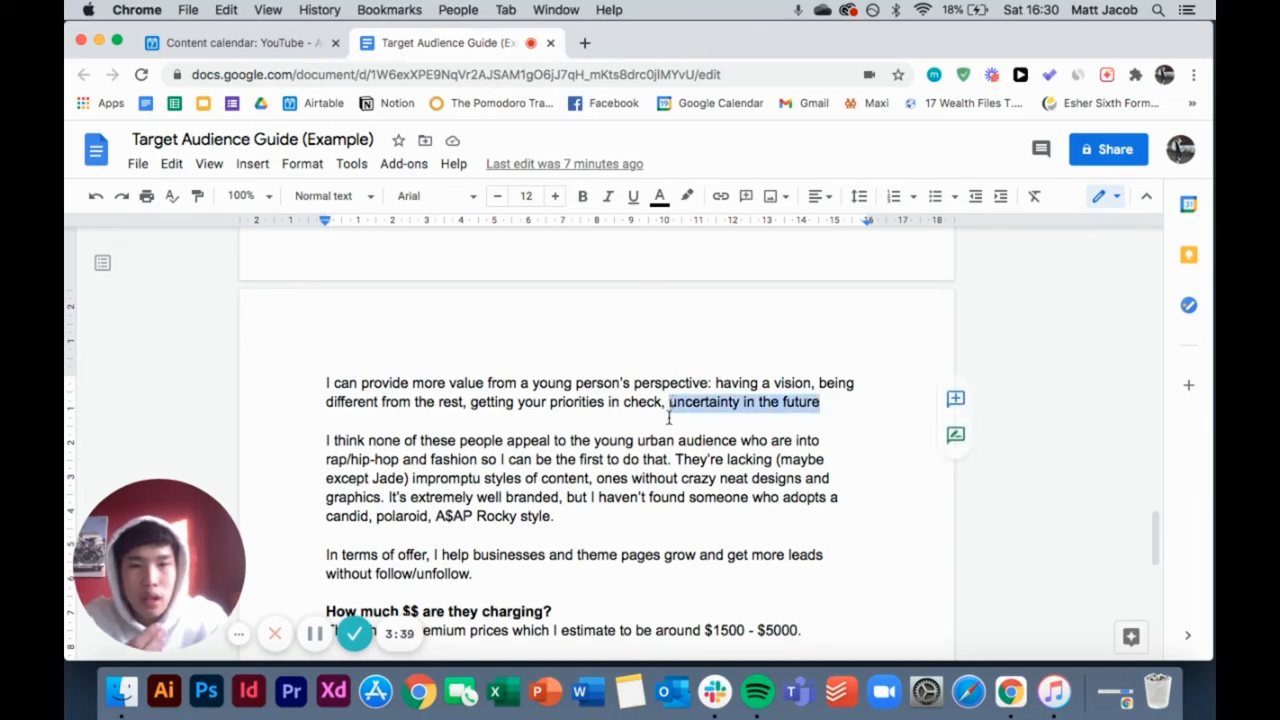
{"action": "scroll", "scroll_direction": "up", "scroll_amount": 3}
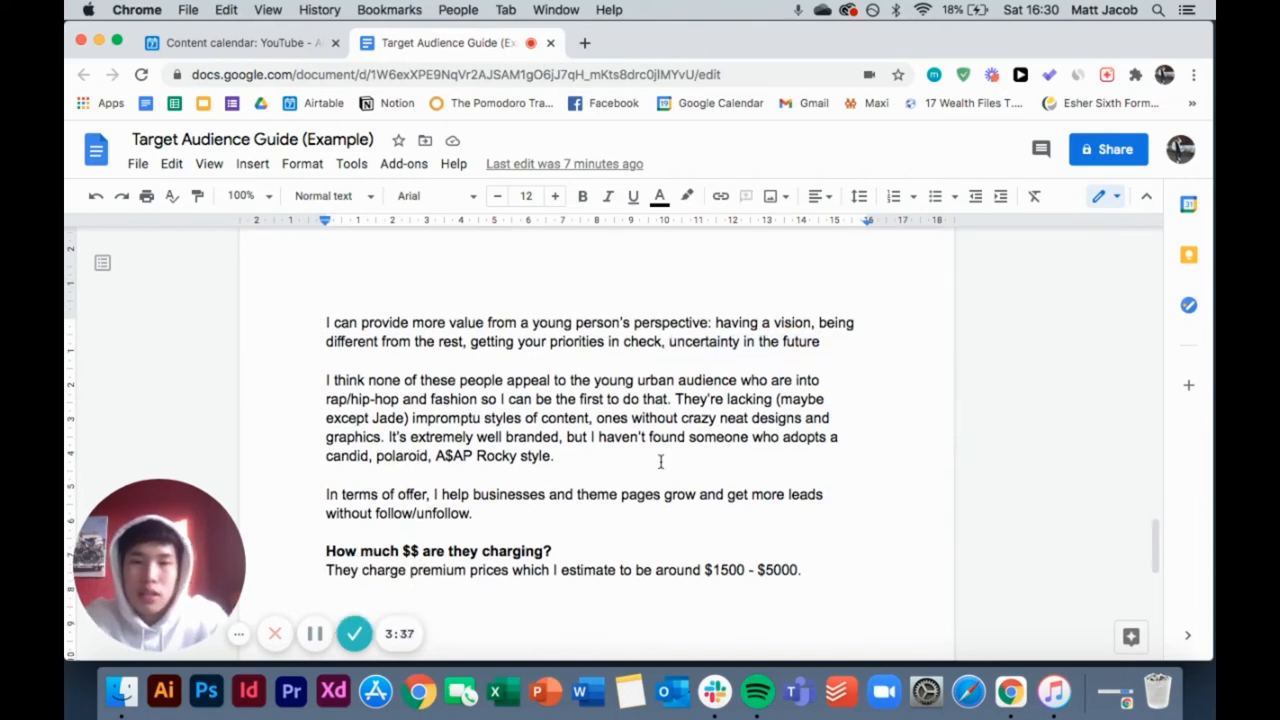
{"action": "scroll", "scroll_direction": "down", "scroll_amount": 3}
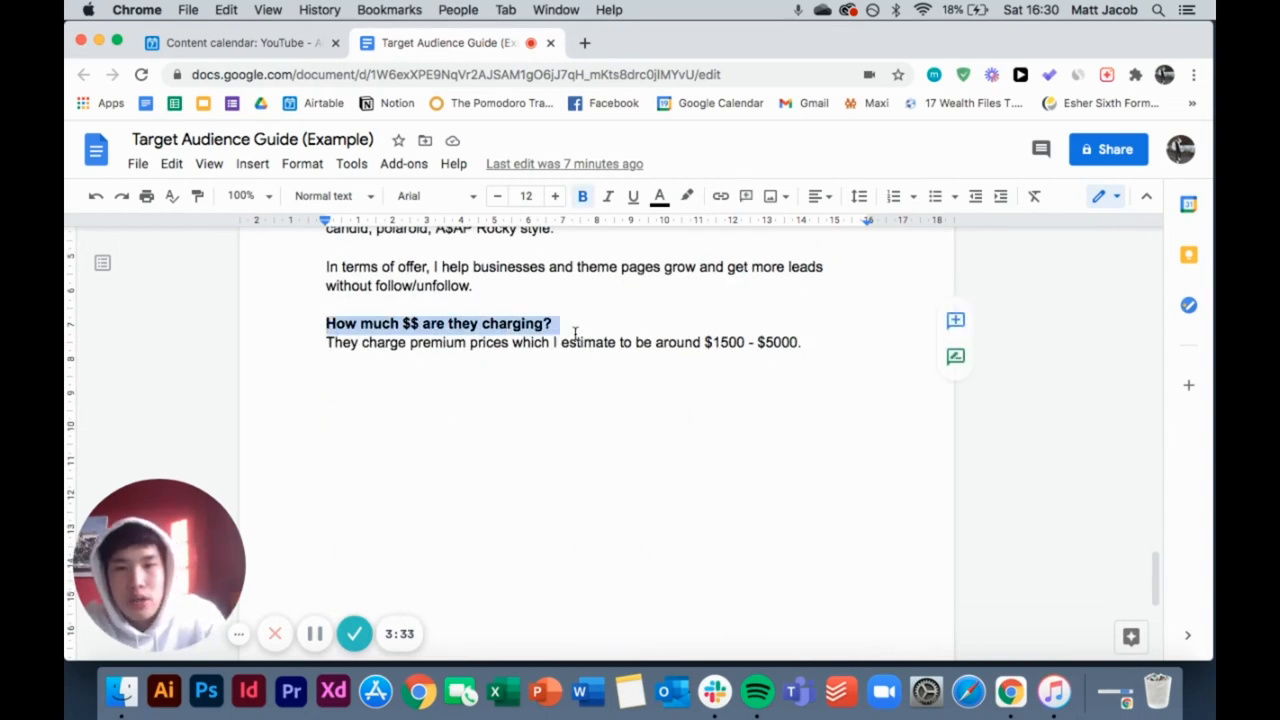
Scroll back to the guide's title and persona line and open the File menu
{"action": "scroll", "scroll_direction": "up", "scroll_amount": 3}
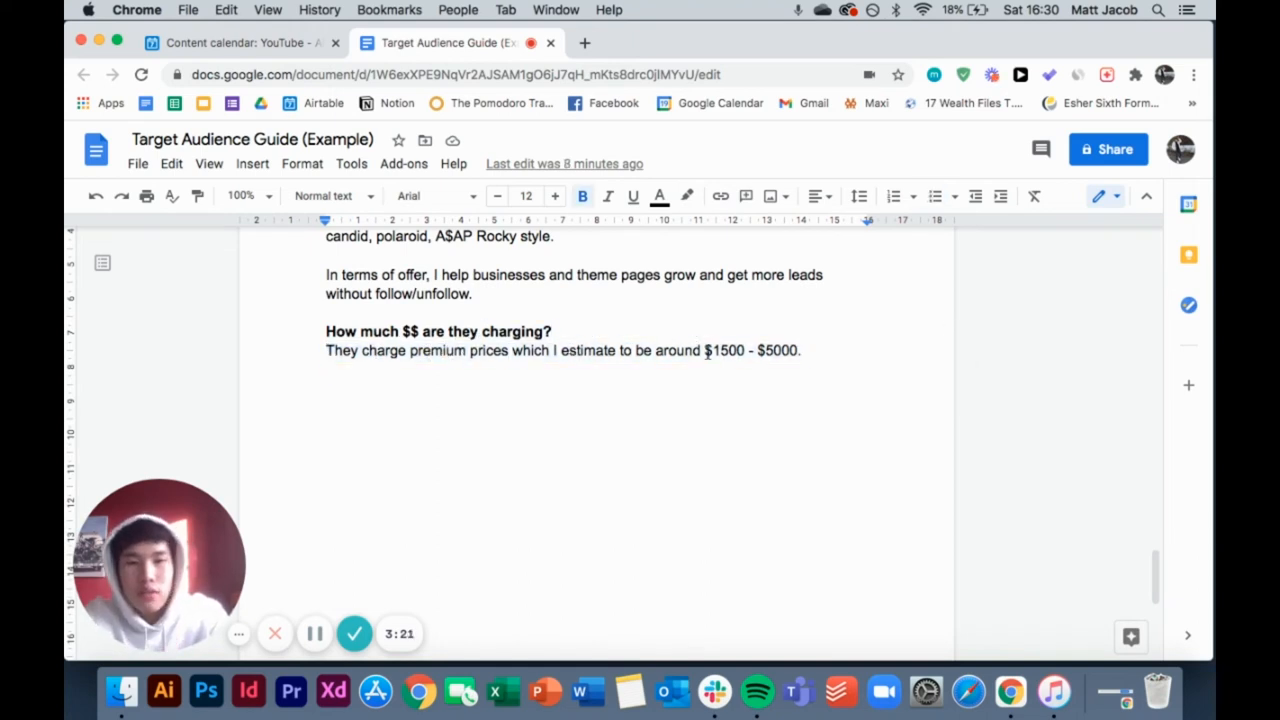
{"action": "mouse_move", "coordinate": [778, 334]}
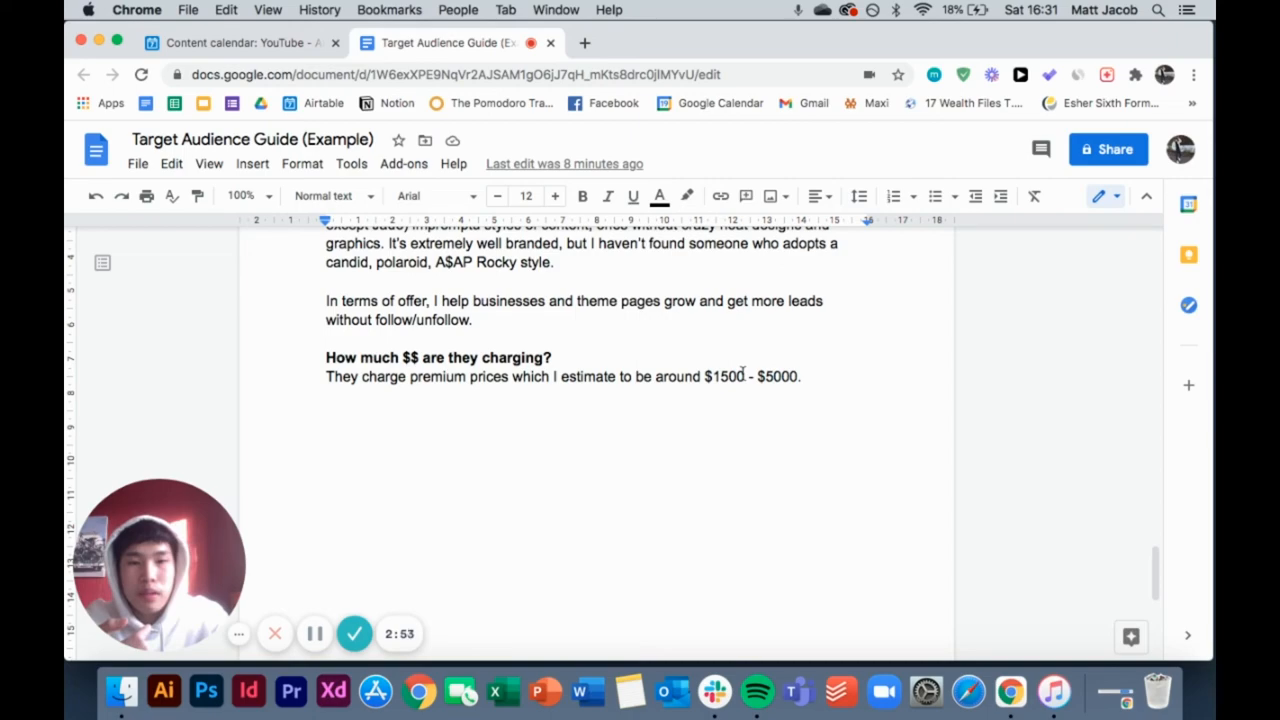
{"action": "scroll", "scroll_direction": "up", "scroll_amount": 3}
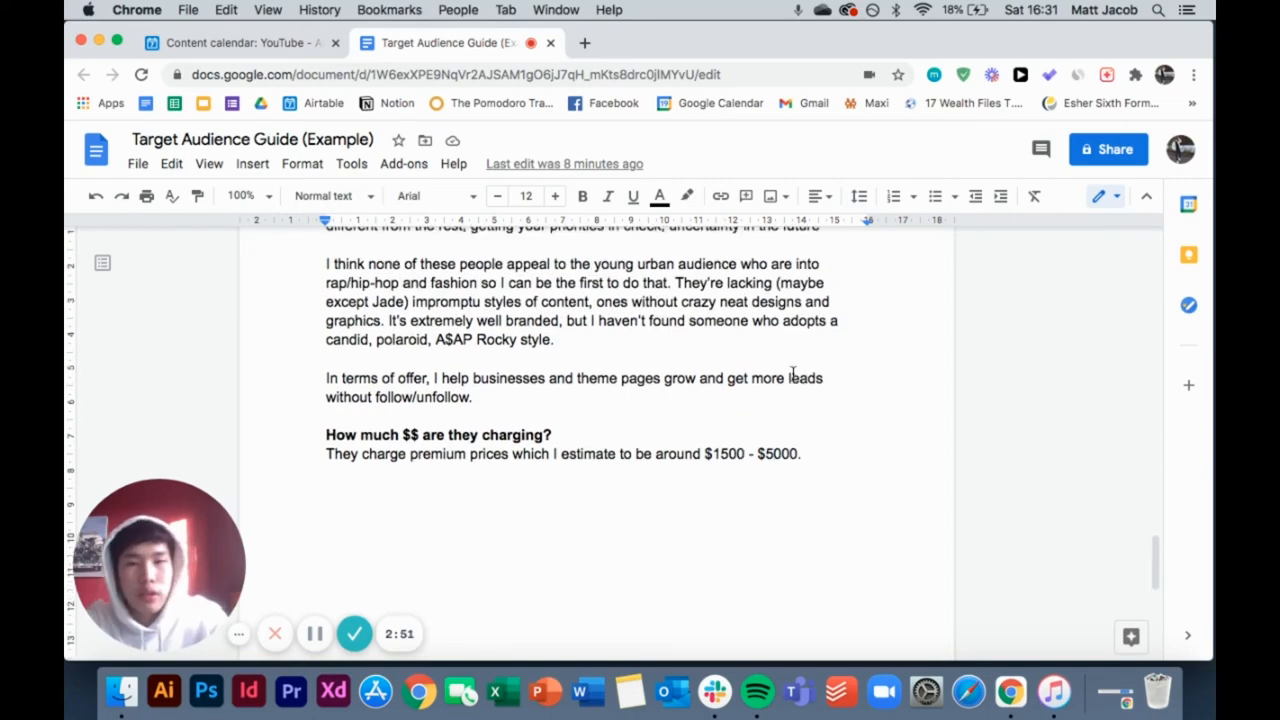
{"action": "scroll", "scroll_direction": "up", "scroll_amount": 3}
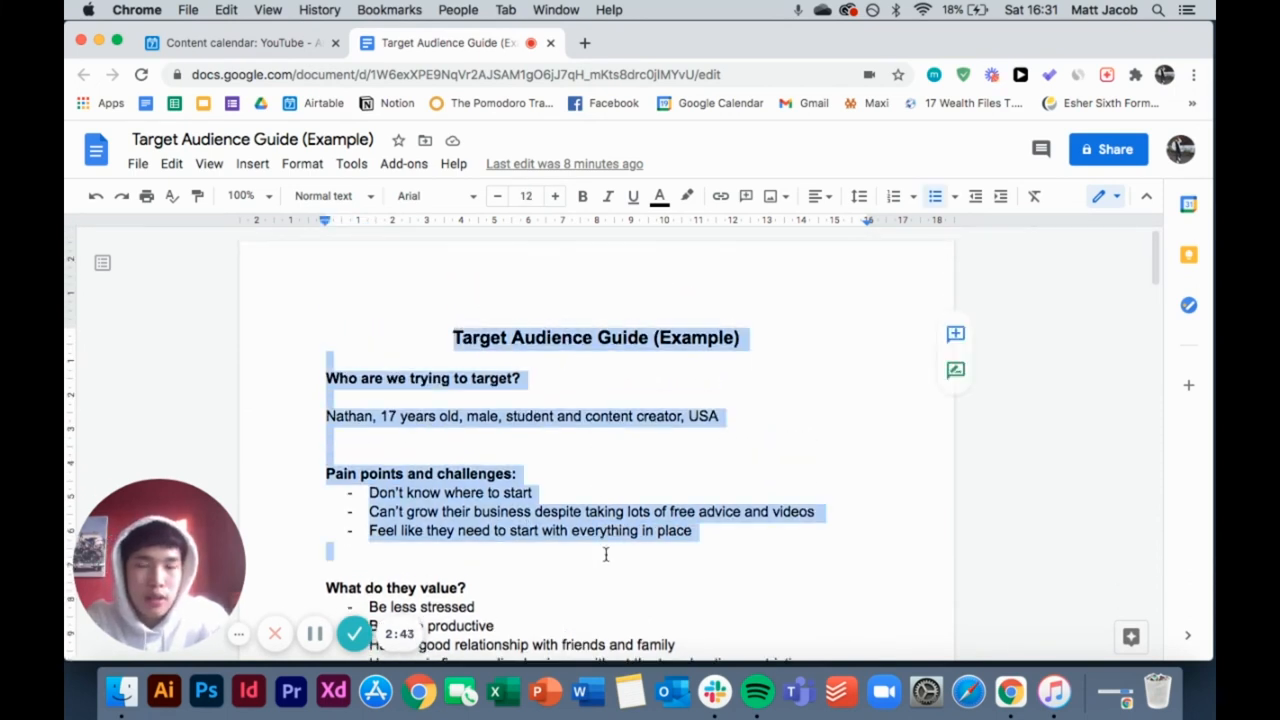
{"action": "scroll", "scroll_direction": "down", "scroll_amount": 3}
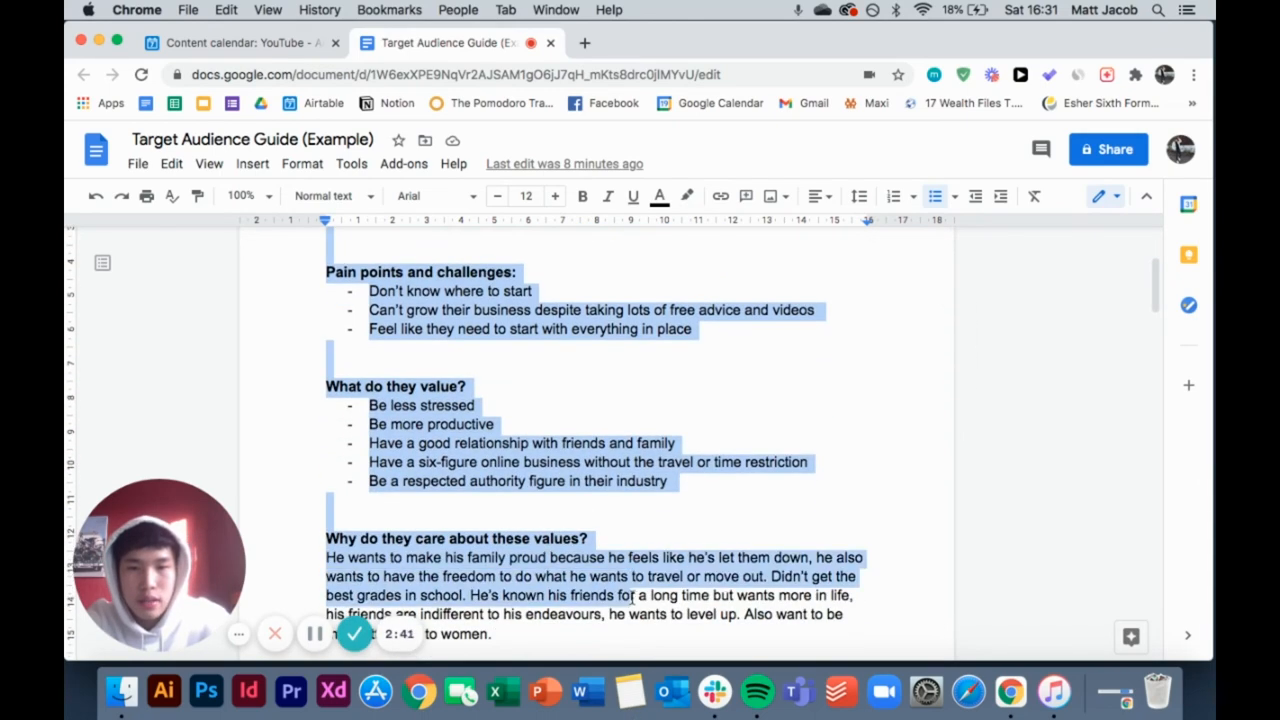
{"action": "scroll", "scroll_direction": "up", "scroll_amount": 3}
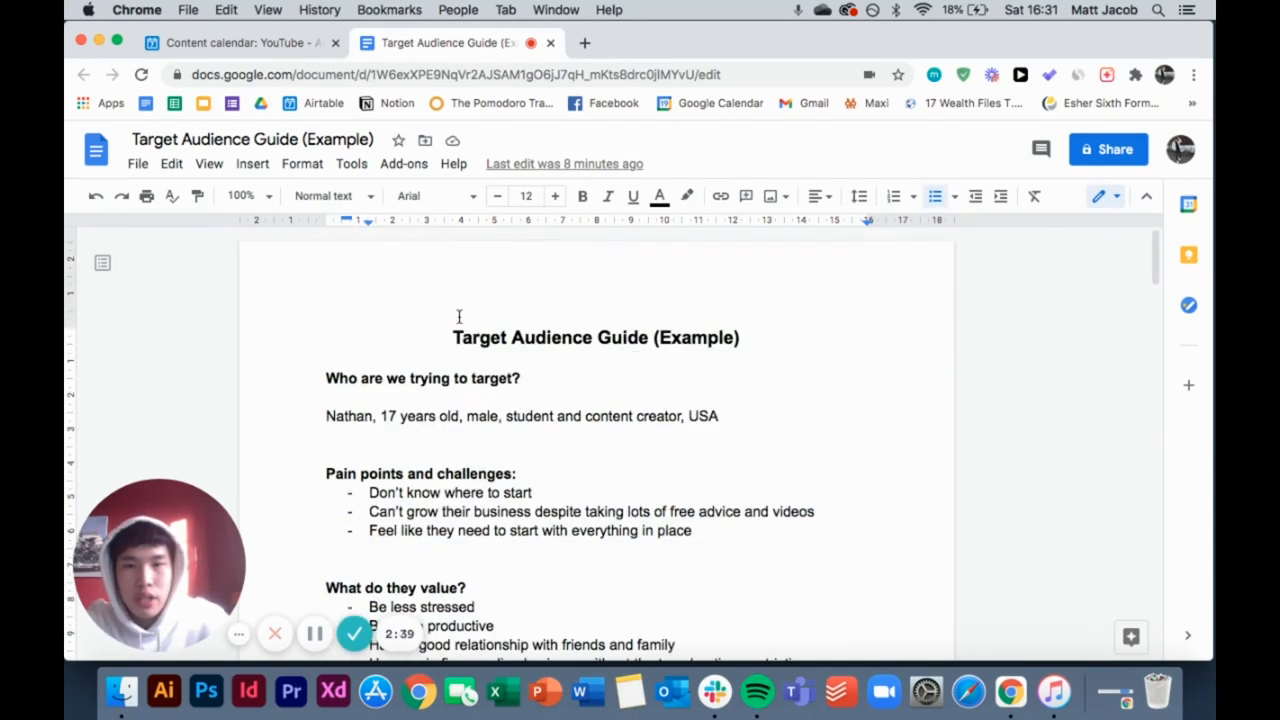
{"action": "mouse_move", "coordinate": [220, 247]}
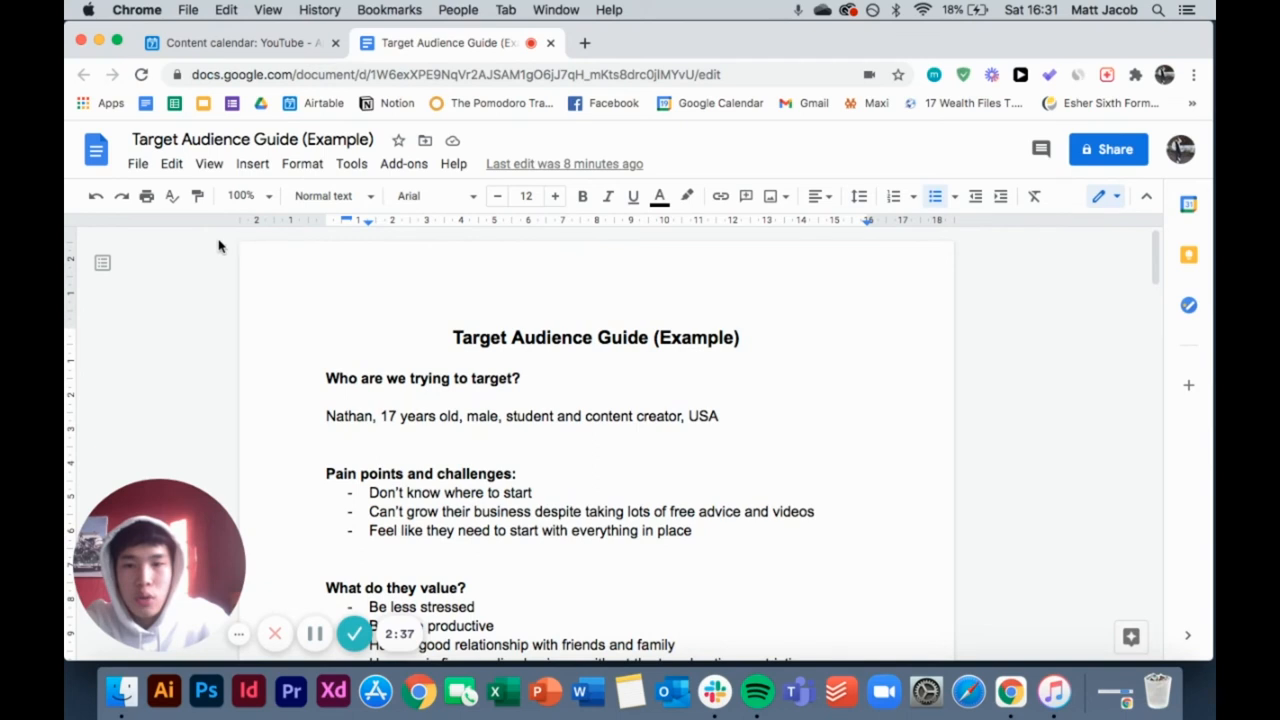
{"action": "left_click", "coordinate": [137, 163]}
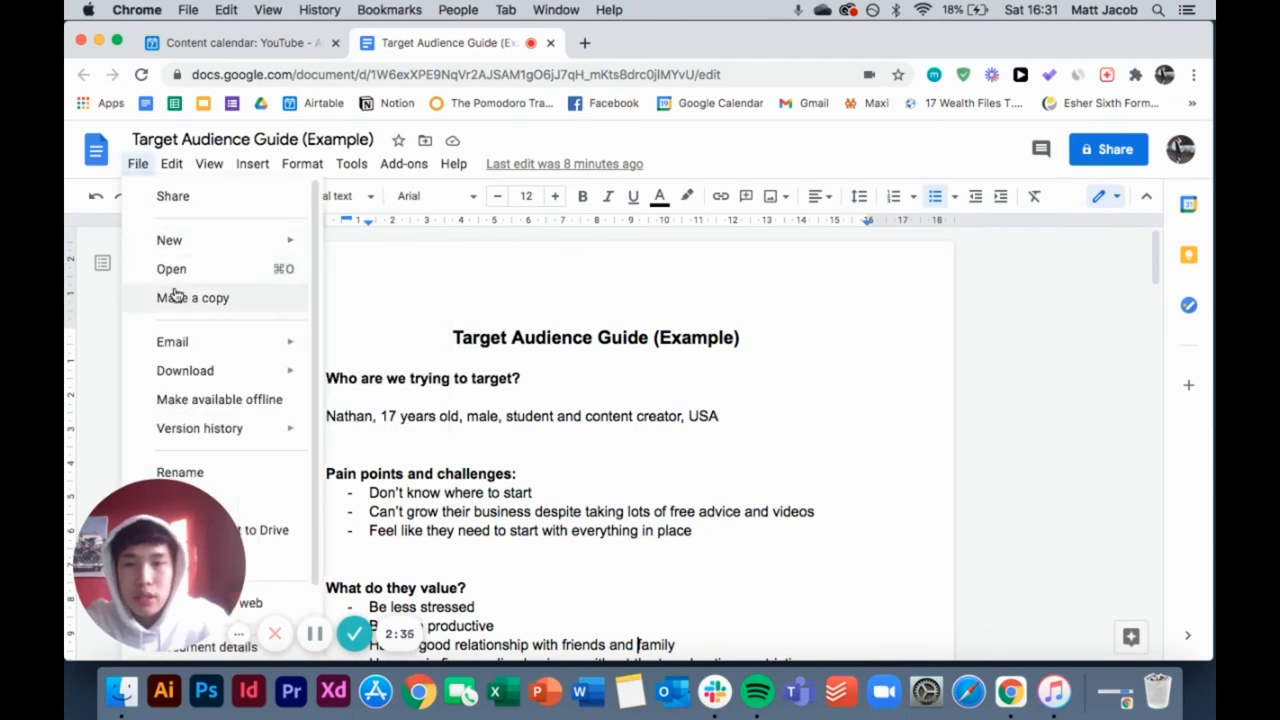
{"action": "mouse_move", "coordinate": [411, 315]}
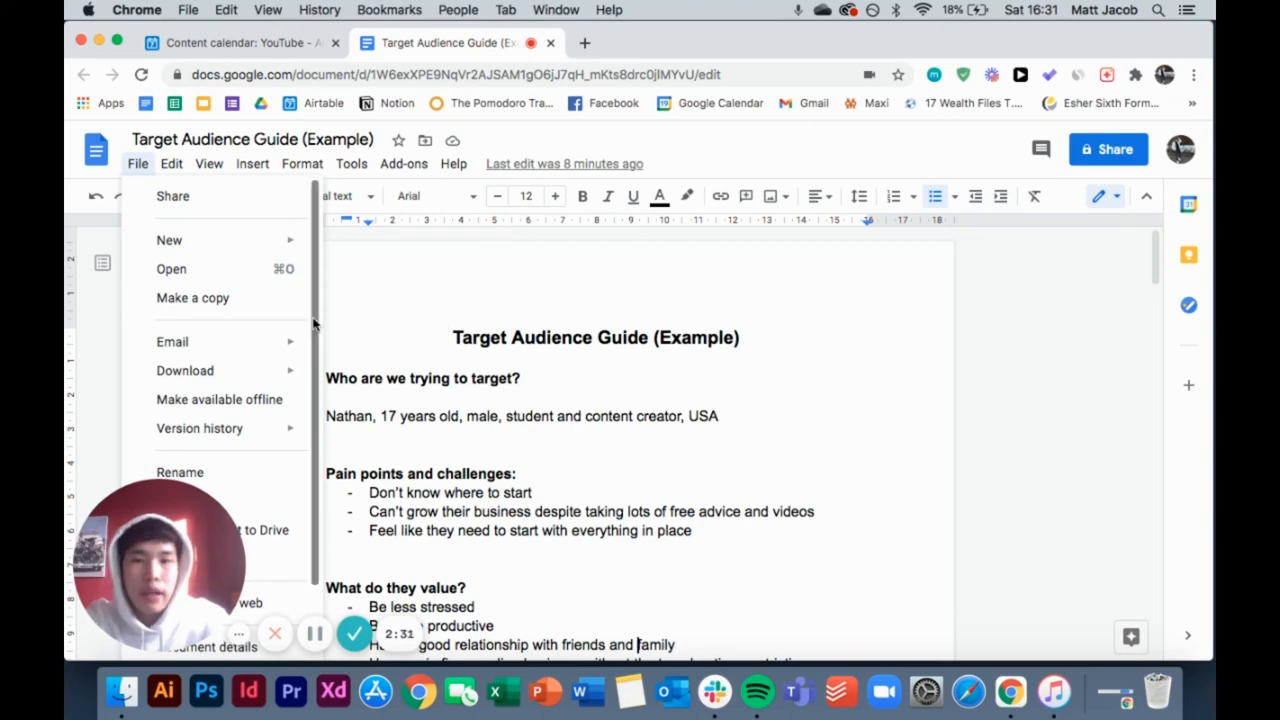
Make a copy of the Target Audience Guide named 'hfufiehrf'
{"action": "left_click", "coordinate": [193, 297]}
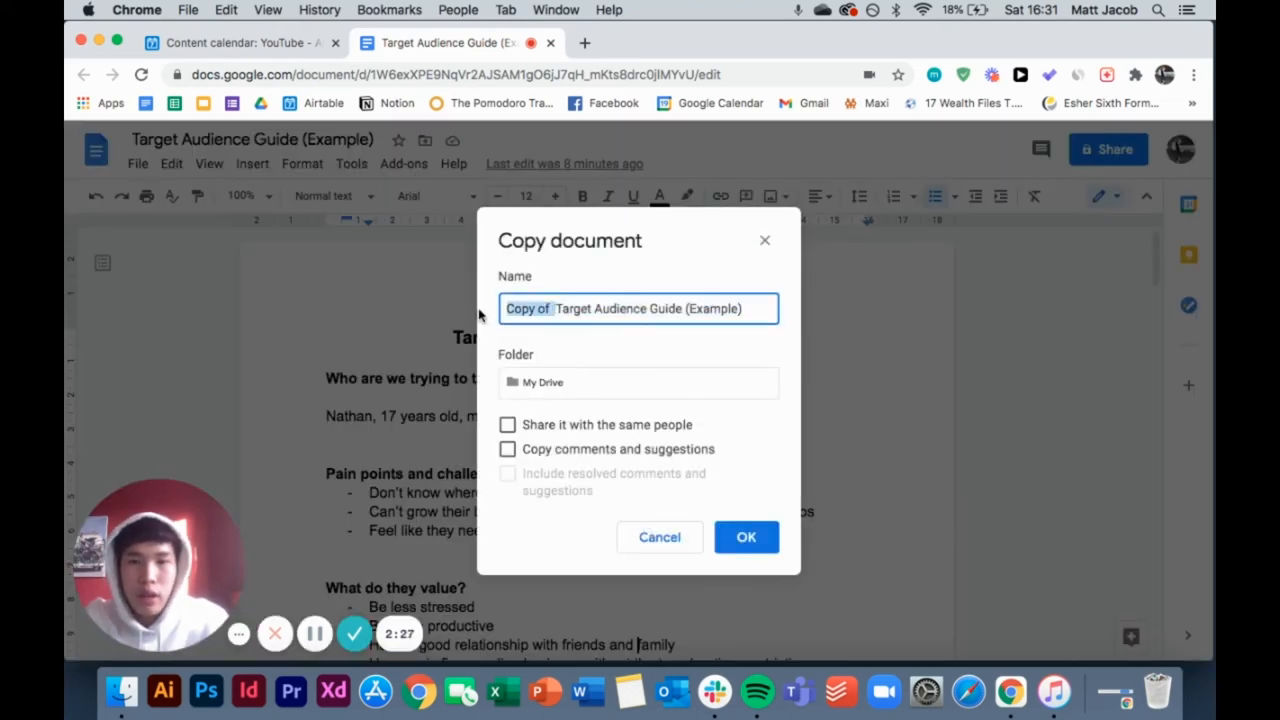
{"action": "type", "text": "hfufiehrf"}
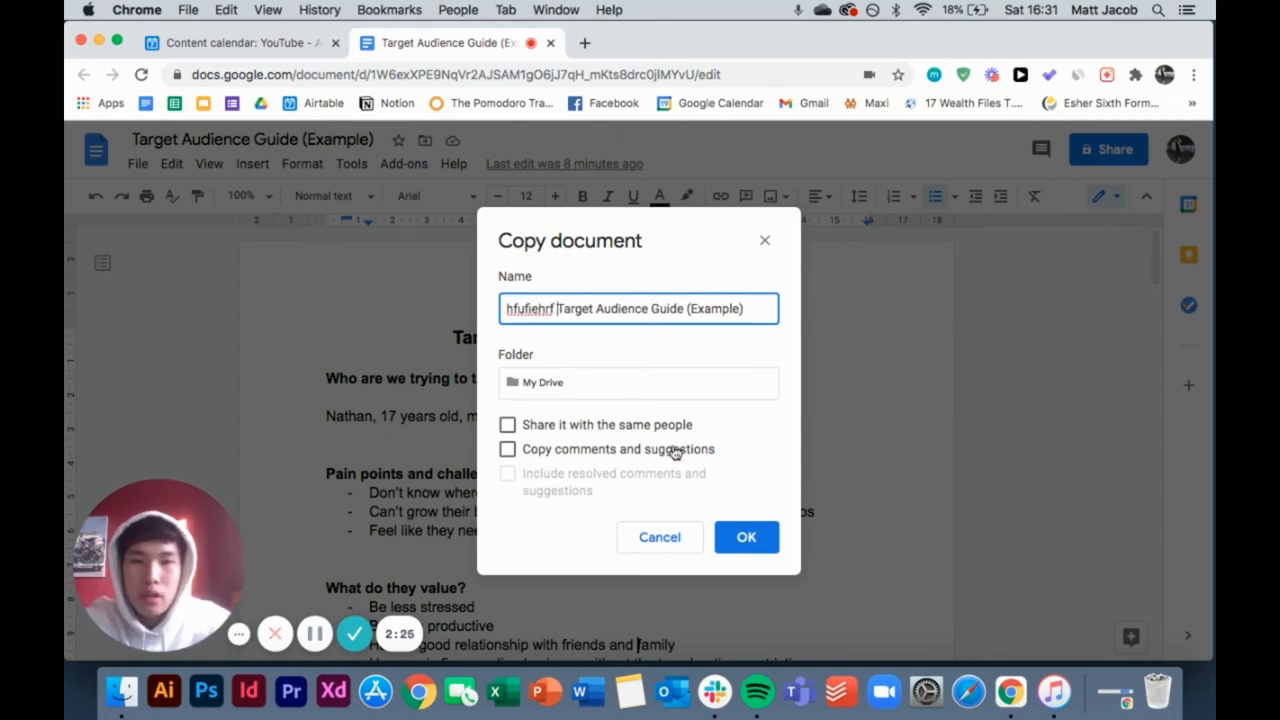
{"action": "left_click", "coordinate": [746, 537]}
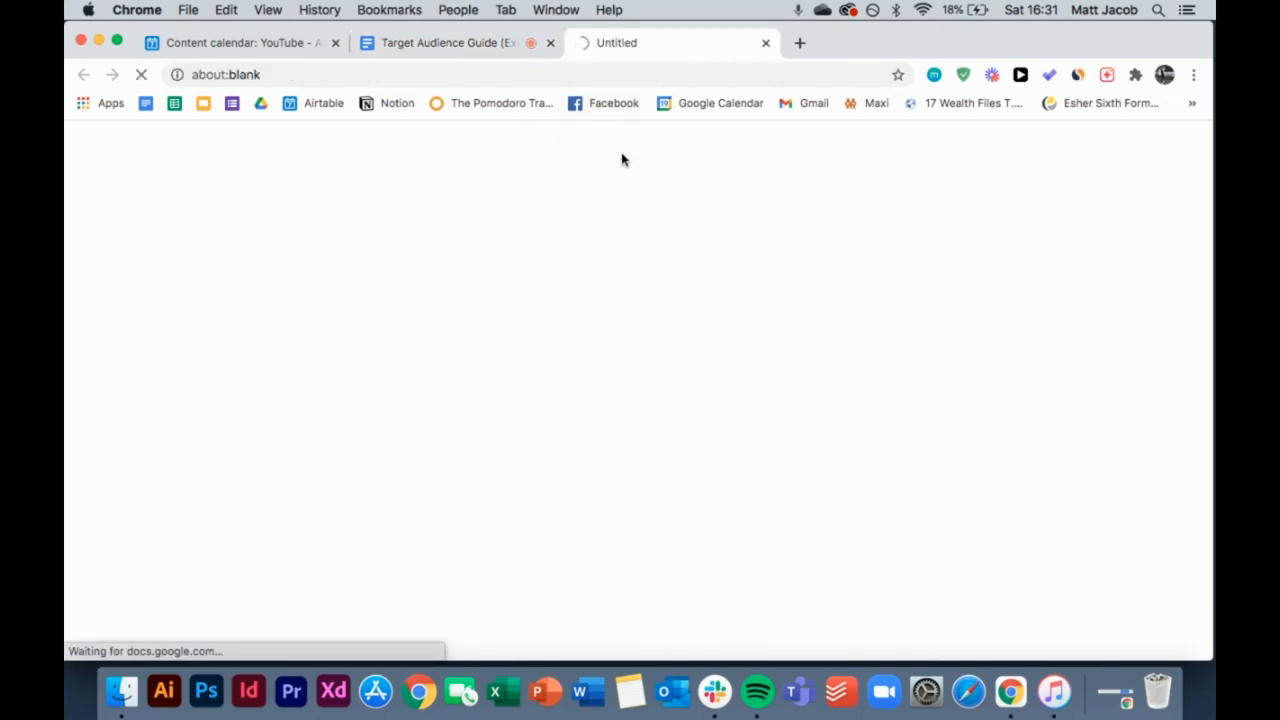